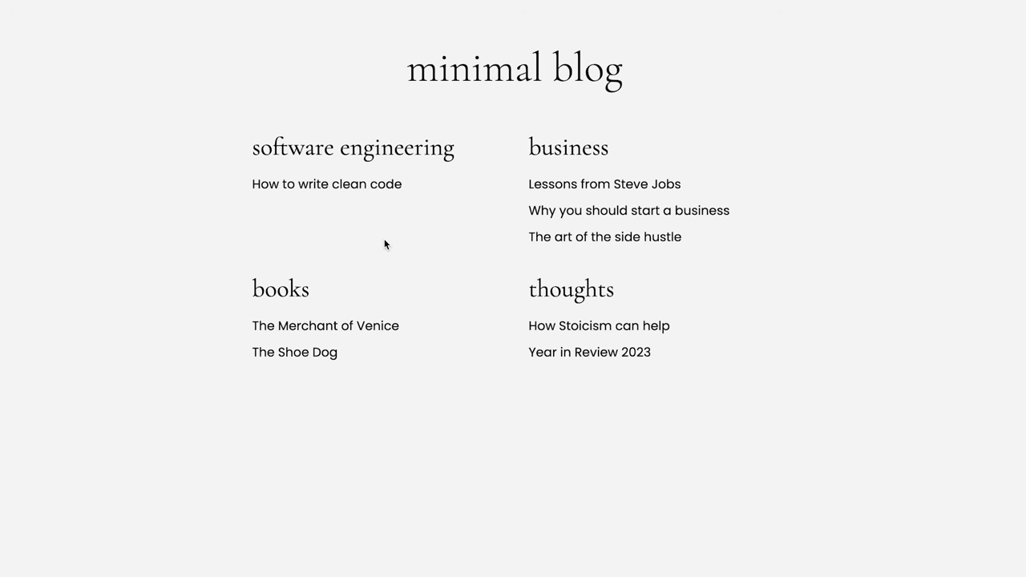
Browse the finished blog demo, including the How to write clean code article.
click(327, 182)
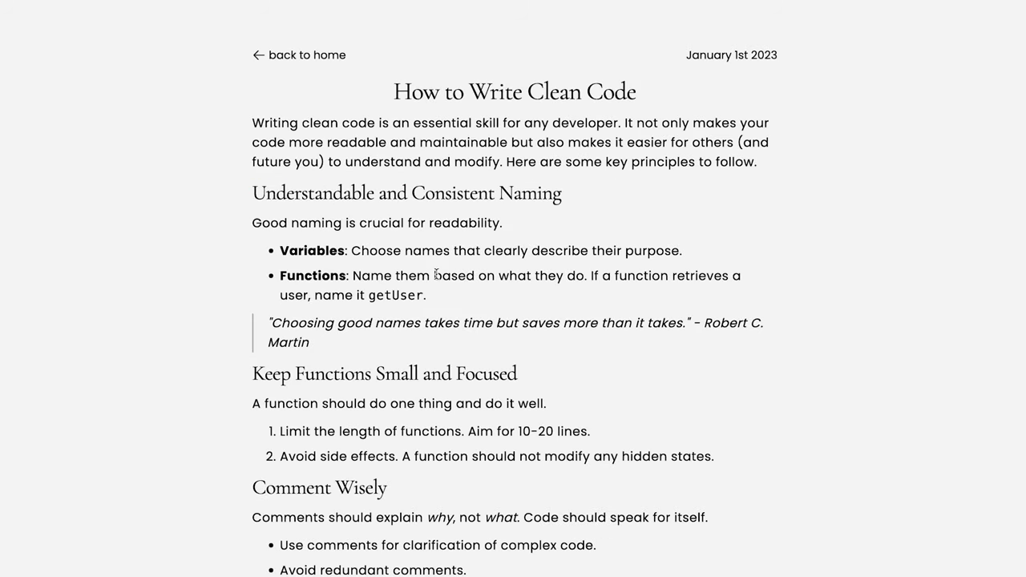
scroll(down, 3)
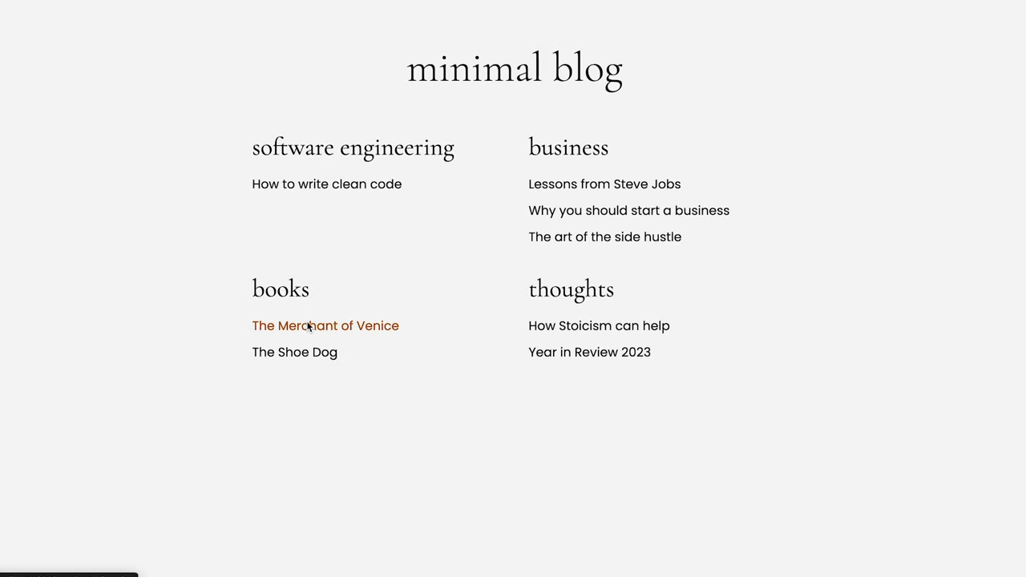
click(325, 325)
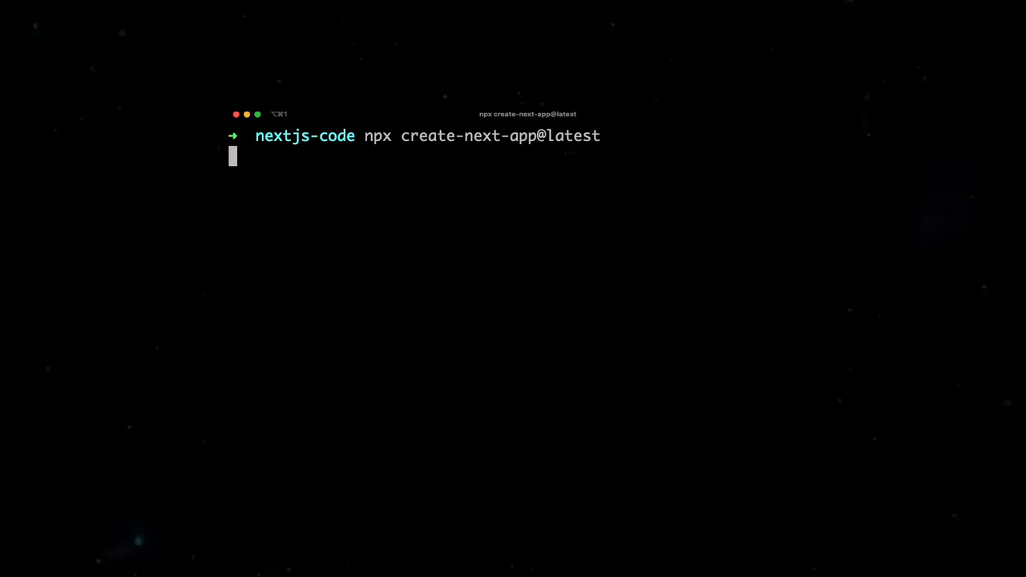
Create the minimal-blog Next.js app with create-next-app, no src directory, App Router enabled.
text(minimal-blog)
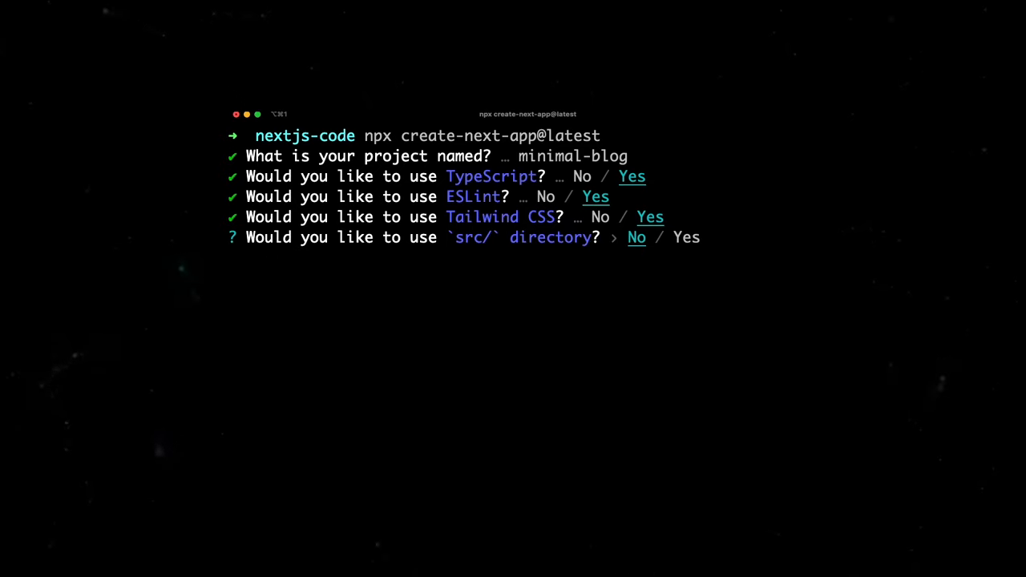
key(Enter)
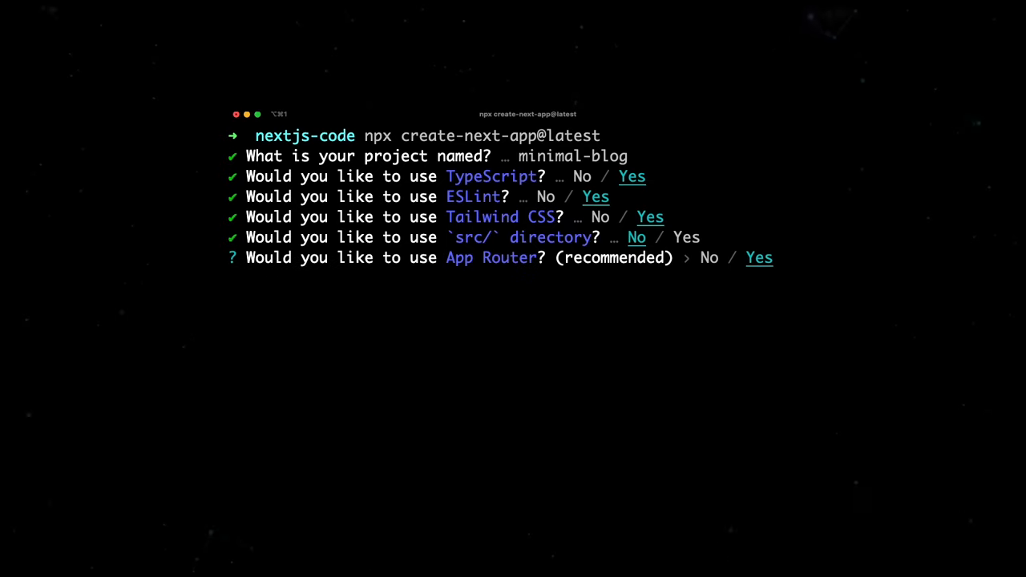
key(Enter)
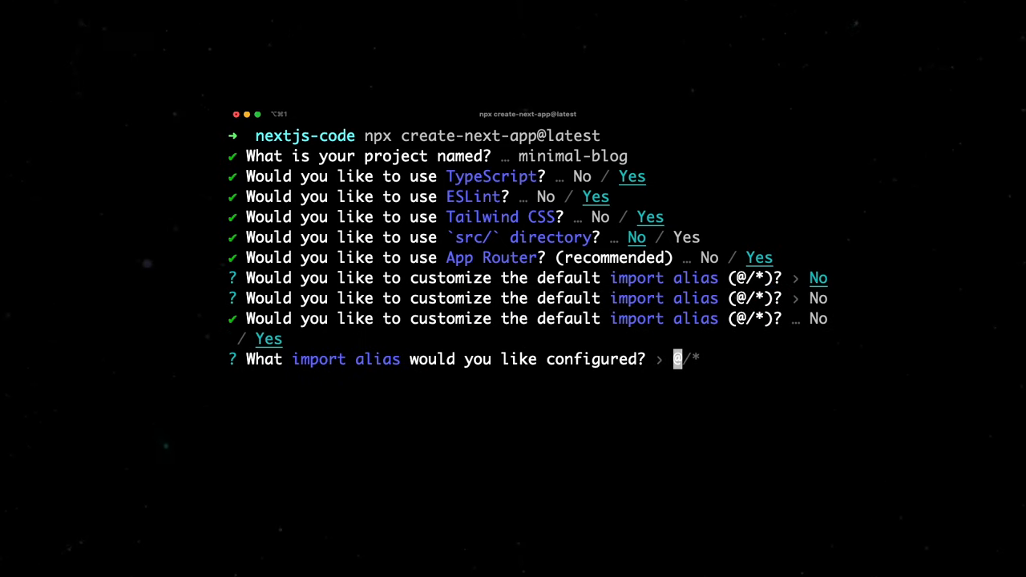
text(npm i remark remark-html @heroicons/react)
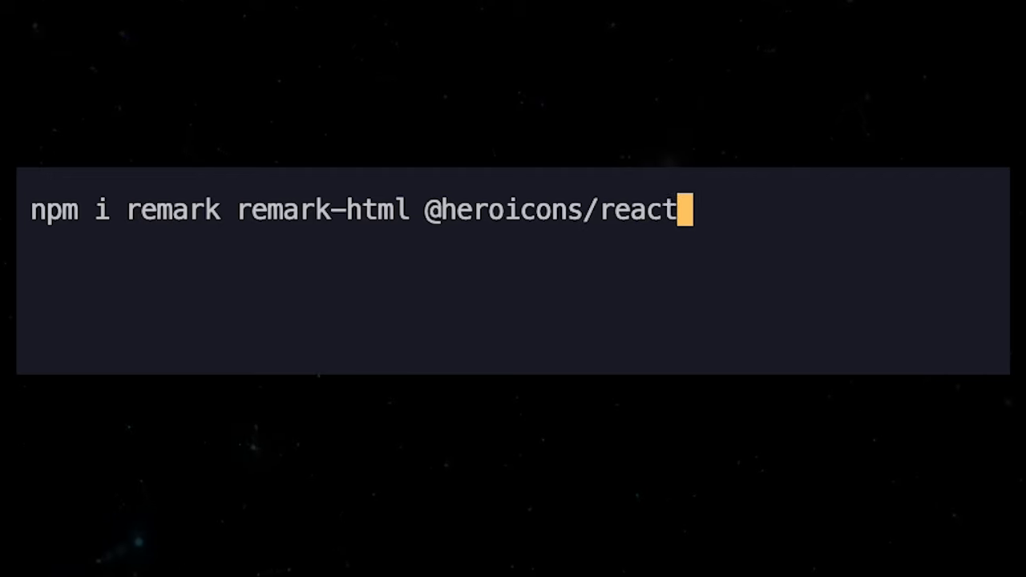
text(gray-matter moment)
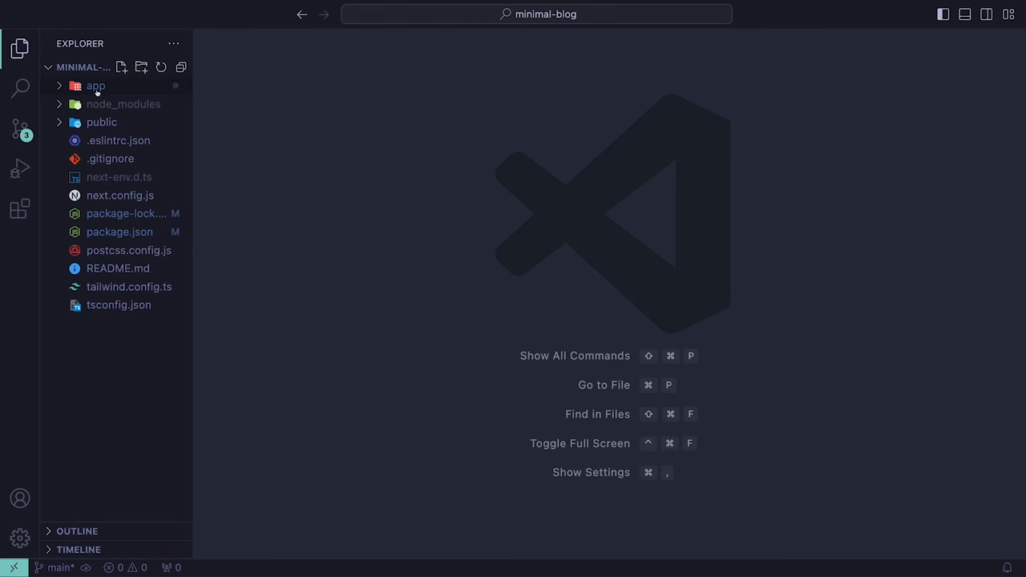
Delete the starter styles in globals.css and rewrite page.tsx as a bare HomePage component.
click(96, 86)
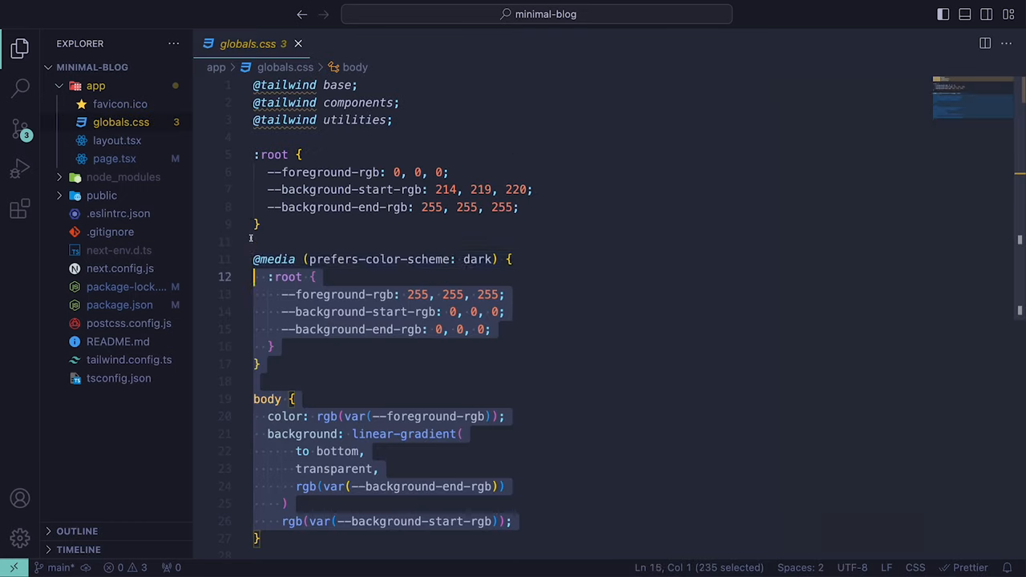
key(Delete)
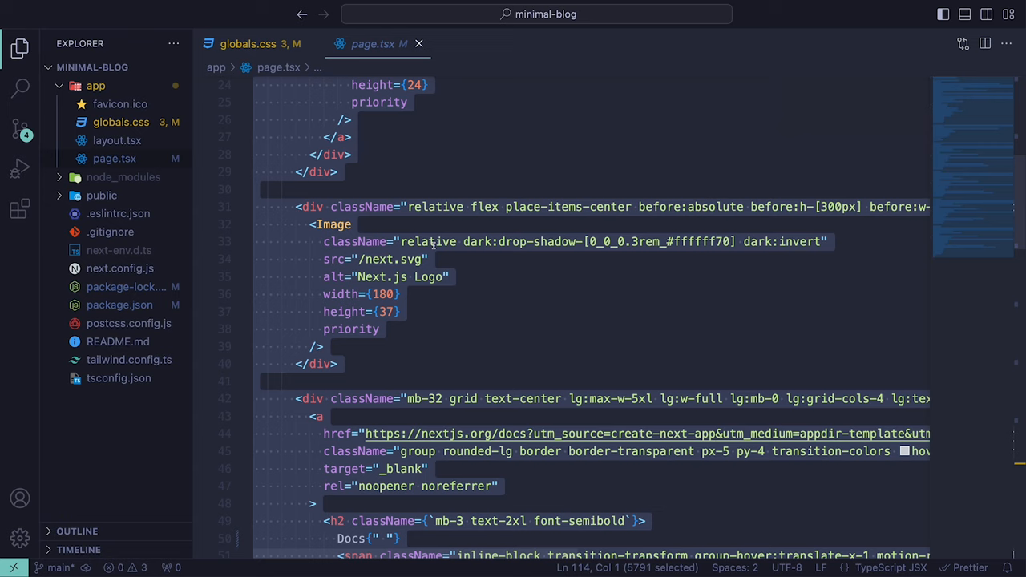
text(const HomePage = () => {)
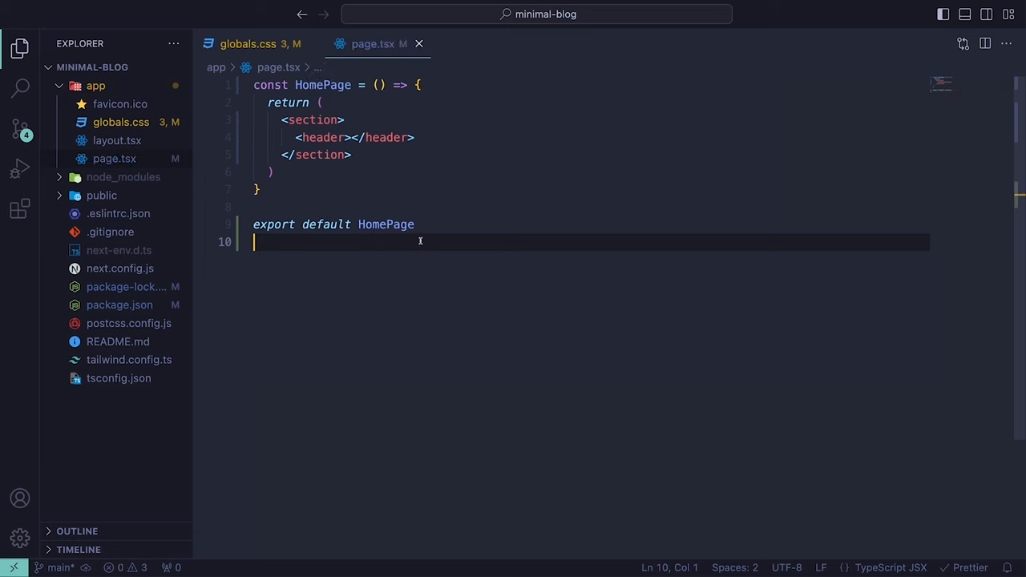
click(117, 141)
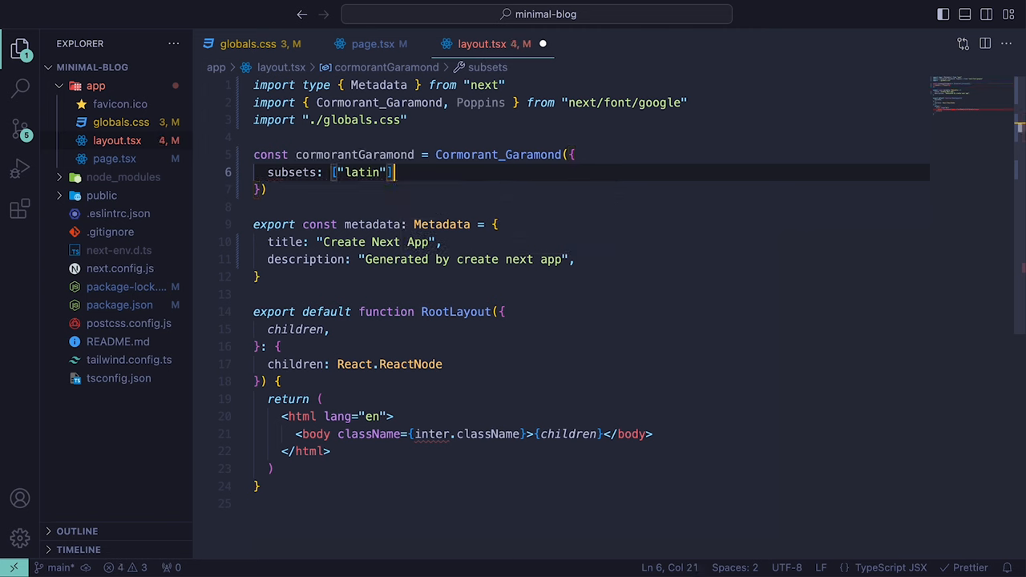
Configure Cormorant Garamond and Poppins with latin subsets and CSS variables, adding both to the body className.
text(variable: "--font-cormorant-garamond",)
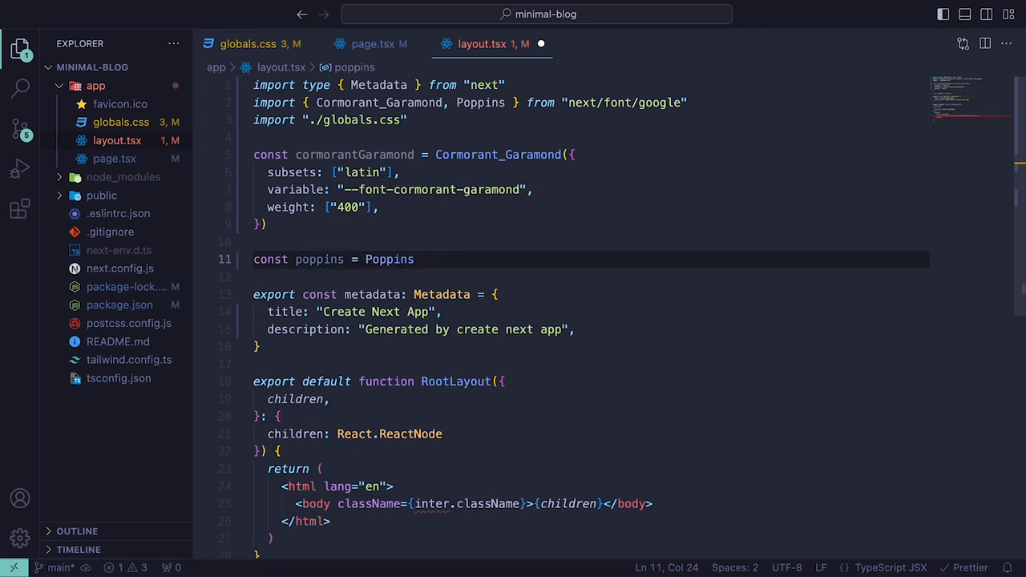
text(({\n  subsets: ["latin"],\n  variable: "--font-pop)
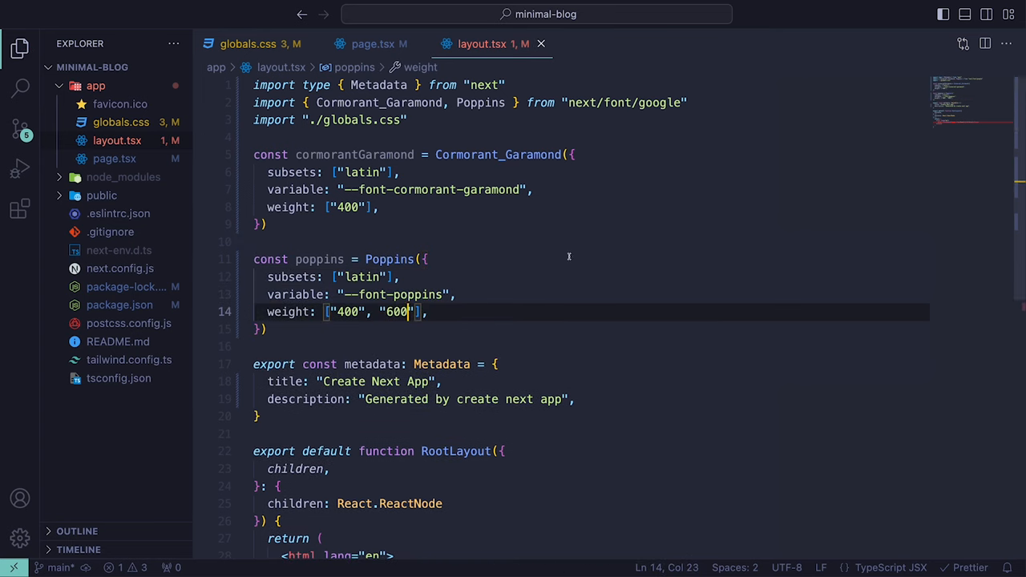
text(${cormorantGaramond.variable} $`}>{children}</body>)
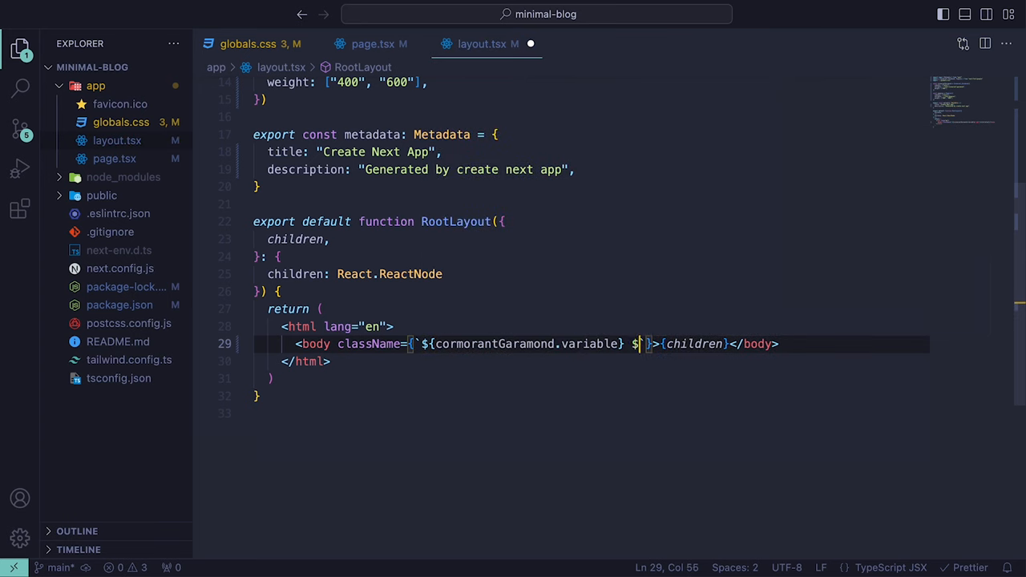
text({poppins.variable} bg-ne)
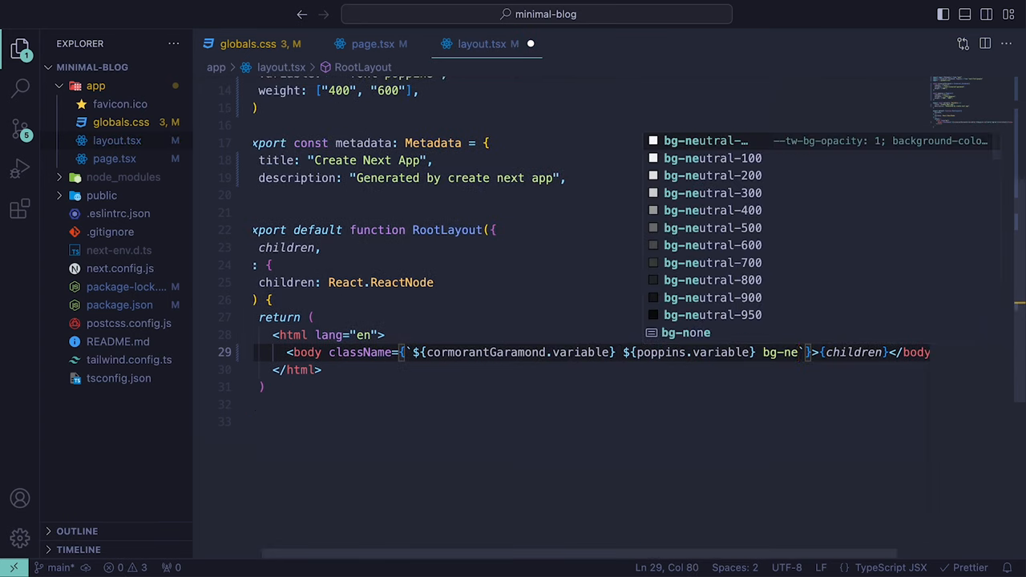
click(712, 159)
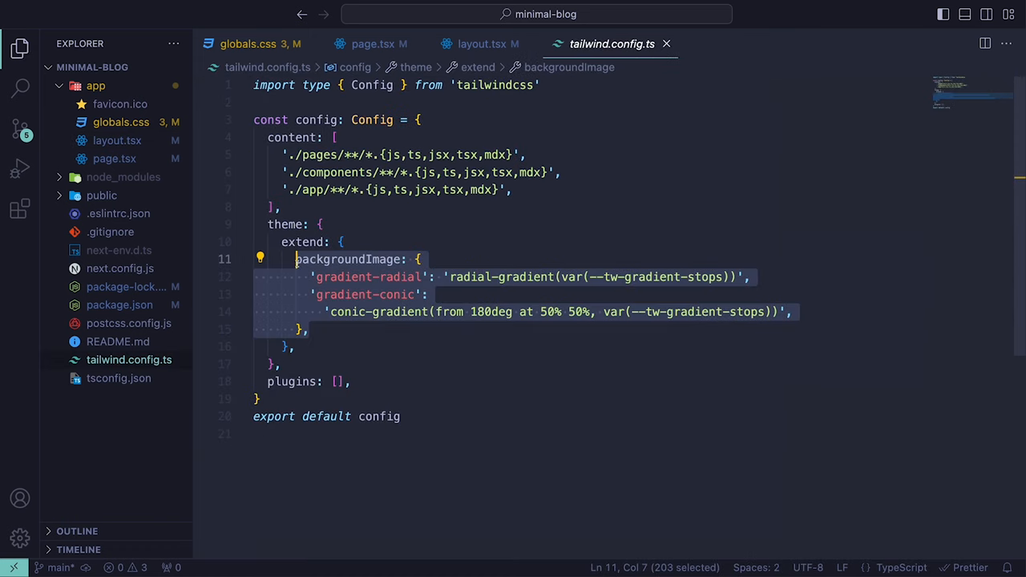
Extend Tailwind fontFamily with cormorantGaramond serif and poppins sans-serif entries using the font variables.
text(fon)
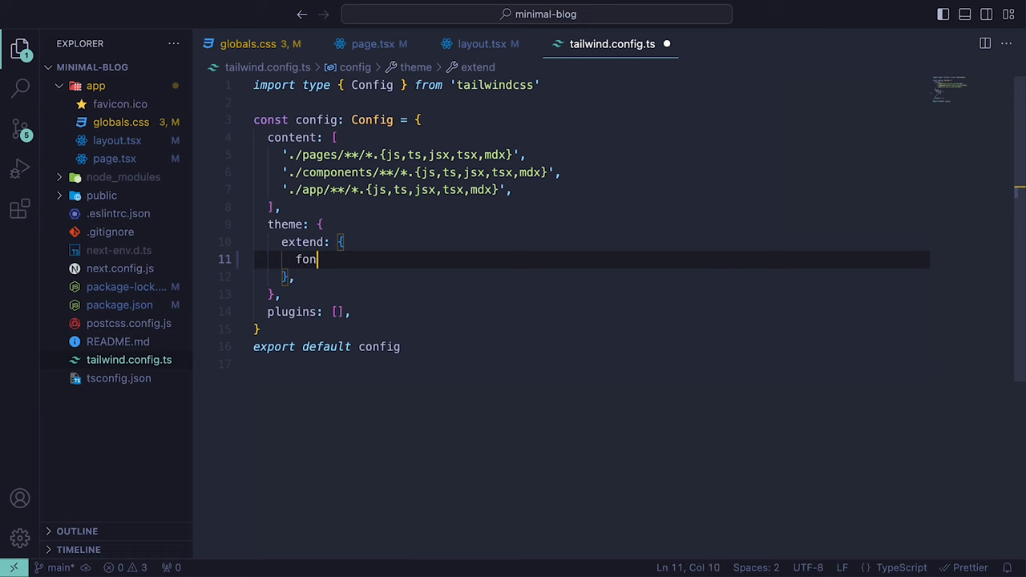
text(tFamily: {)
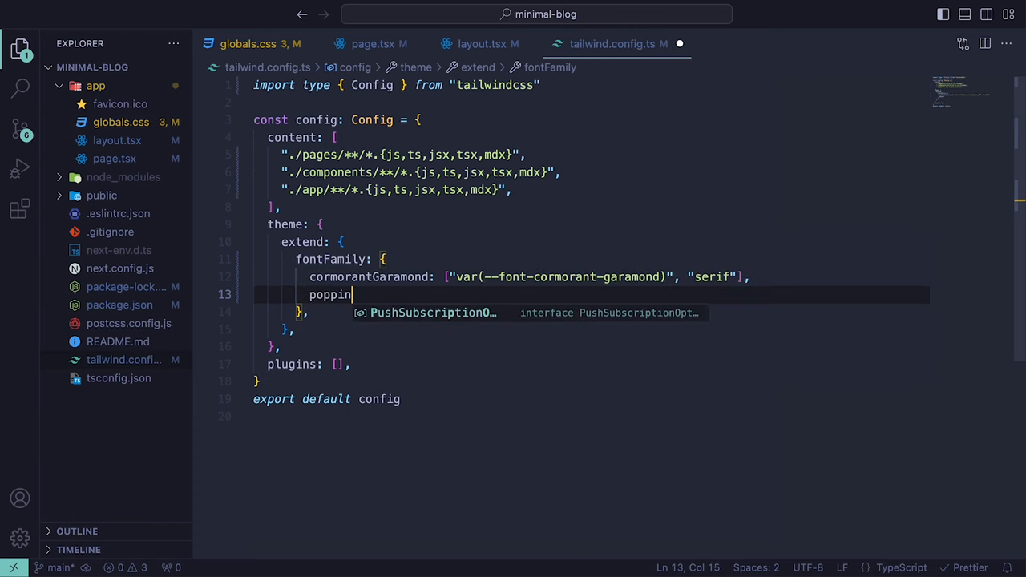
text(s: ["var(--font-poppins)", "sans-serif"],)
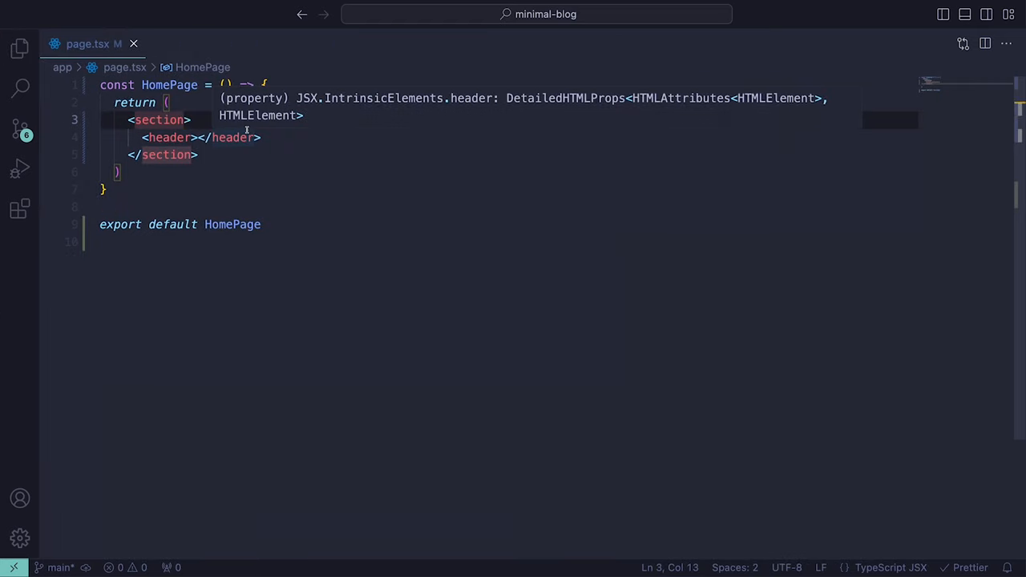
Style the outer section with mx-auto, md:w-1/2, mt-20, flex, gap-16 and mb-20.
text(className="")
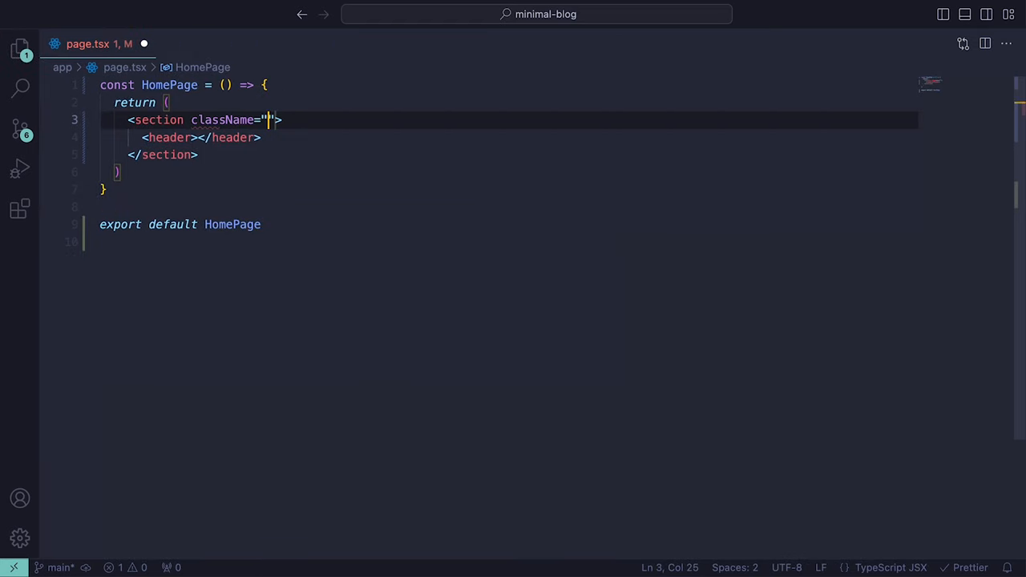
text(mx-auto w-11/12)
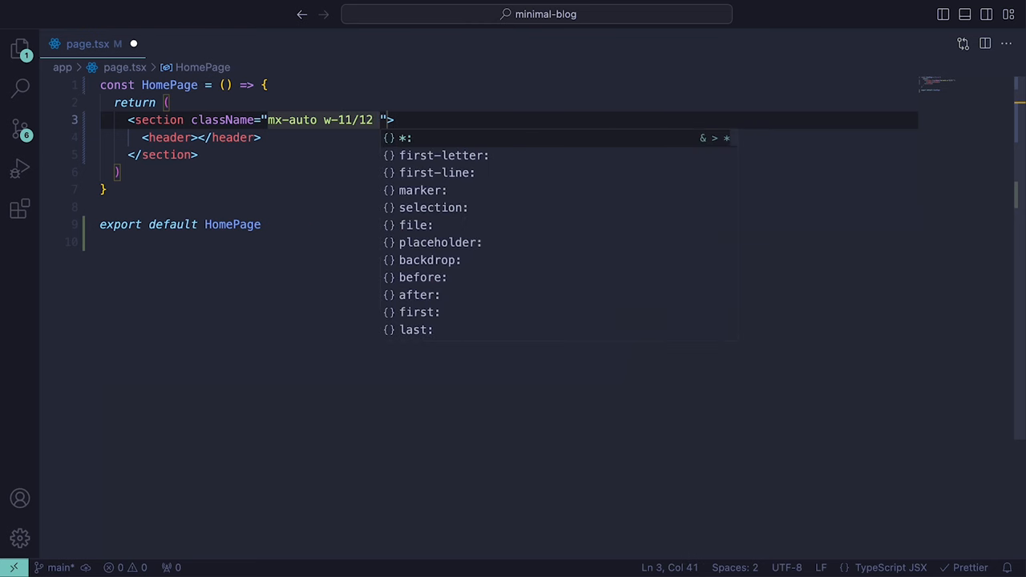
text(md:w-1/2)
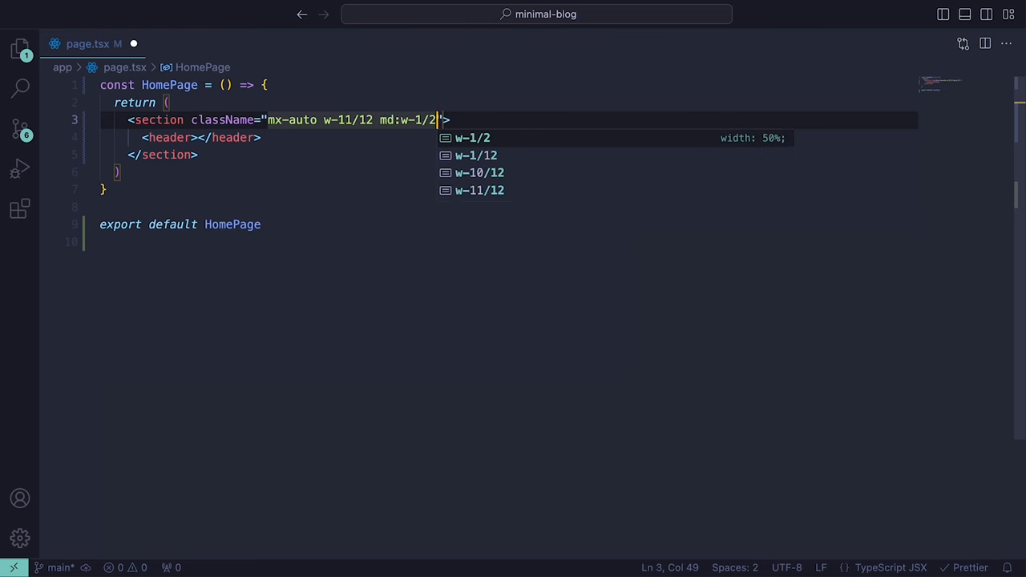
text(mt-20 flex flex-col gap-)
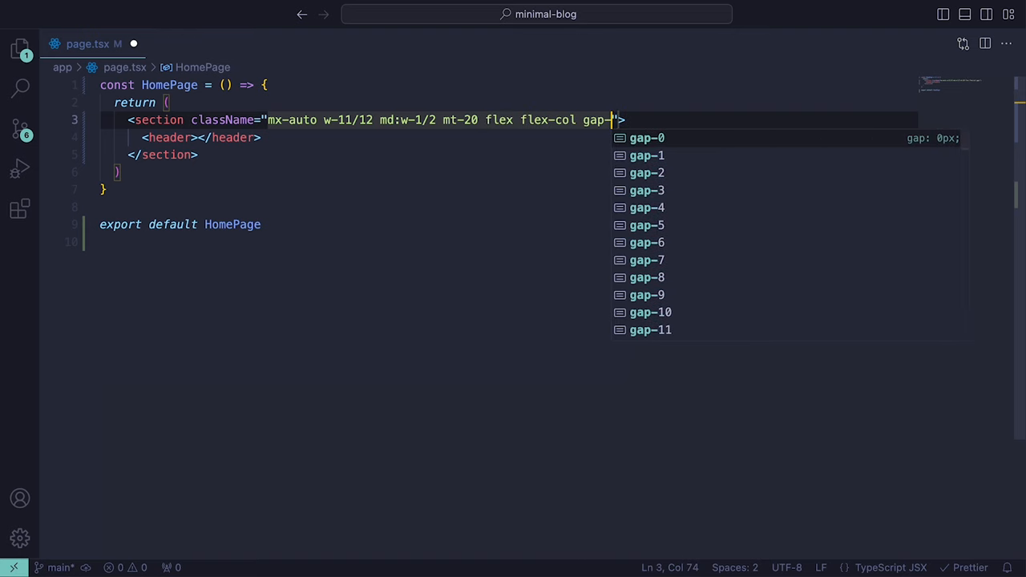
text(16 mb-20)
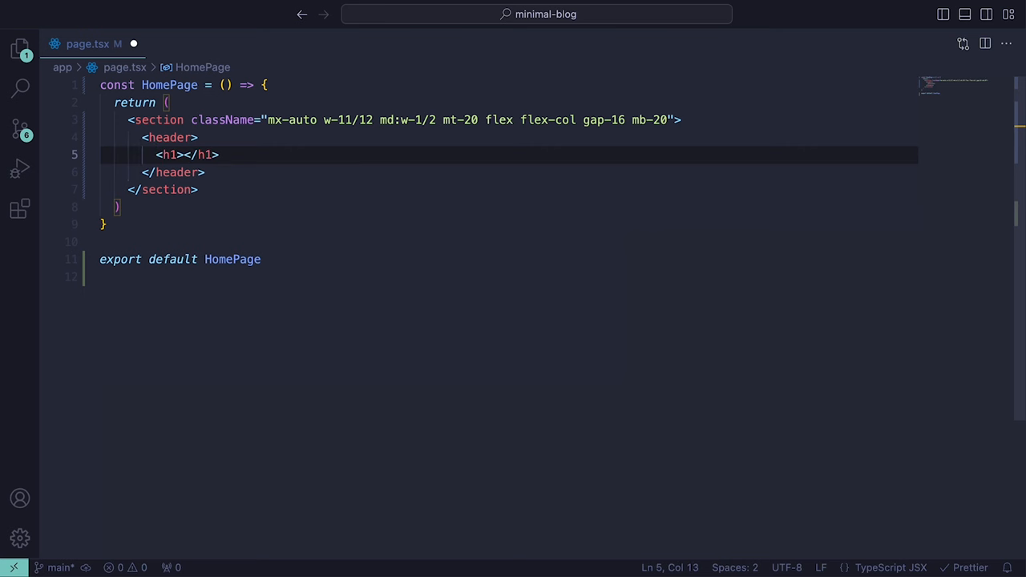
Add a 'minimal blog' header in font-cormorantGaramond, font-light and text-center.
text(minimal blog)
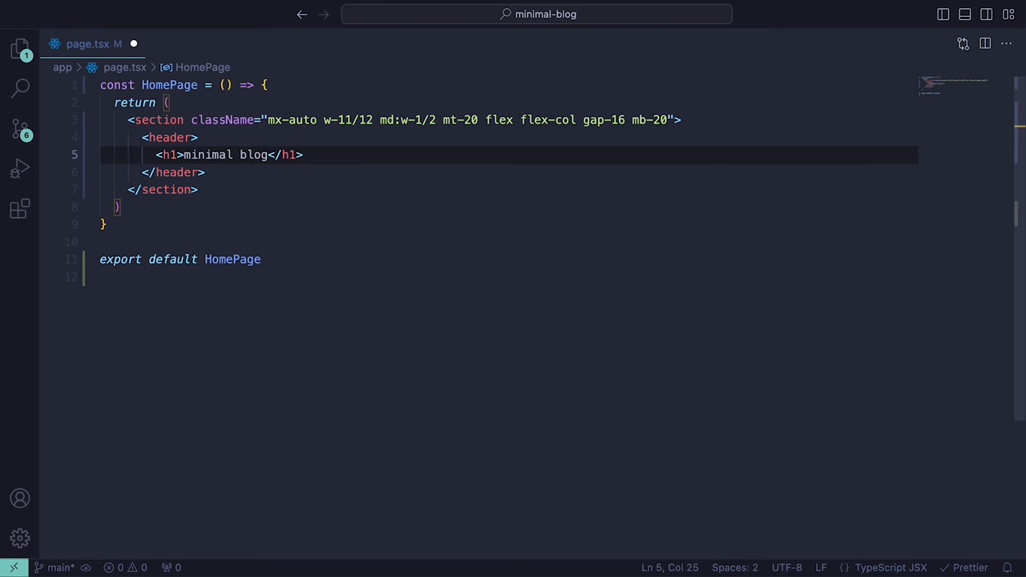
text(className="font")
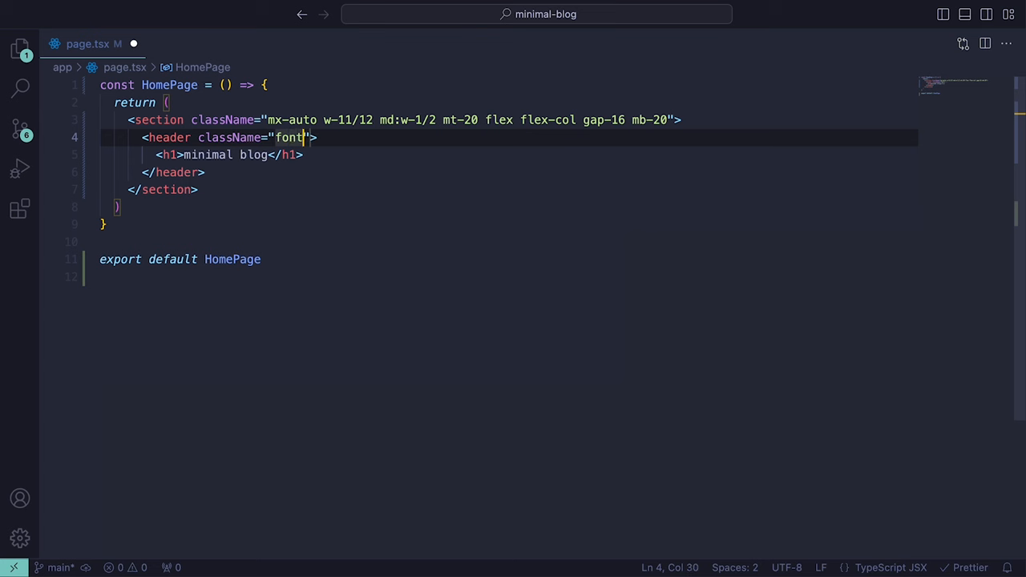
text(-cormorantGaramond)
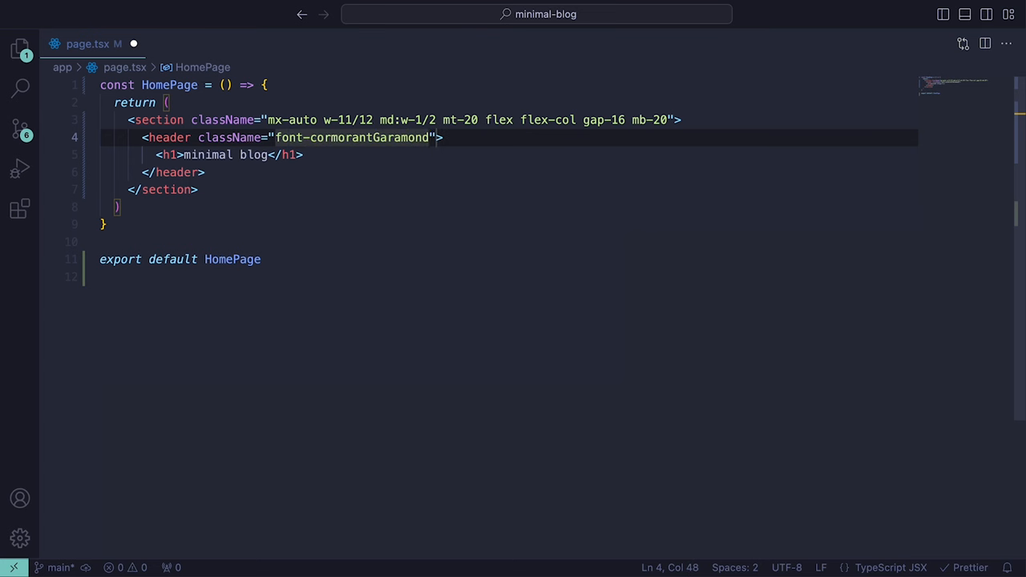
text(font-light text-6xl text-neutral-900 text-center)
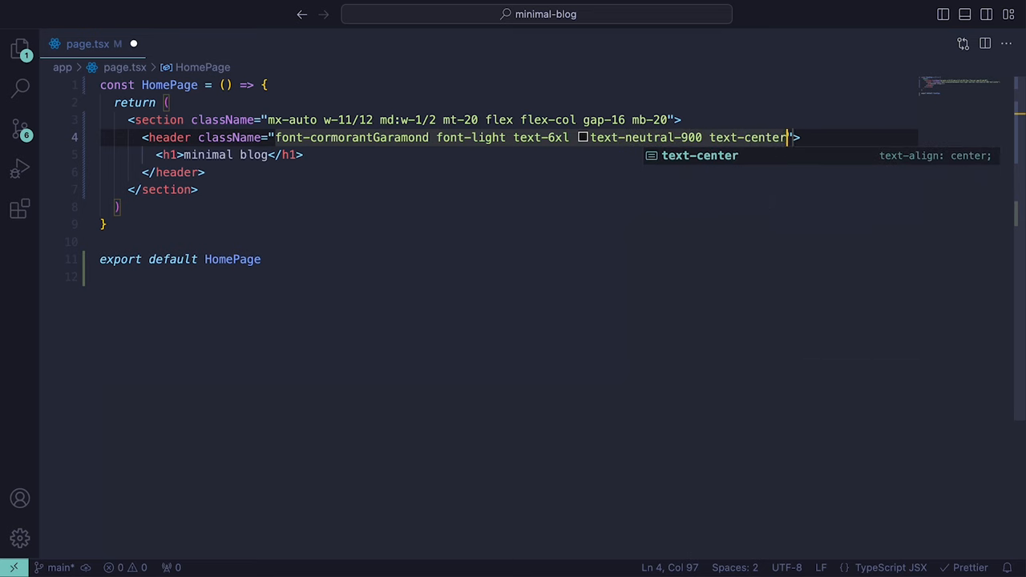
key(Enter)
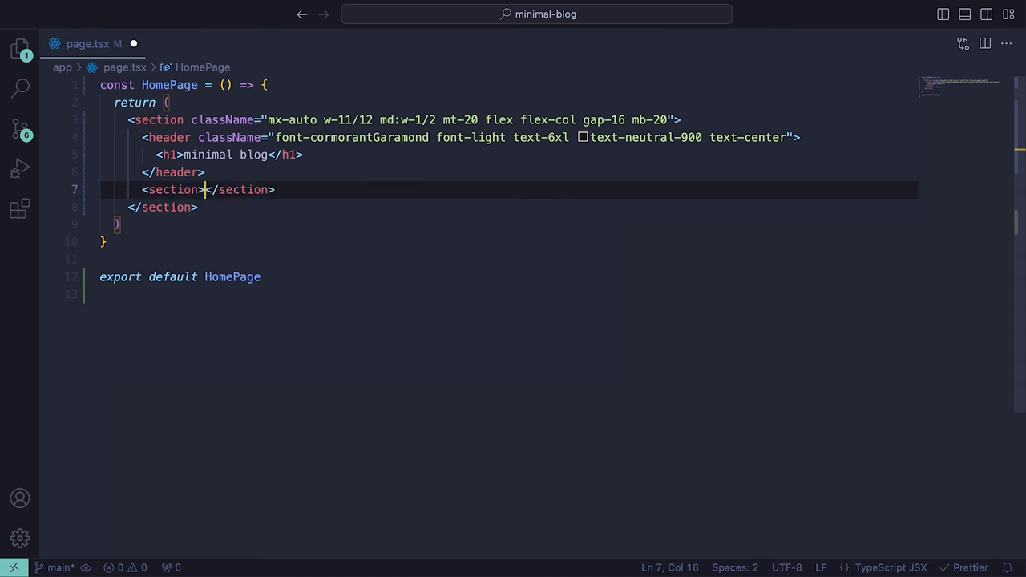
Add an inner section with md:grid md:grid-cols-2 flex flex-col.
text(className="md:grid">)
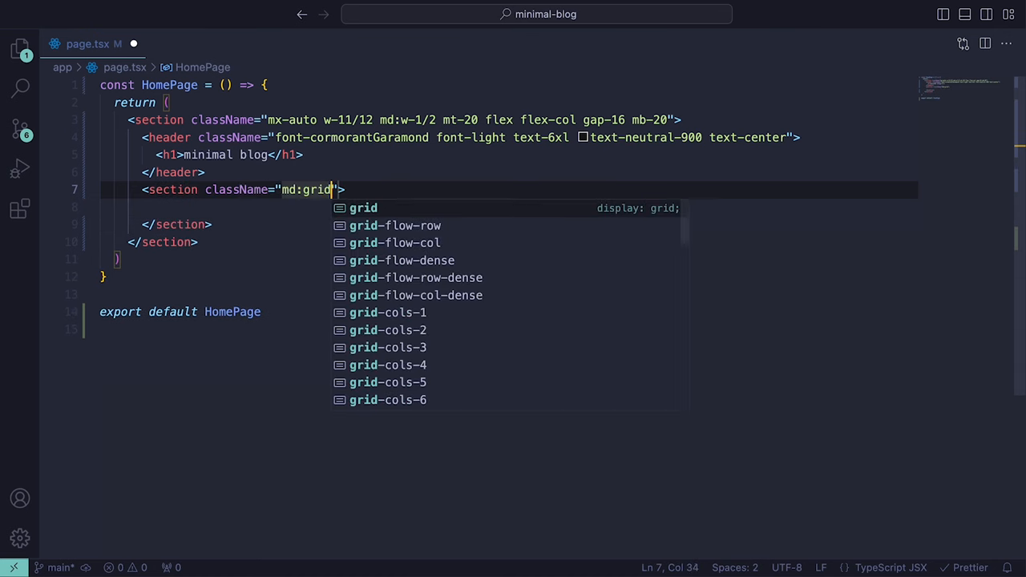
text(md:grid-col)
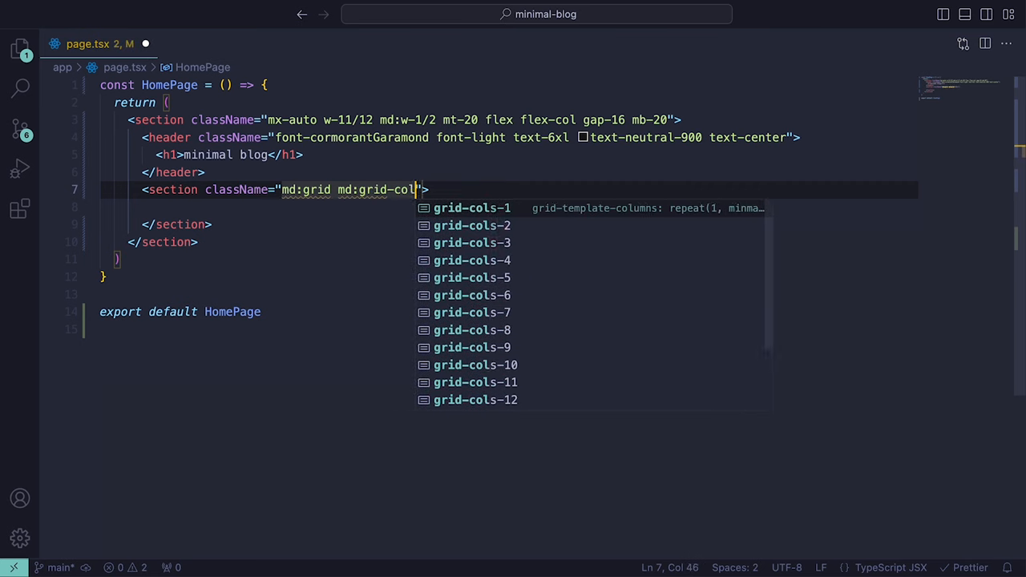
text(s-2 flex flex-col)
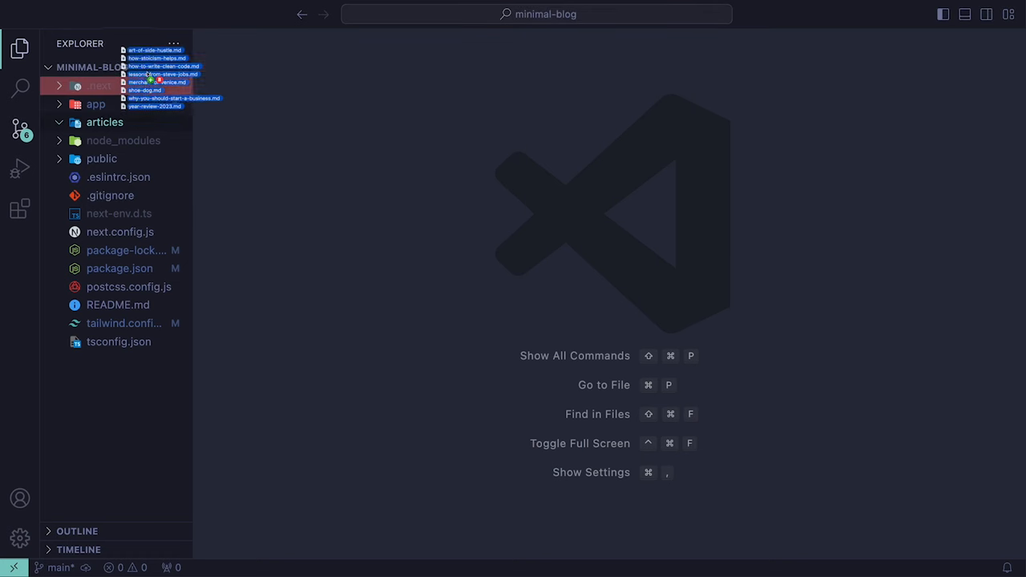
Expand the articles folder and preview the side hustle, Stoicism, clean code and other posts' front matter.
click(104, 122)
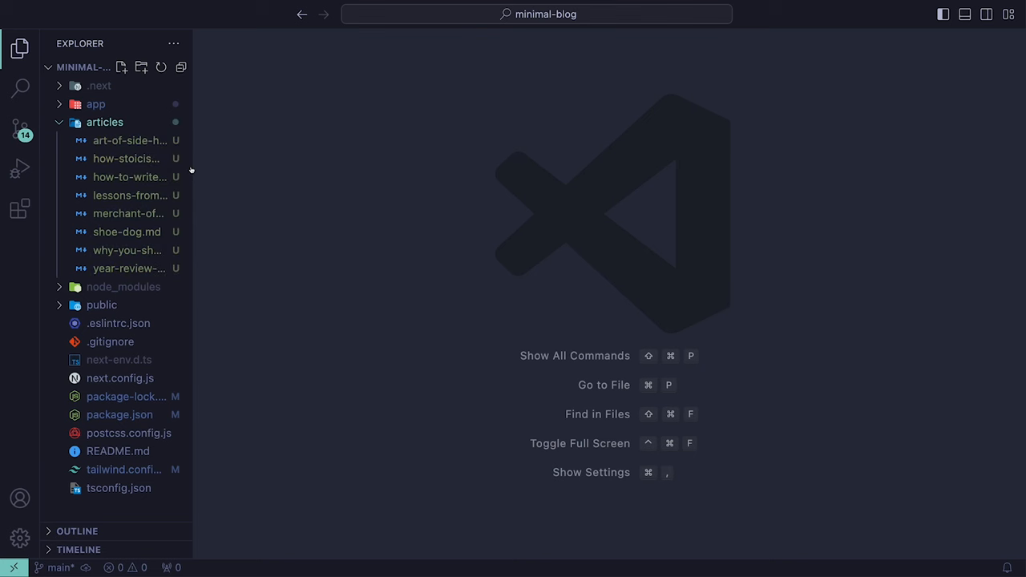
click(125, 141)
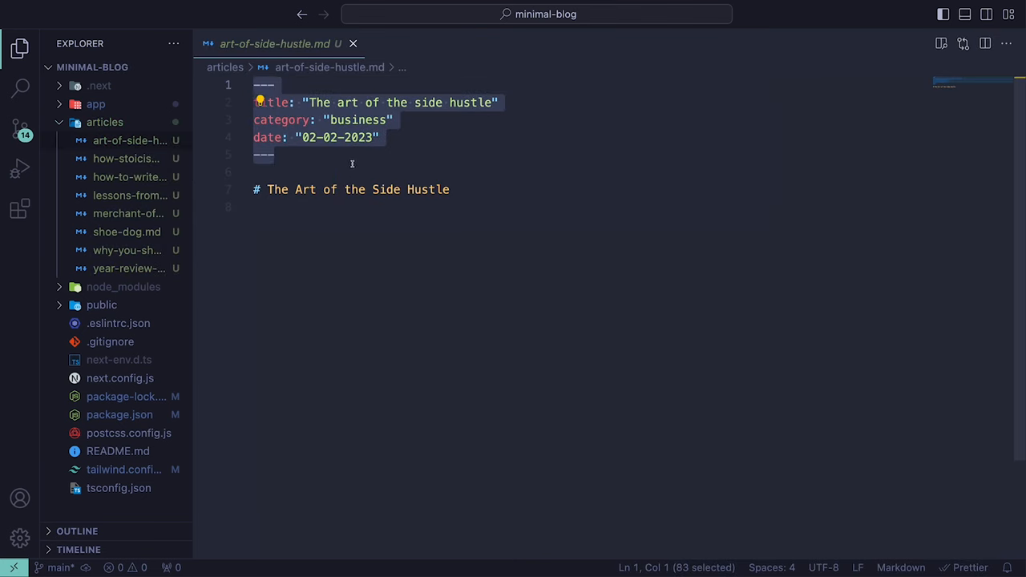
click(125, 158)
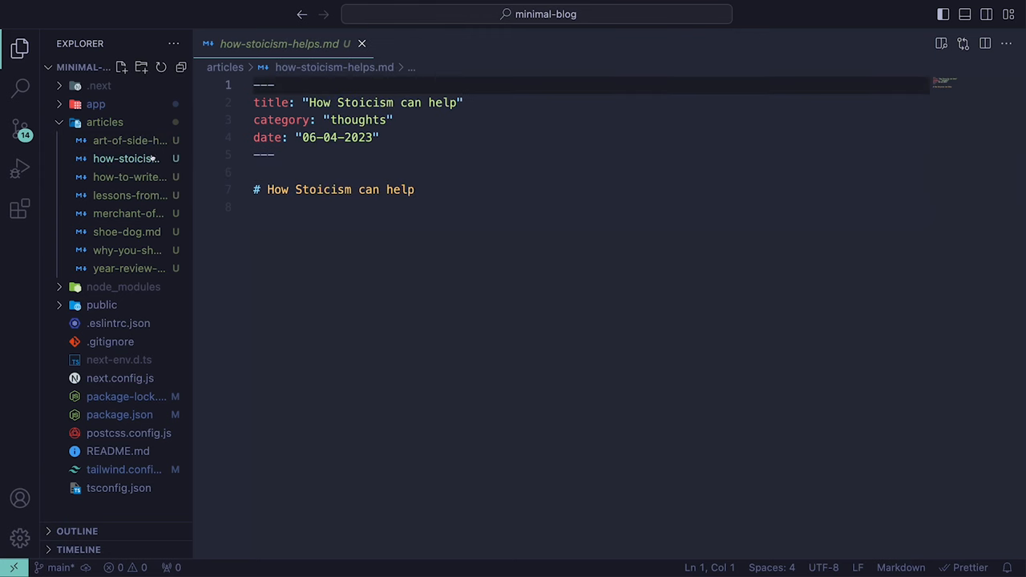
click(129, 177)
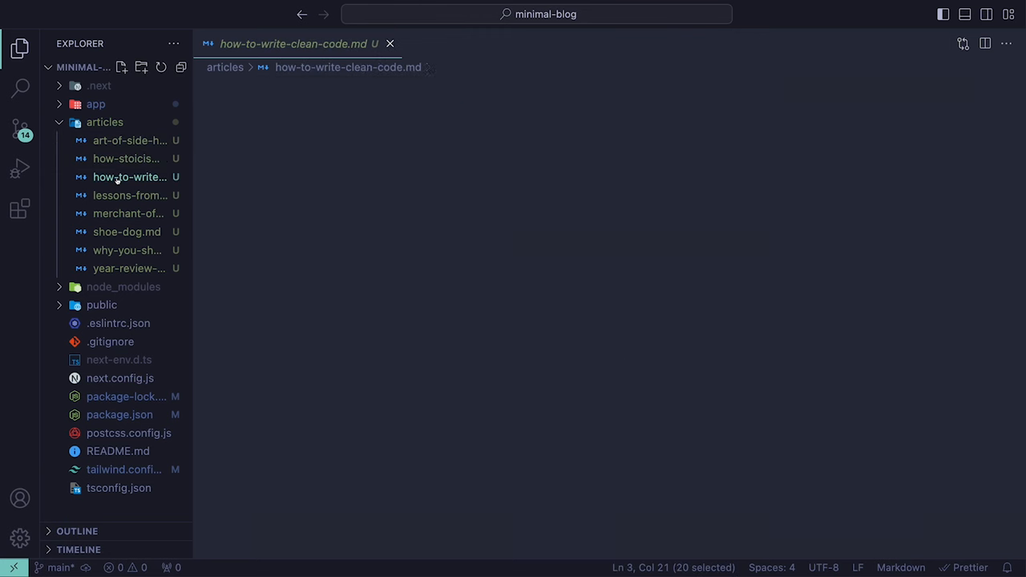
click(129, 195)
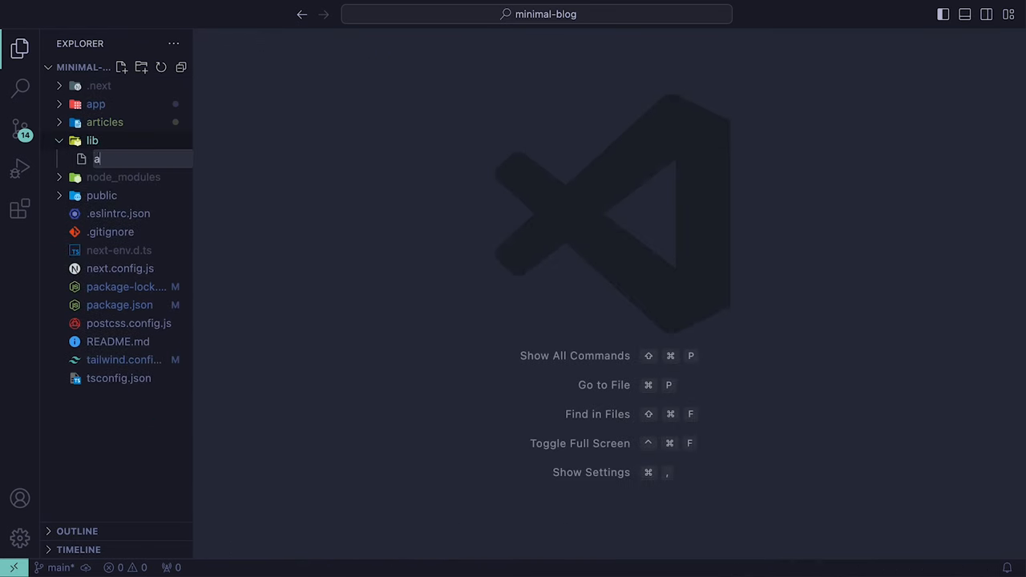
Create lib/articles.ts and import fs, gray-matter and path.
text(rticles.ts)
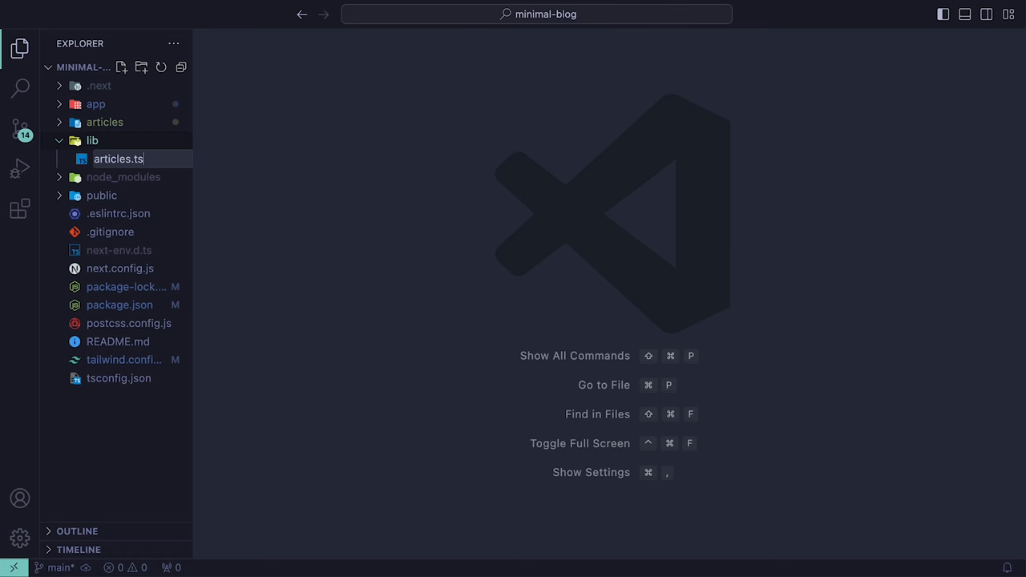
key(Enter)
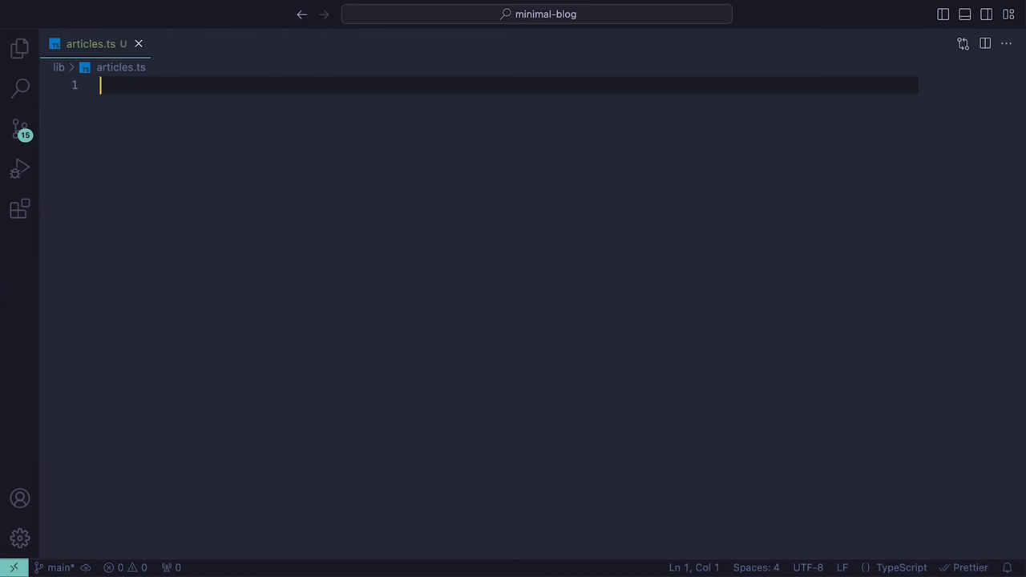
text(import)
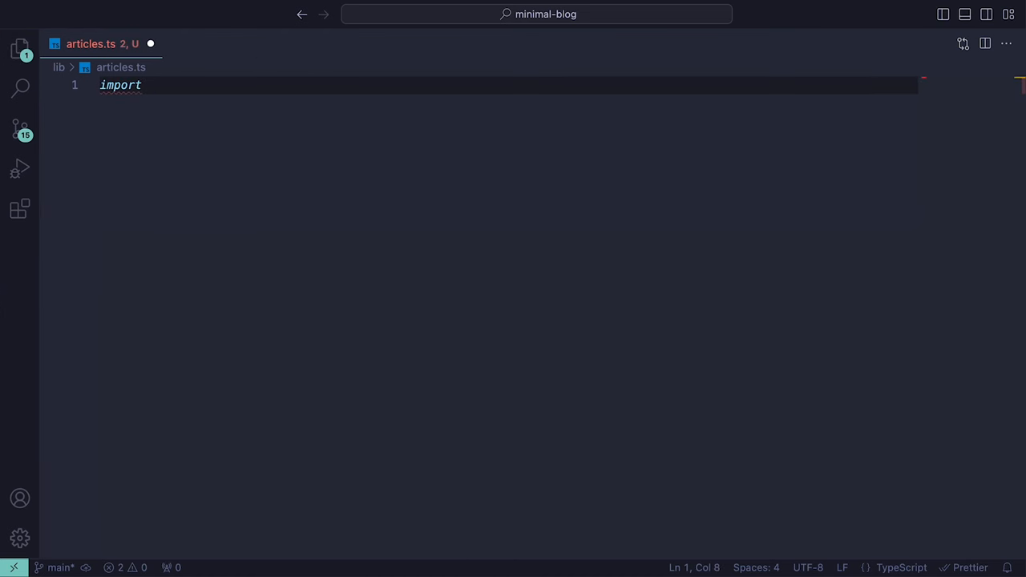
text(fs from "fs)
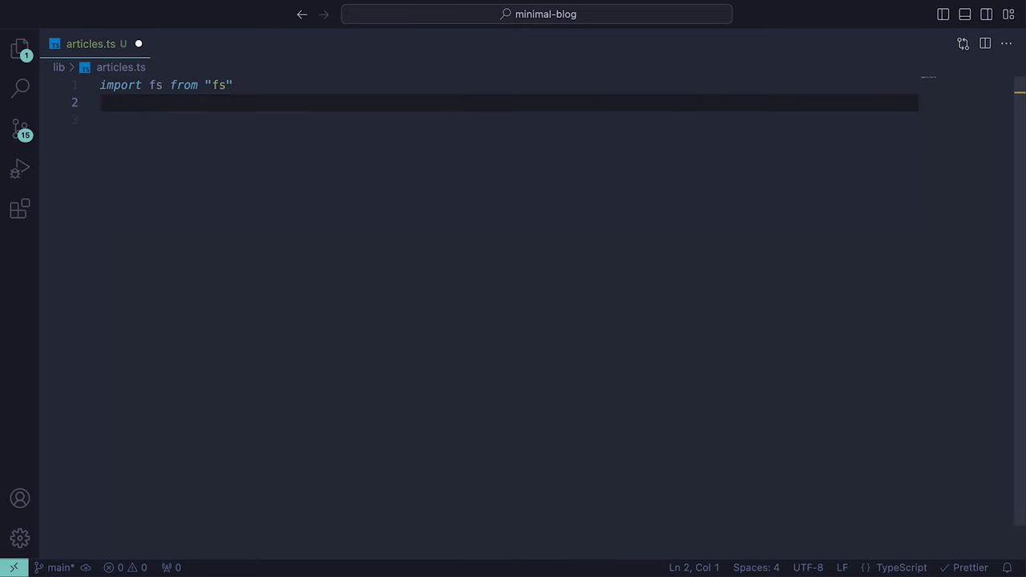
text(import matter from "gray-matter")
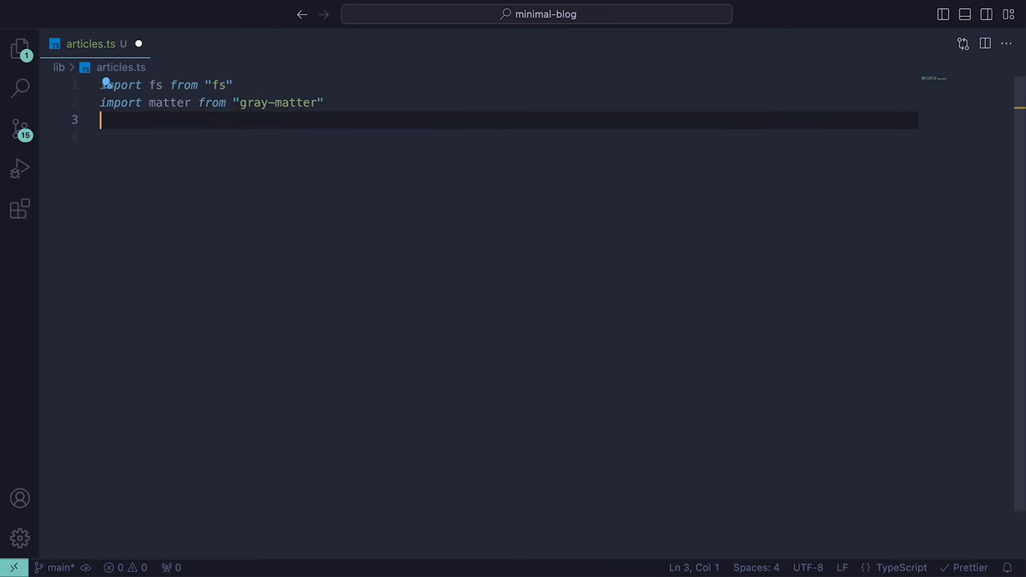
text(import path from "path")
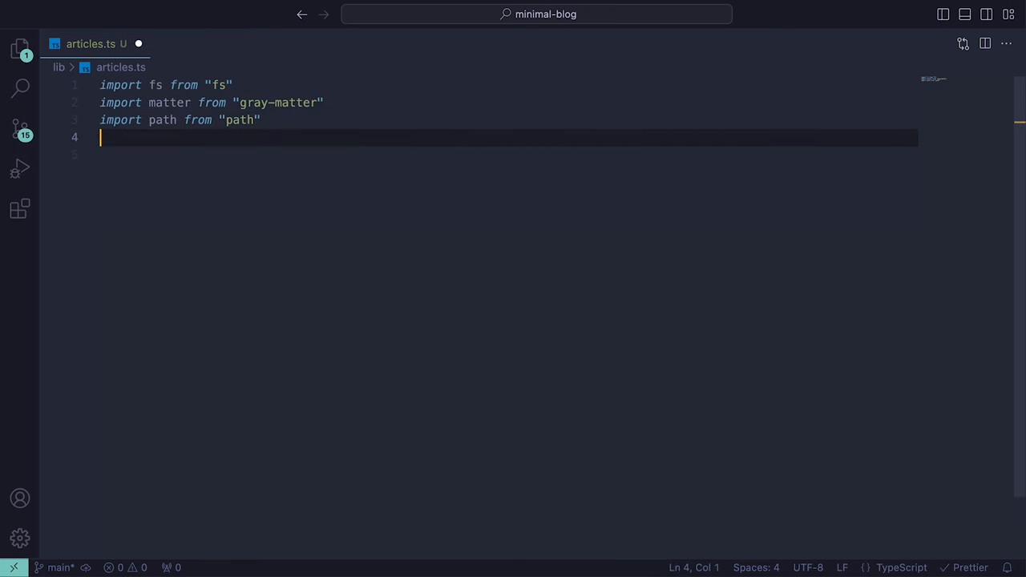
Import moment, remark and html from remark-html.
text(import mo)
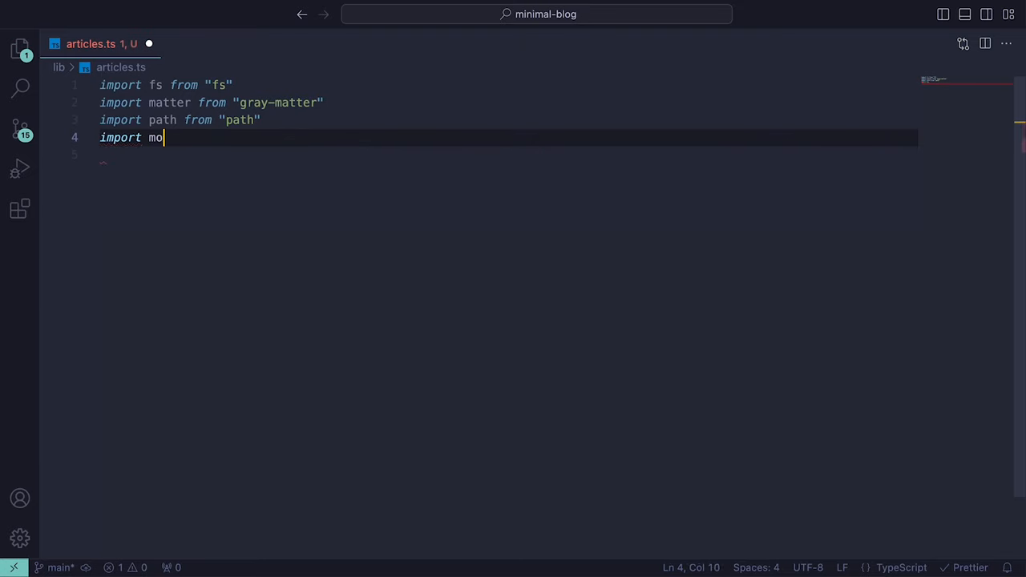
text(ment from "moment")
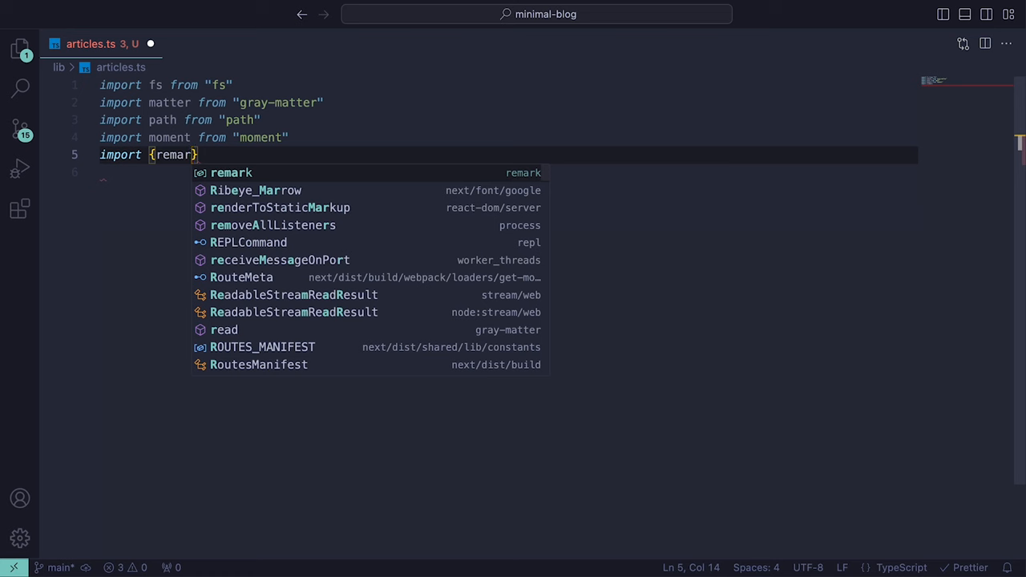
key(Enter)
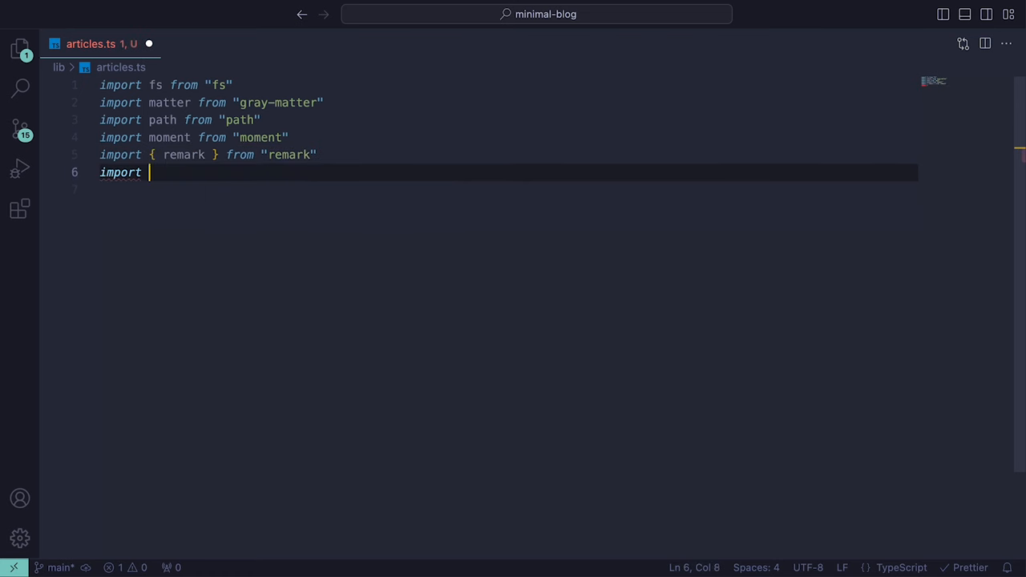
text(html from "remark-html)
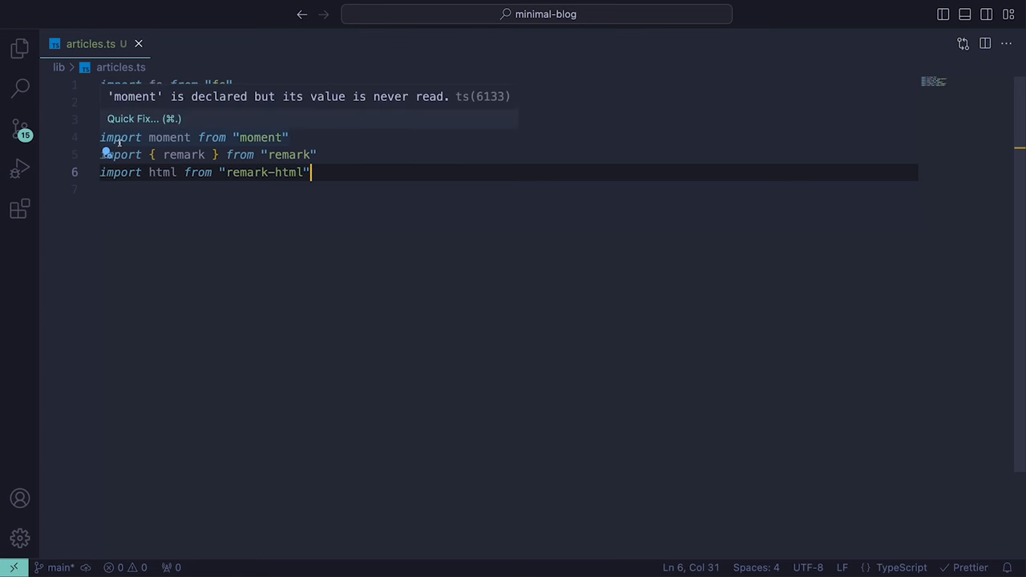
Define the ArticleItem type in types/index.ts and start importing it in articles.ts.
click(21, 48)
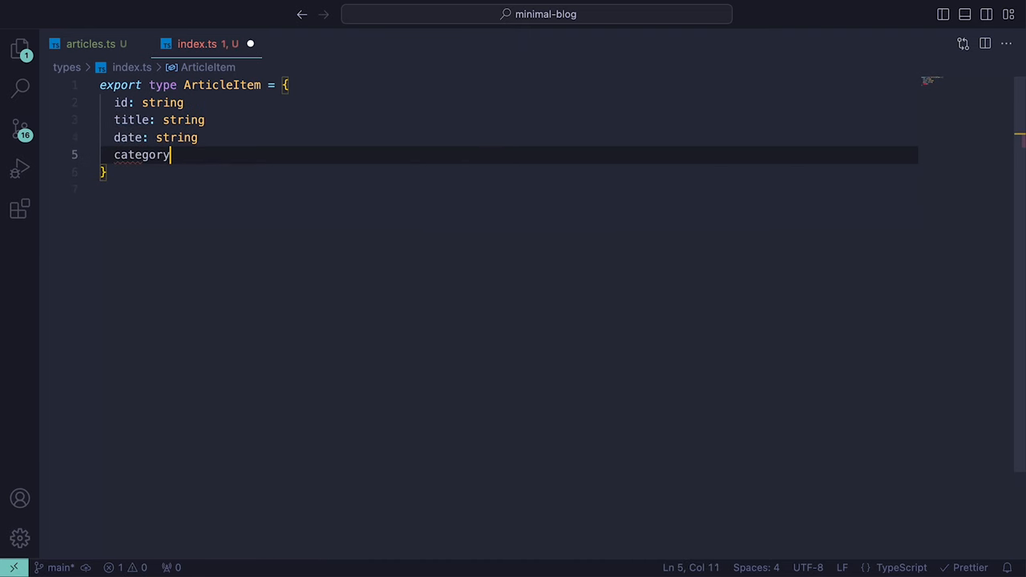
click(90, 41)
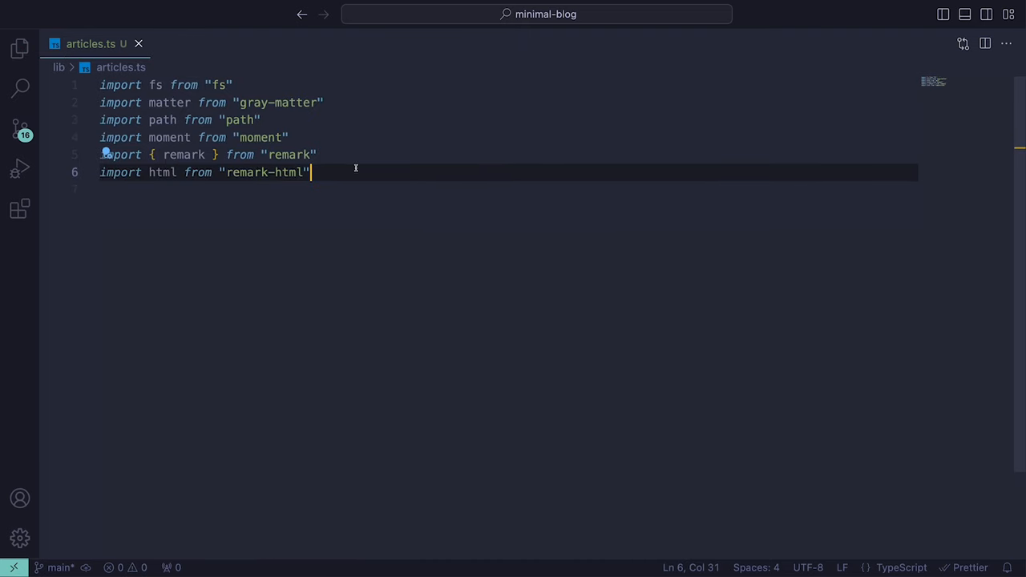
text(impot)
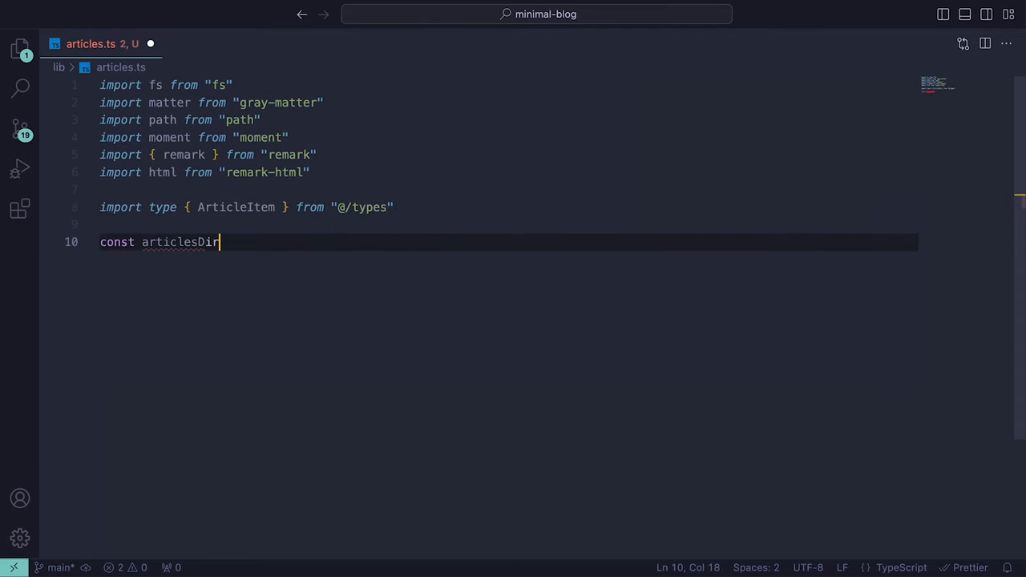
Declare articlesDirectory via path.join and start getSortedArticles reading file names with fs.readdirSync.
text(ectory = path.join(process.cwd(), ")
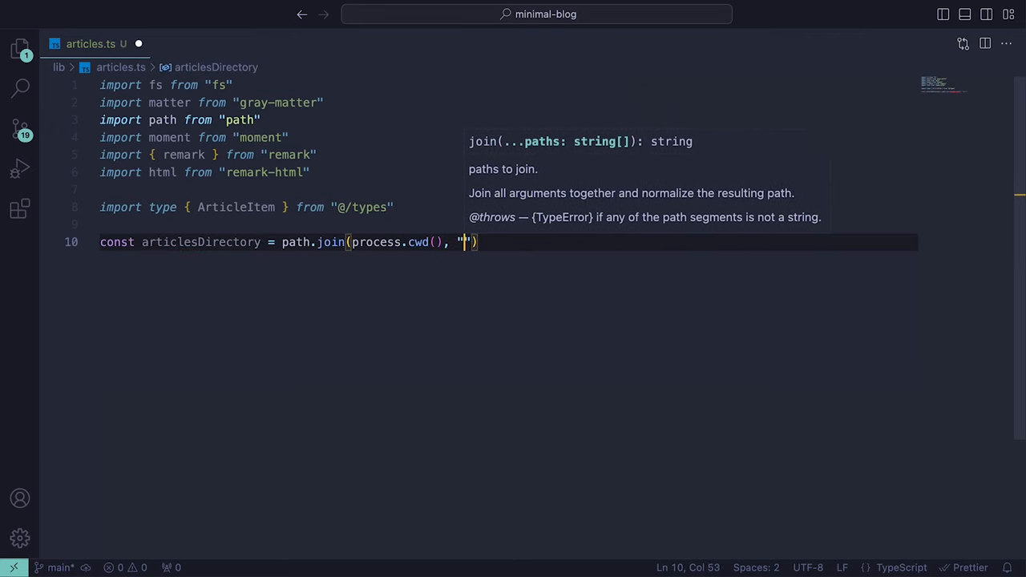
text(articles"\n\nconst get)
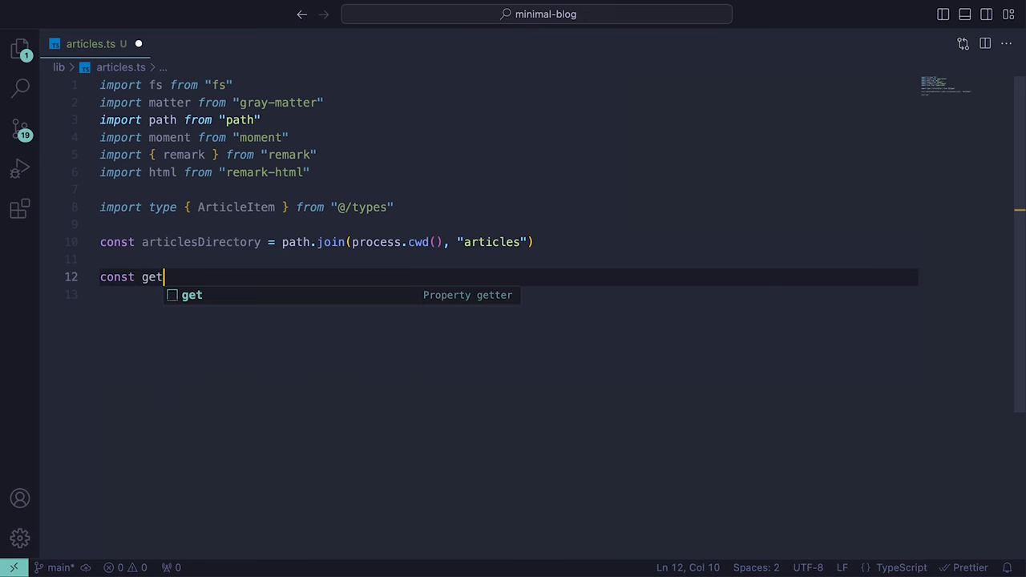
text(SortedArticles = ():)
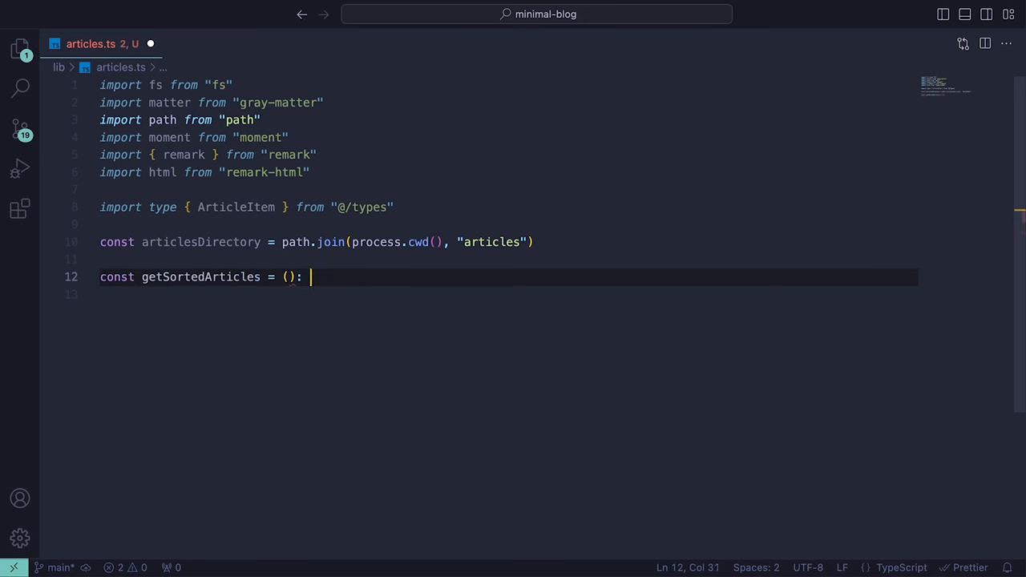
text(ArticleItem[] => {)
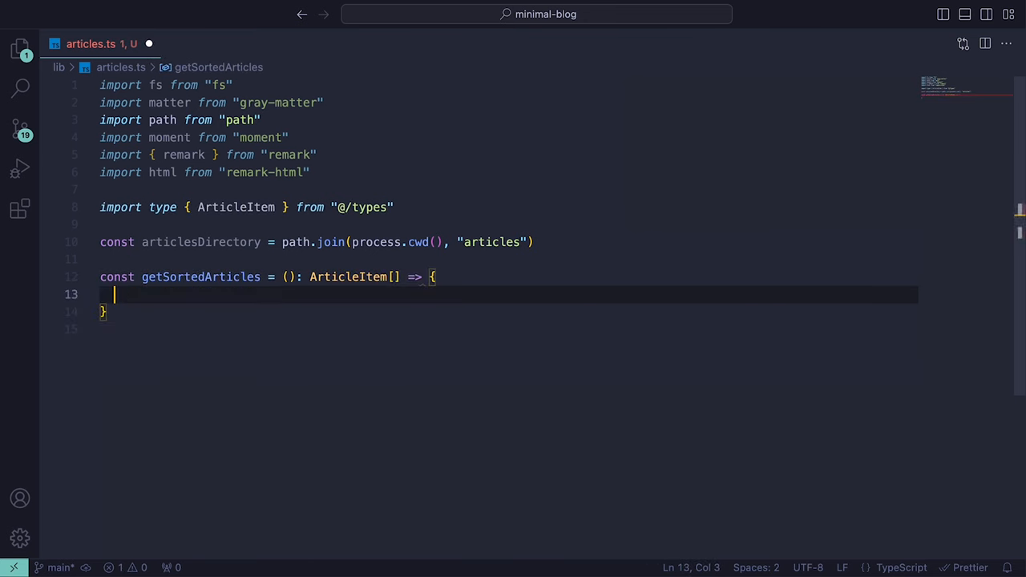
text(const file)
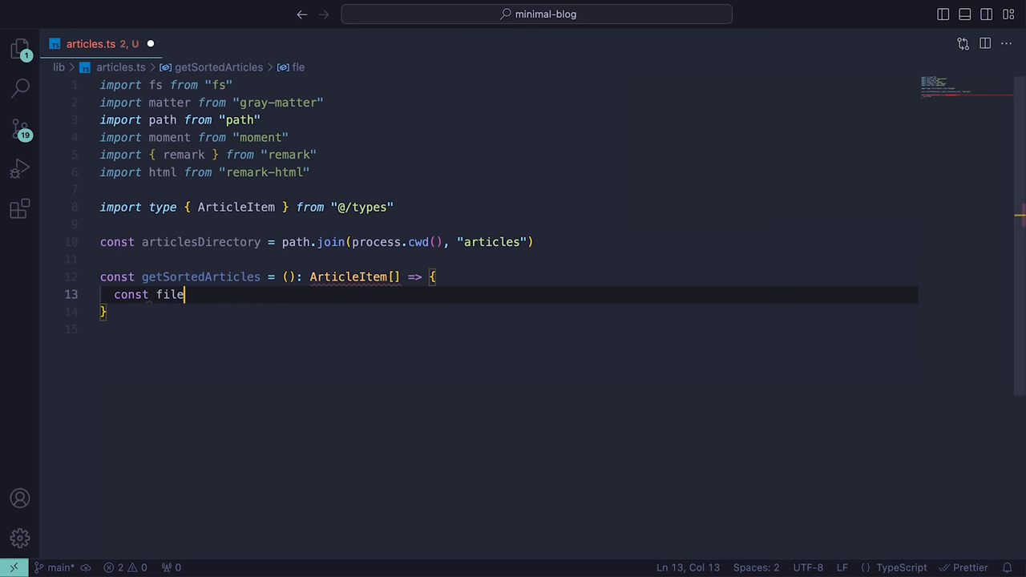
text(Names =)
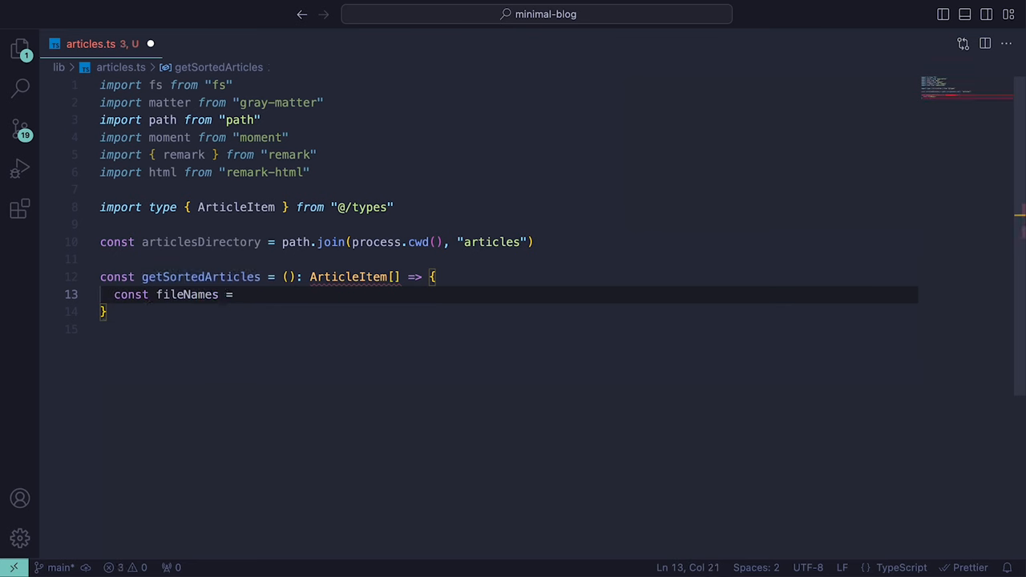
text(fs.readdirSync(articlesDirectory)
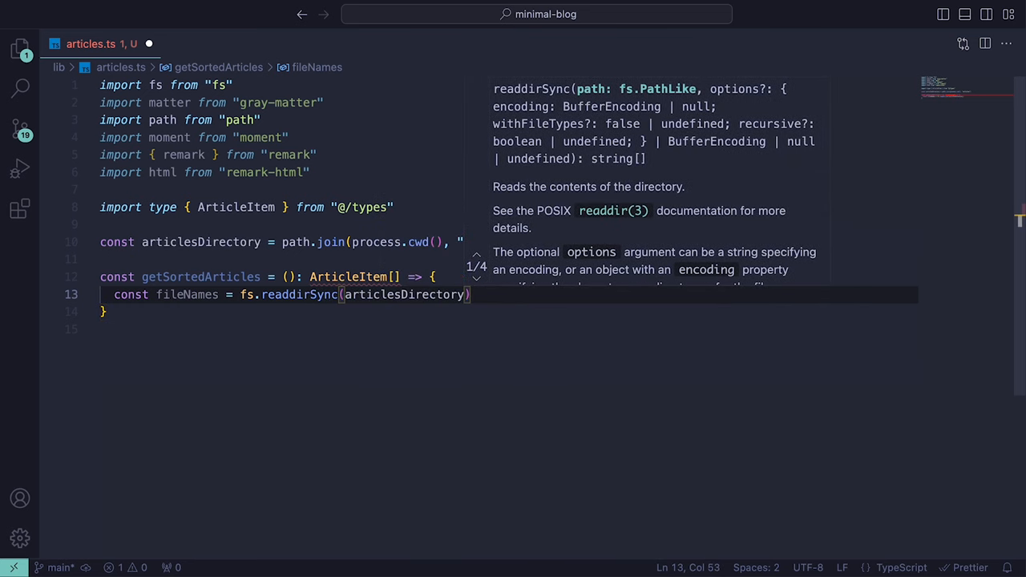
Map each file to an id, read its contents, parse with matter and return id, title and date.
text(const allArticlesData = fileNames.map(fileName => {)
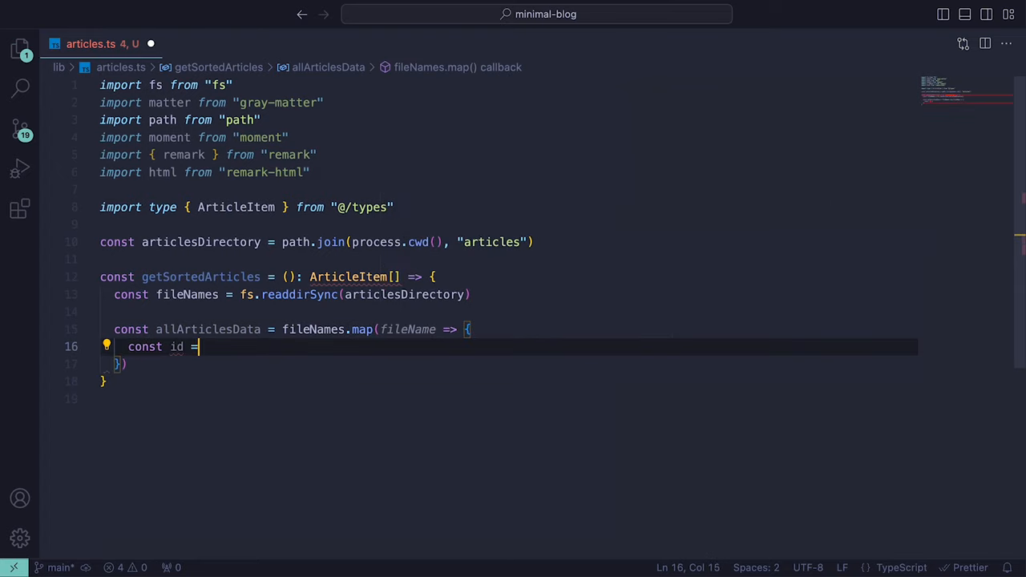
text(fileName.replace(/\.md$/, "")
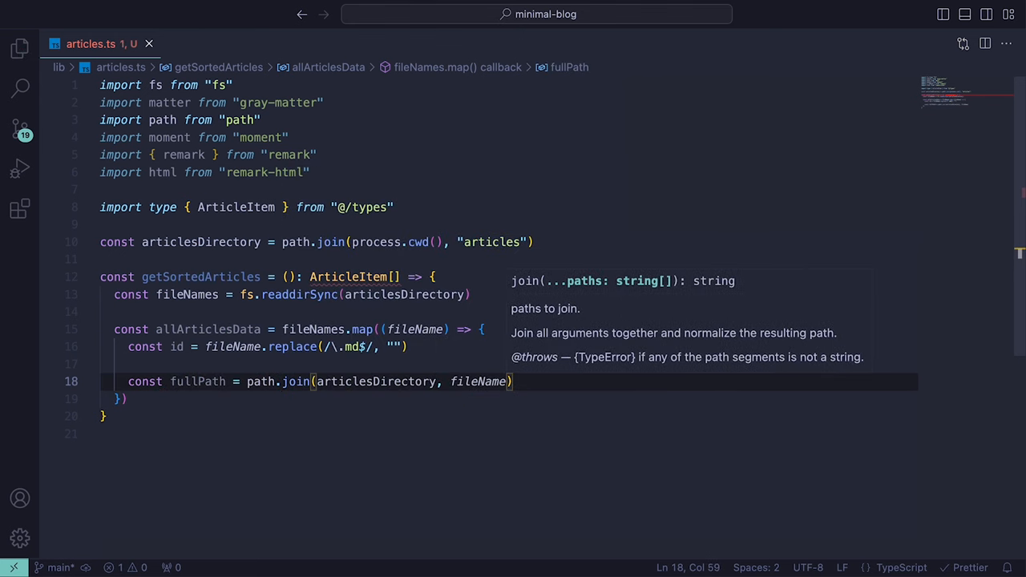
text(const fileCon)
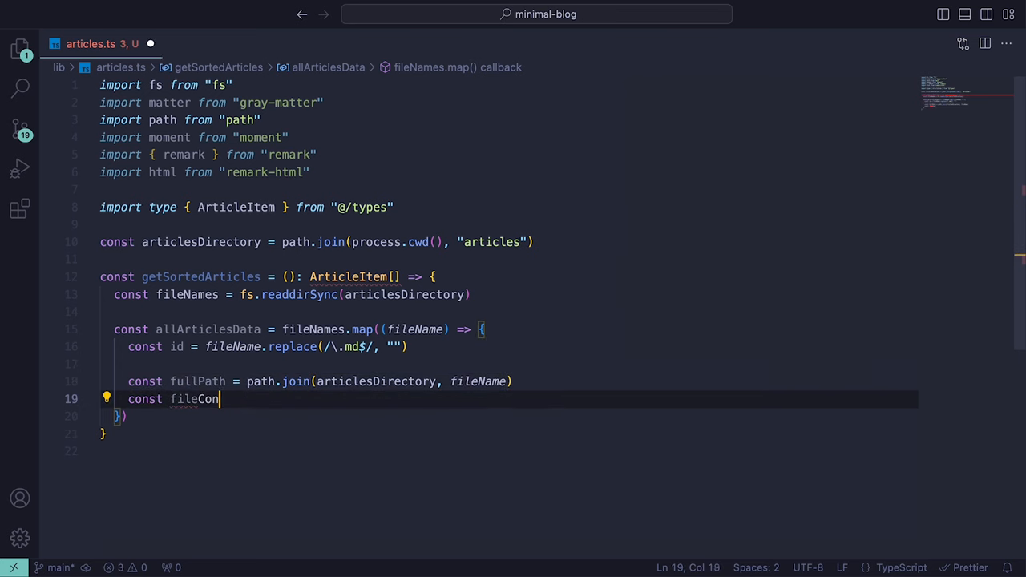
text(tents = fs.readFileSync(fullPath, "utf-8")
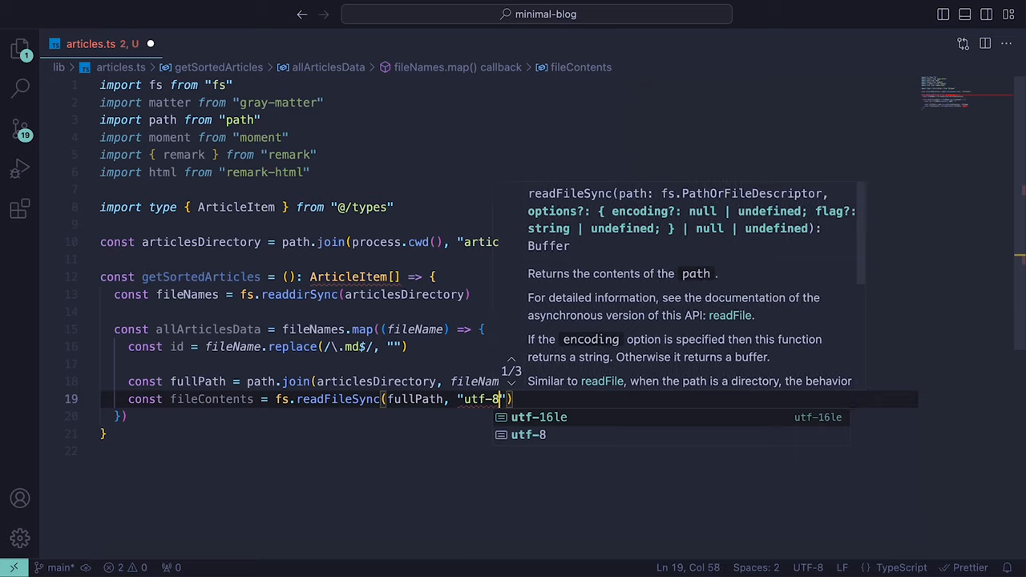
text(const matterR)
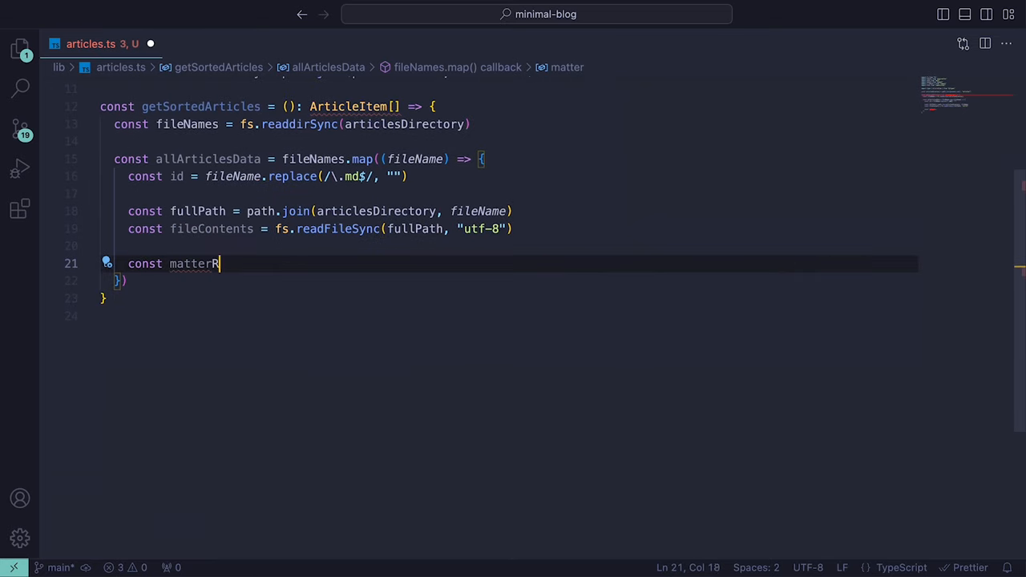
text(Result = matter(fileContents)
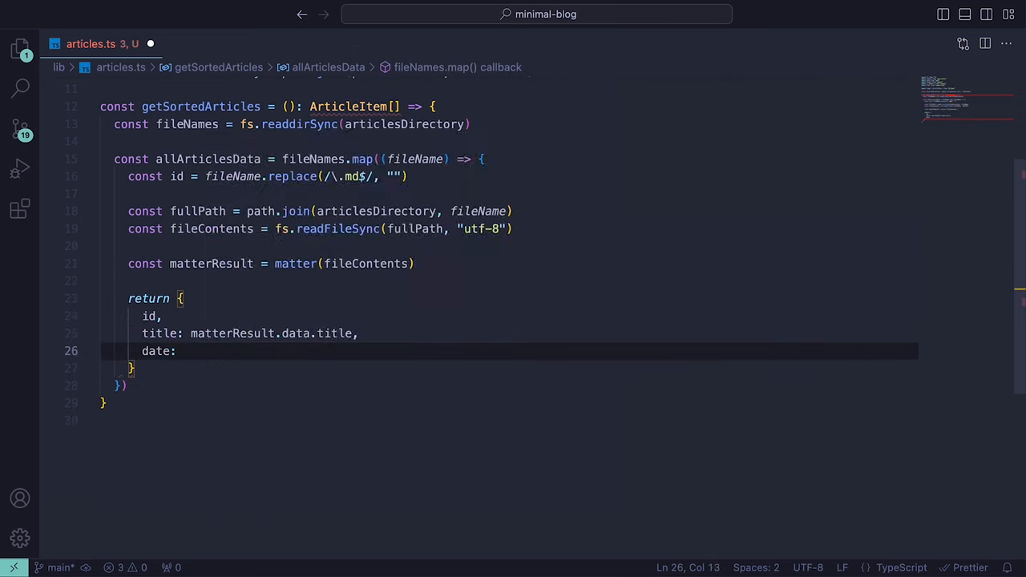
text(matterResult.data.date,)
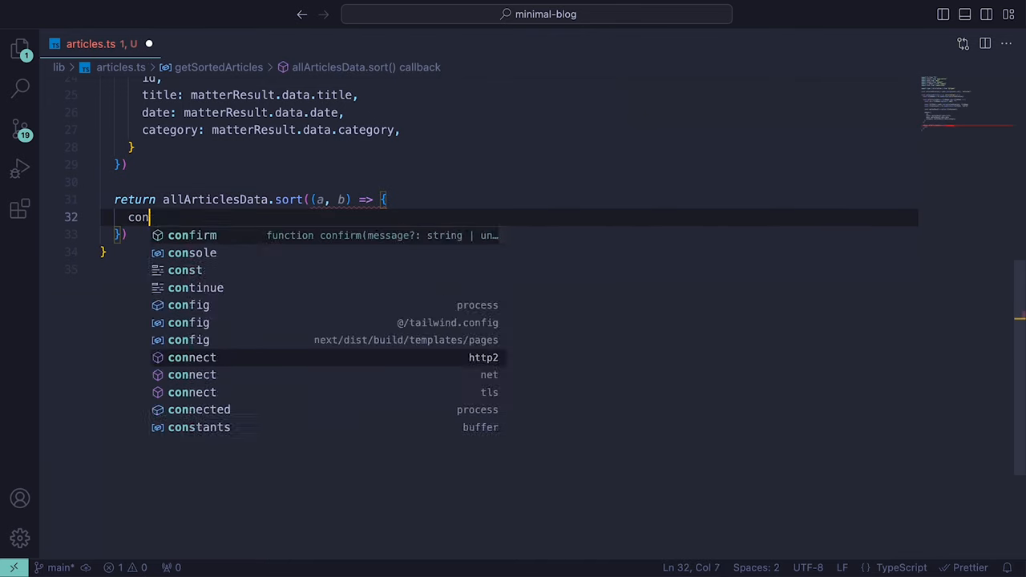
Sort allArticlesData by moment-parsed DD-MM-YYYY dates using isBefore/isAfter comparisons.
text(st format = "DD-MM-YYYY")
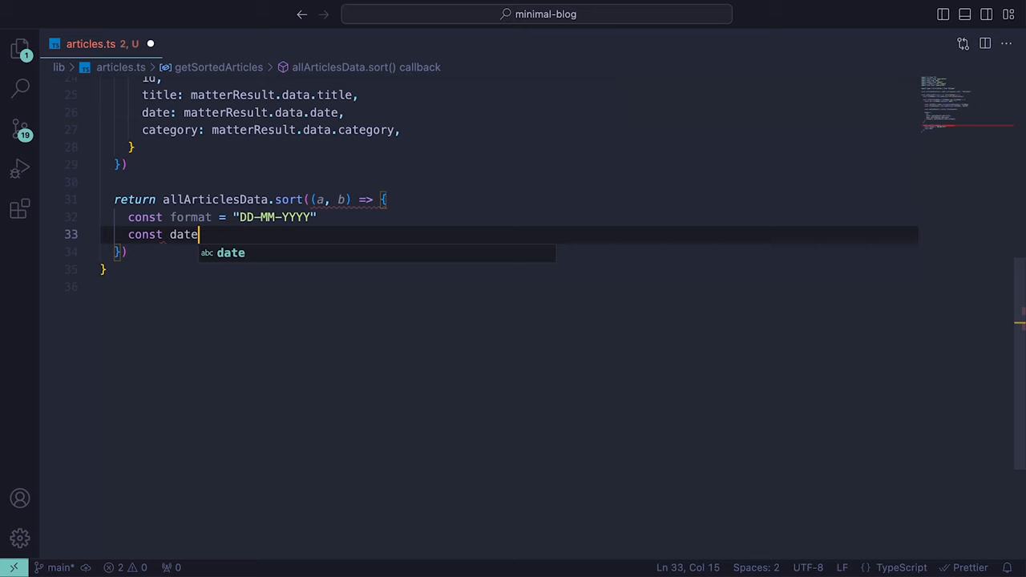
text(One = moment(a.date, format)
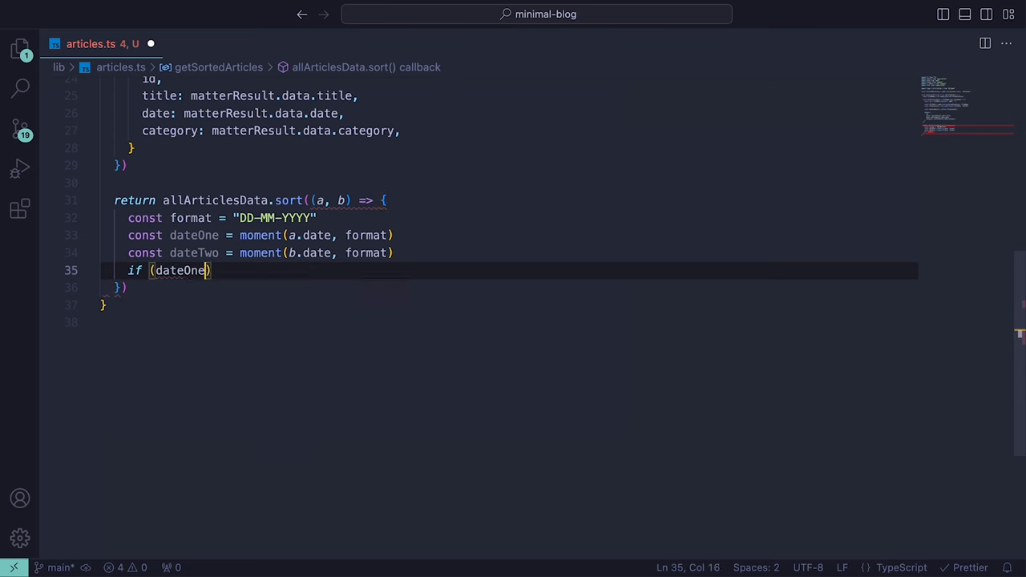
text(.isBefore(dateTwo)) {)
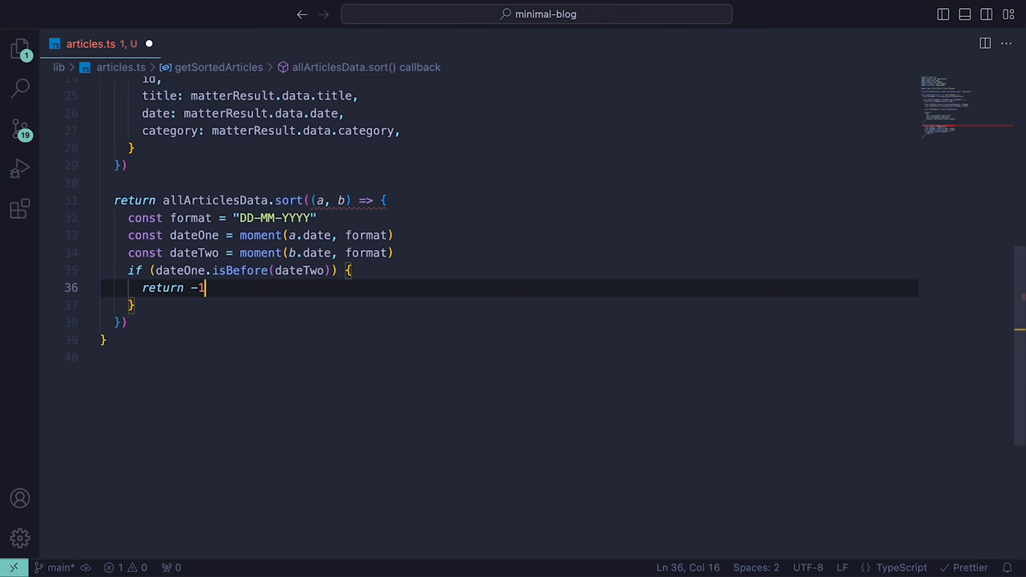
text(} else if (dateTwo.isAfter(dateOne)) {)
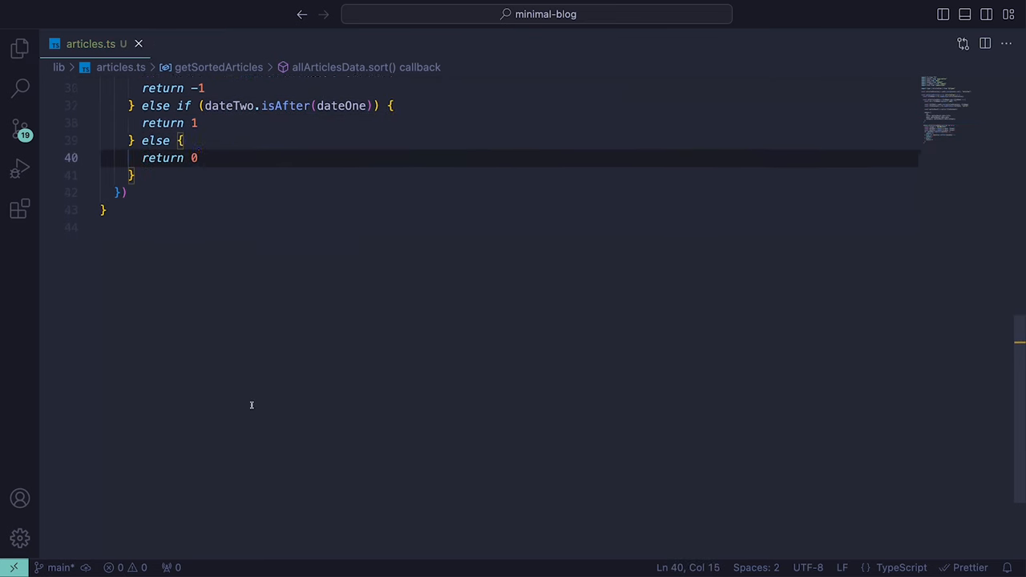
Write getCategorisedArticles returning a Record that pushes each article into categorisedArticles[article.category].
text(export const get)
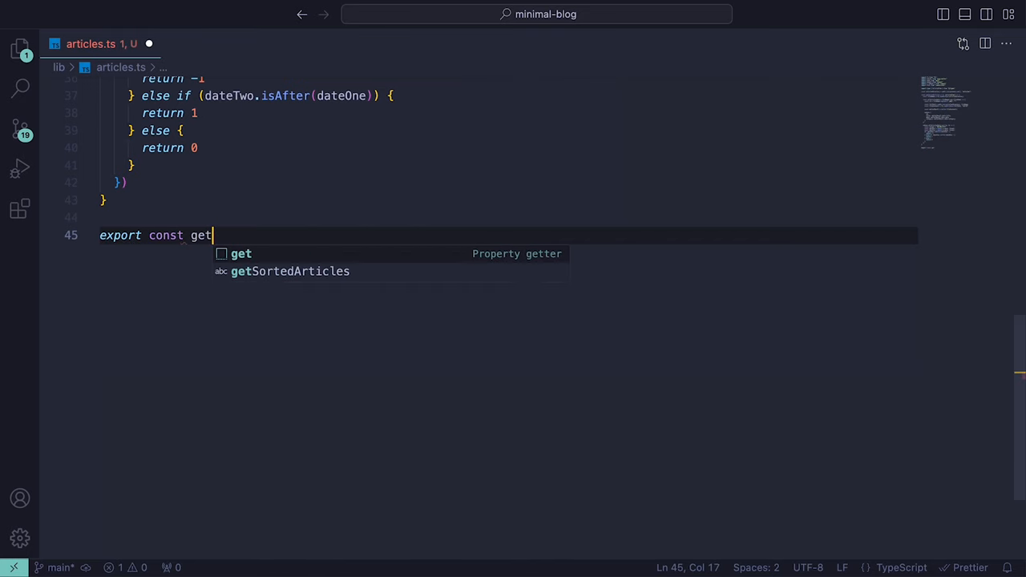
text(CategorisedArt)
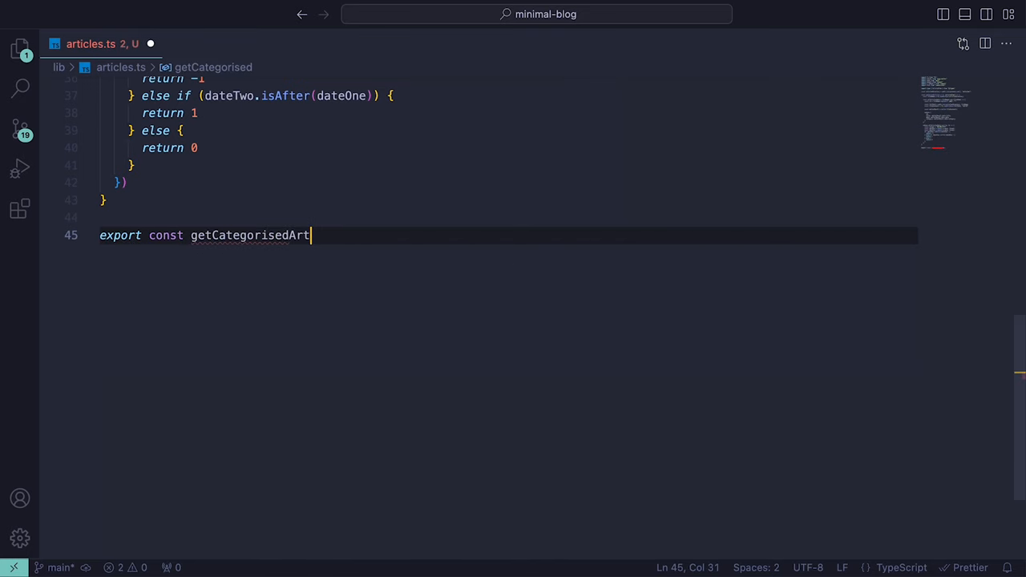
text(icles = (): Record st)
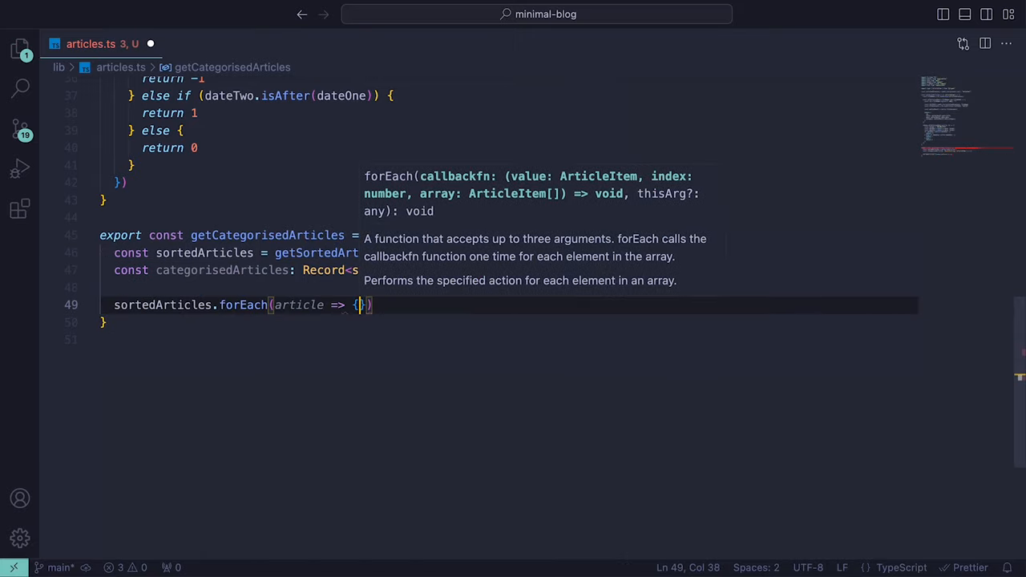
text(if (!categorisedArticles[article.category]) {)
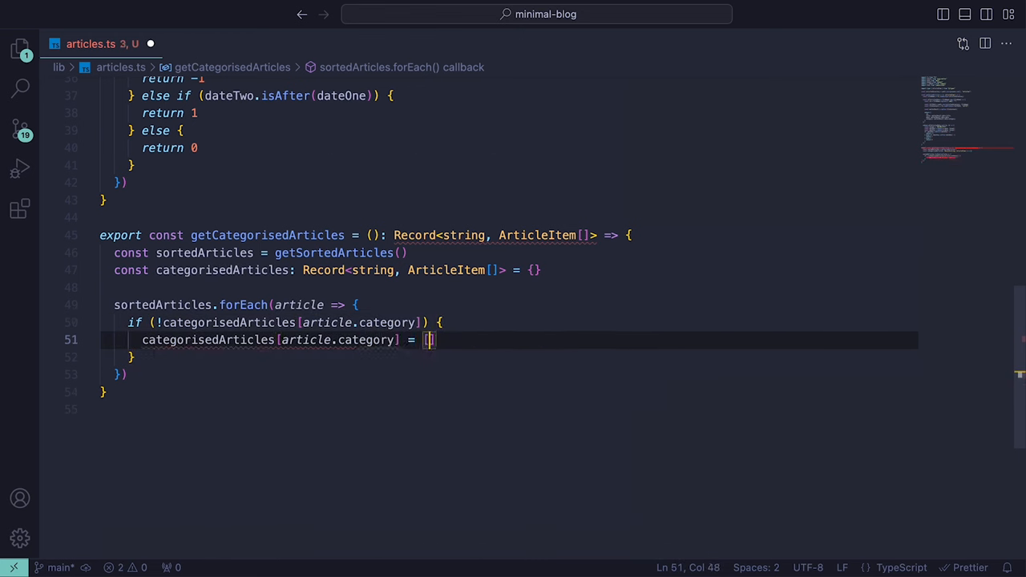
text(categorisedArticles[article.category].pus)
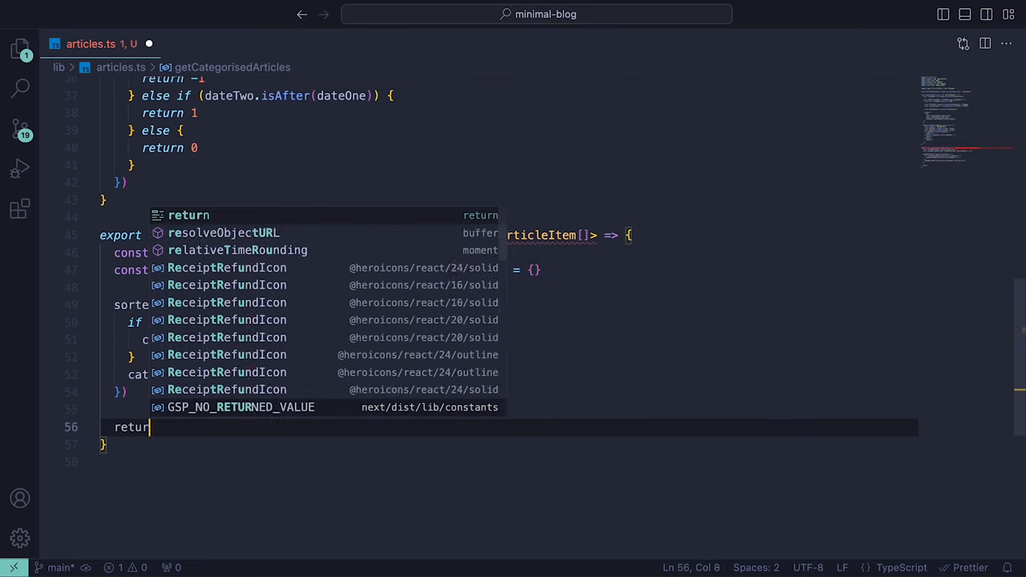
text(cat)
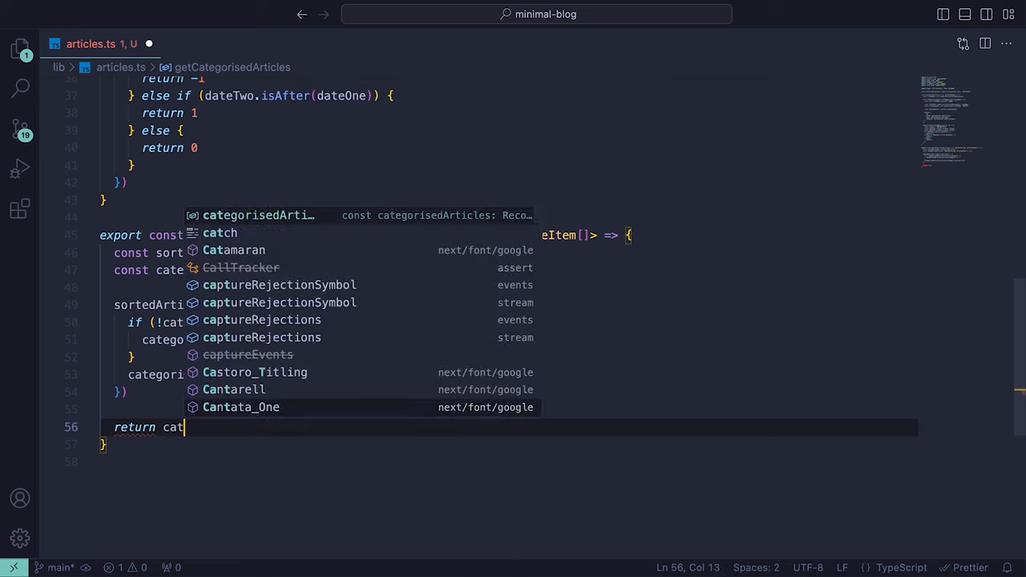
key(Tab)
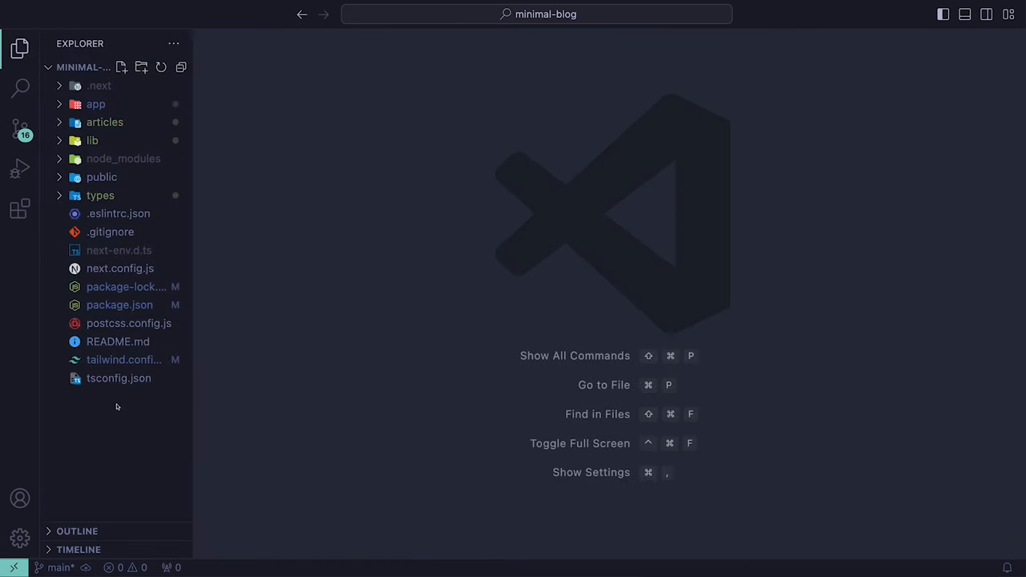
Create a components folder with an ArticleItemList file and a Cormorant Garamond category heading.
click(142, 64)
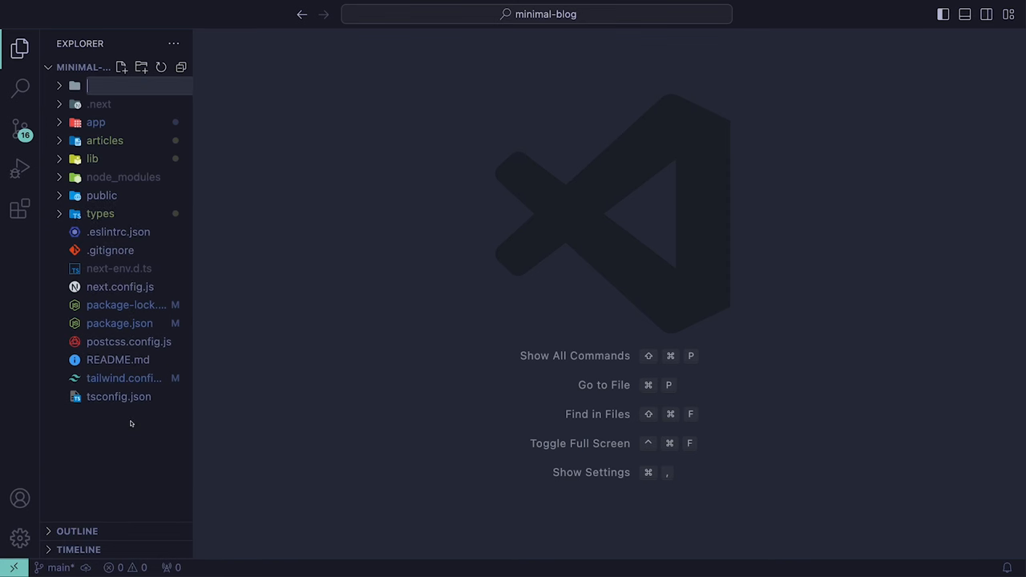
text(components)
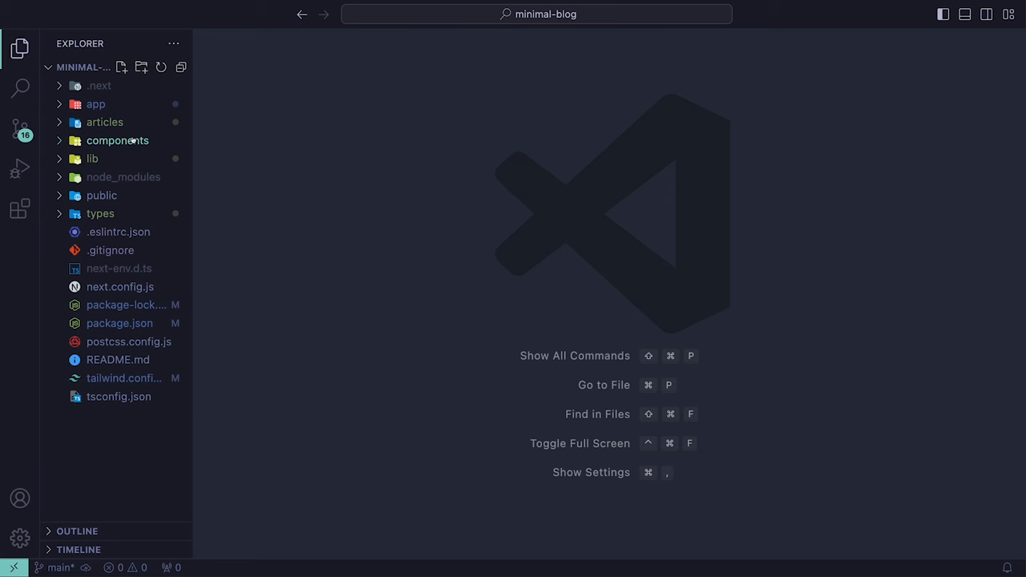
text(Art)
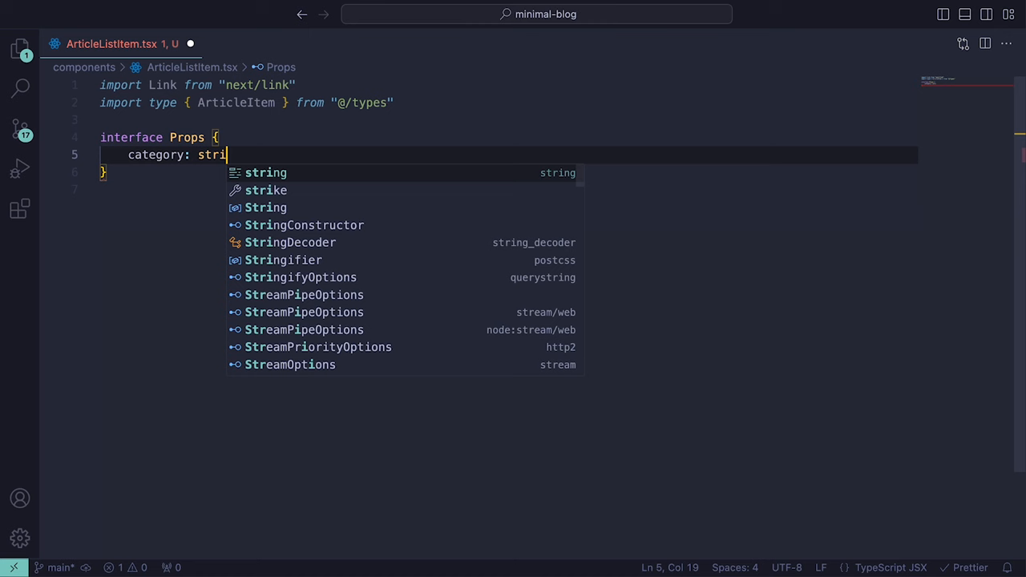
text(ng)
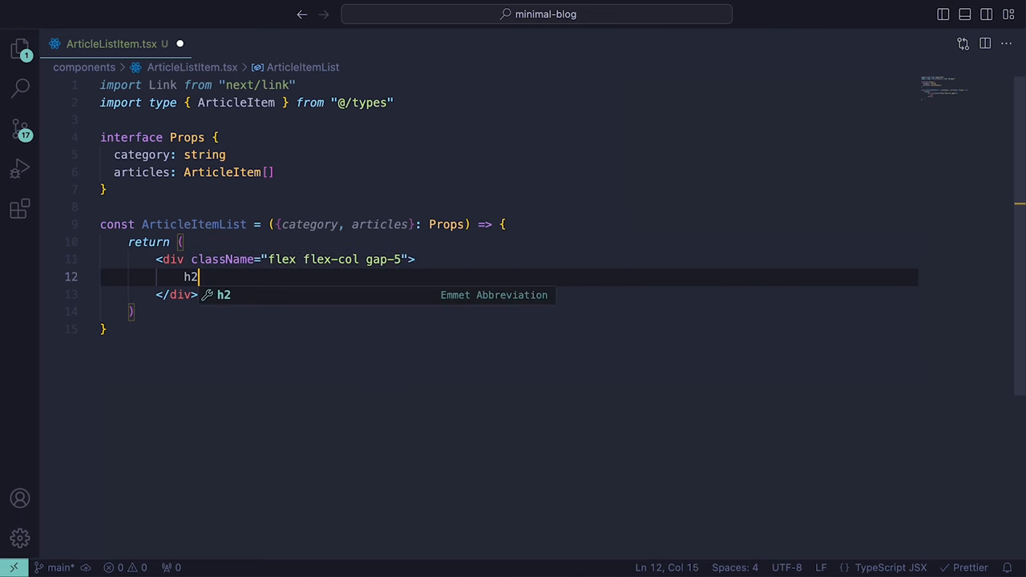
key(Tab)
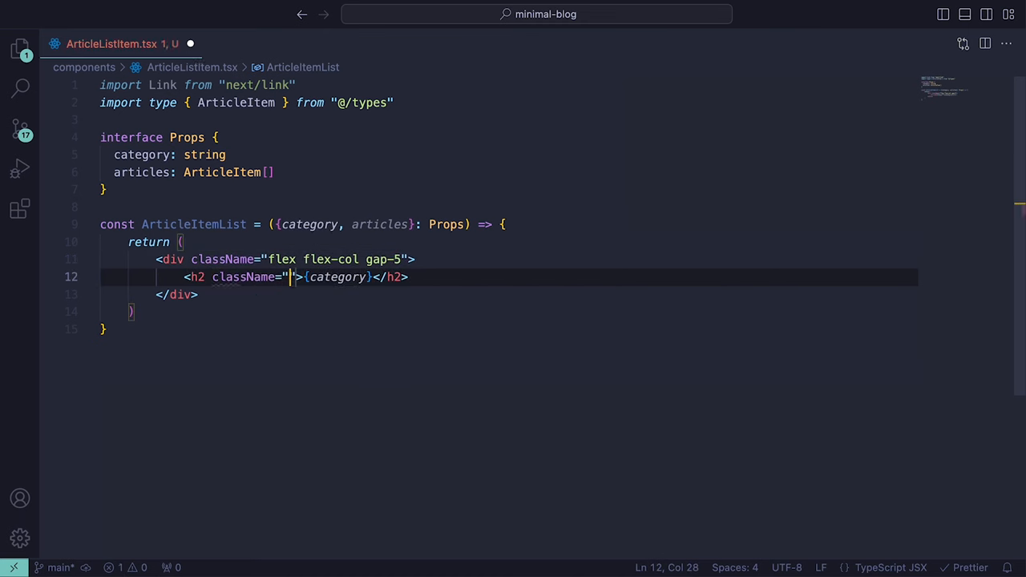
text(font-cormorantGaramond text-4xl)
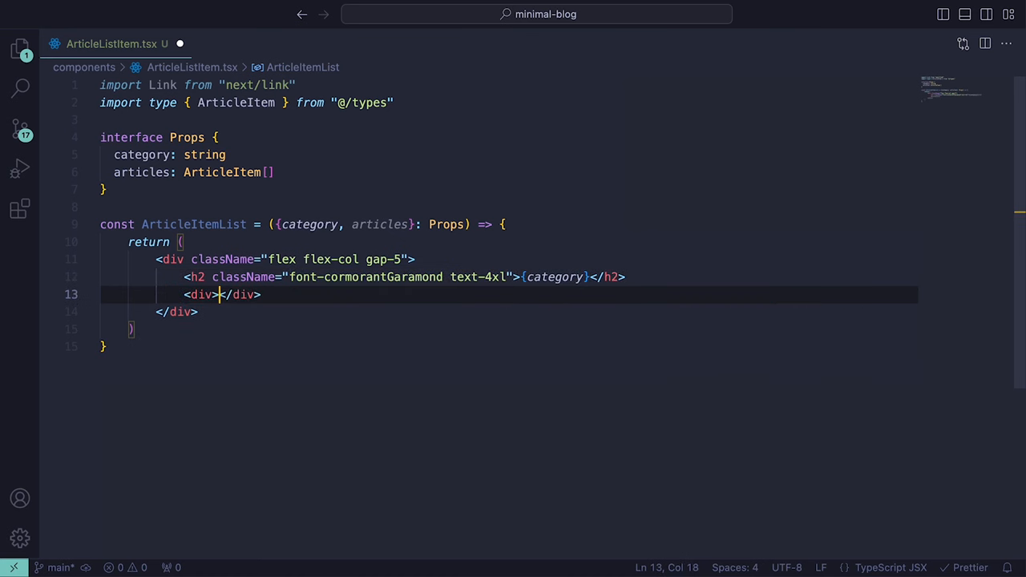
Map articles to Links styled text-neutral-900 hover:text-amber-700 transition, and export default ArticleItemList.
text(clas>)
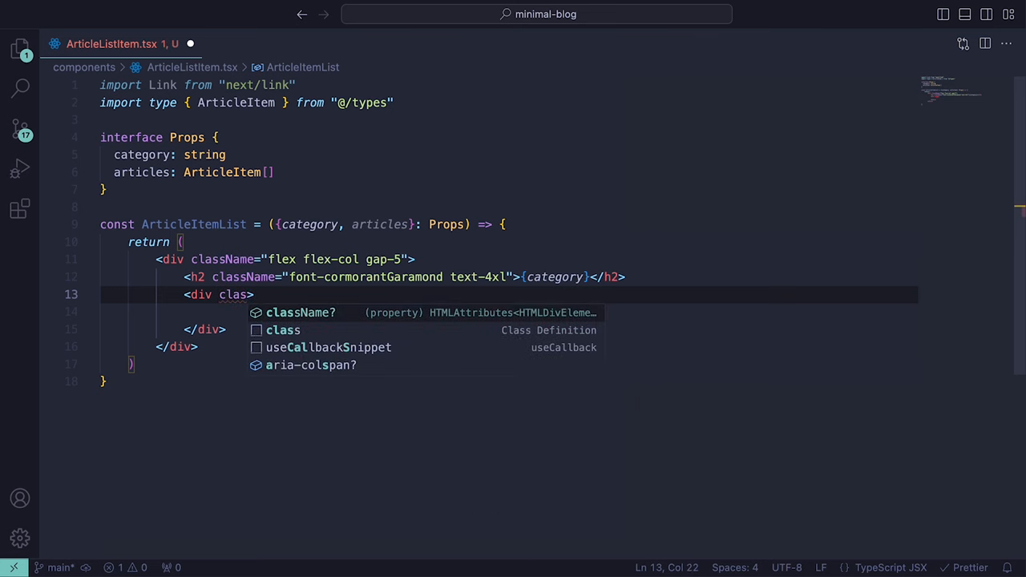
text(className="flex flex-col gap-2.5 font-poppins text-lg)
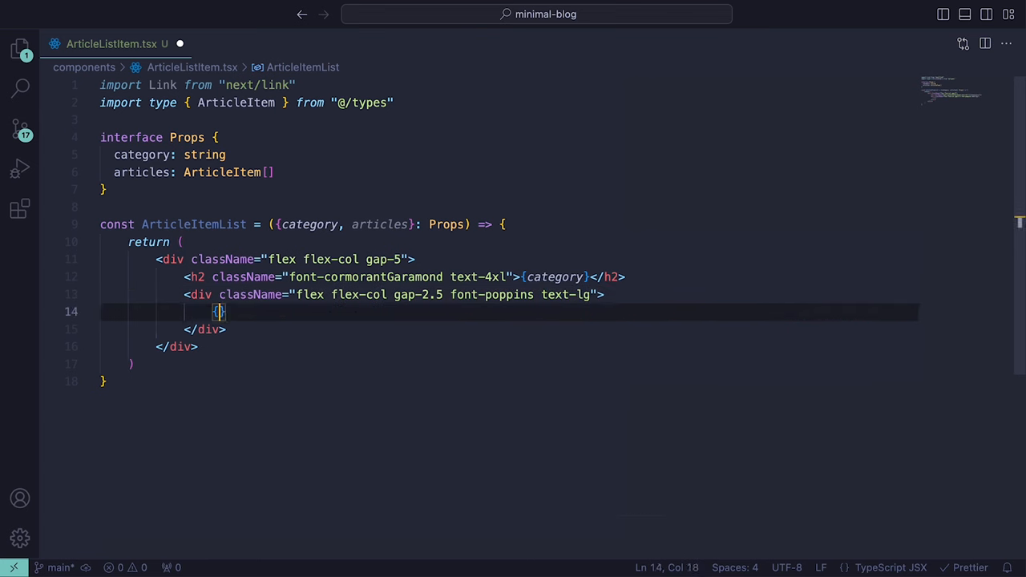
text(articles.map((article, id) =>)
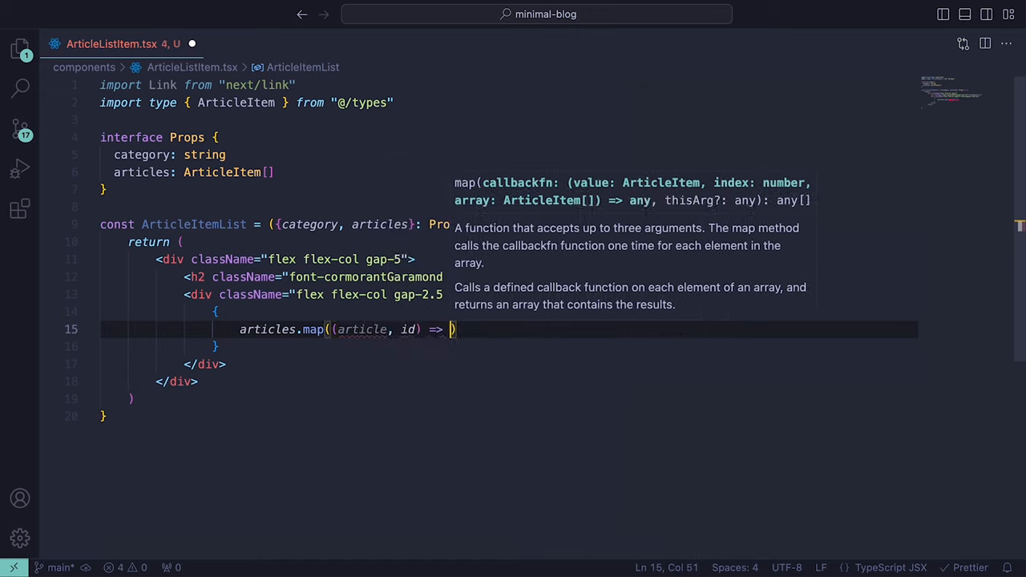
text(<Link href={`/${article.id}`}>)
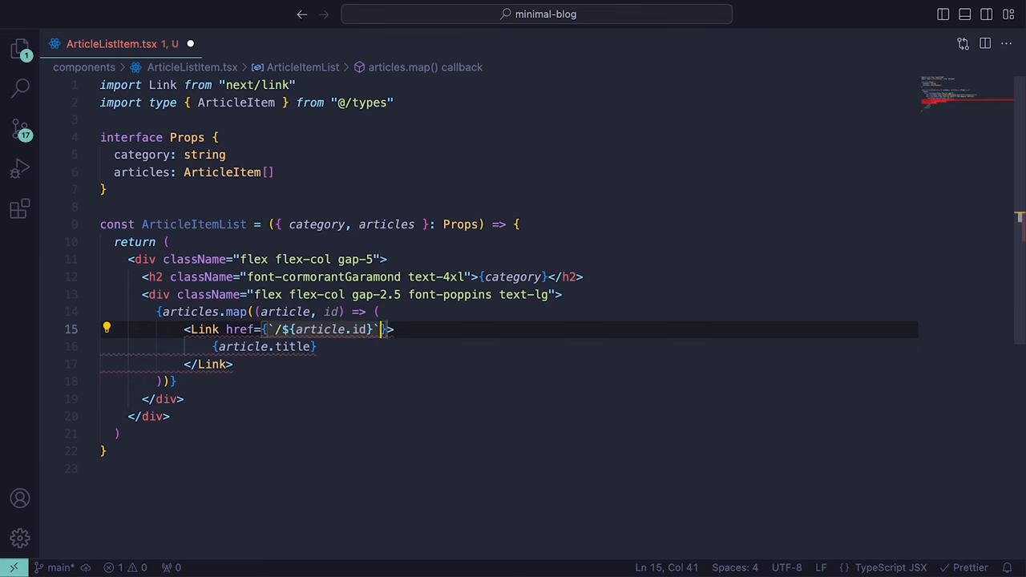
text(key={id} className="")
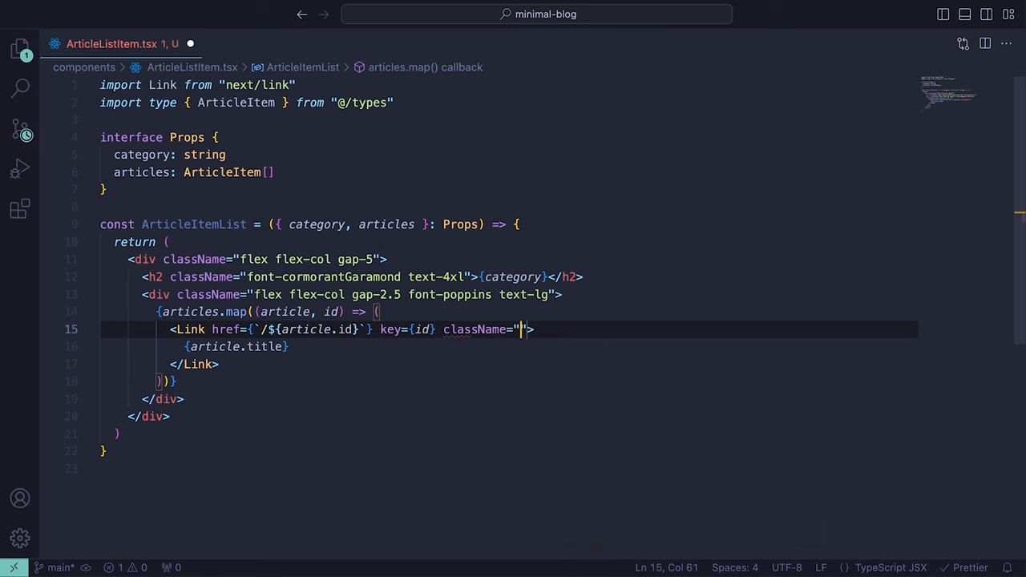
text(text-neutral-900 hover)
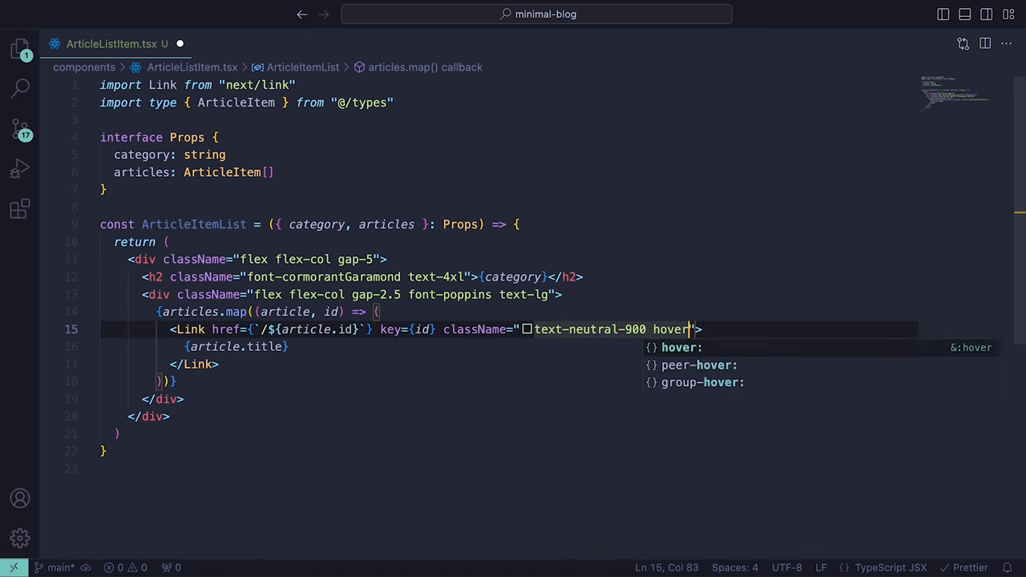
text(:text-amber-700 transition duration-150)
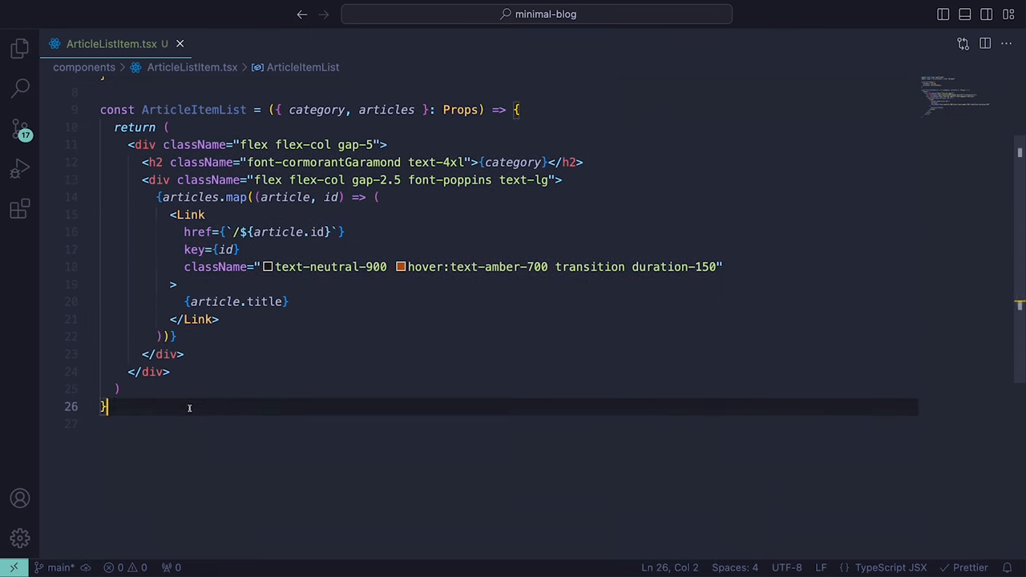
text(export default Art)
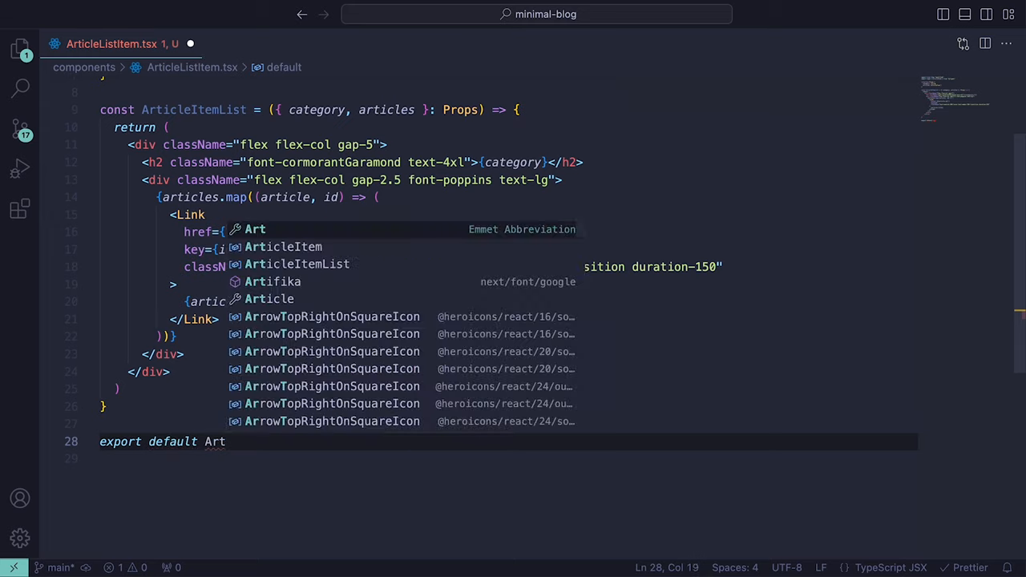
In app/page.tsx map article categories to <ArticleItemList category={article} articles={articles[article]}>.
click(240, 45)
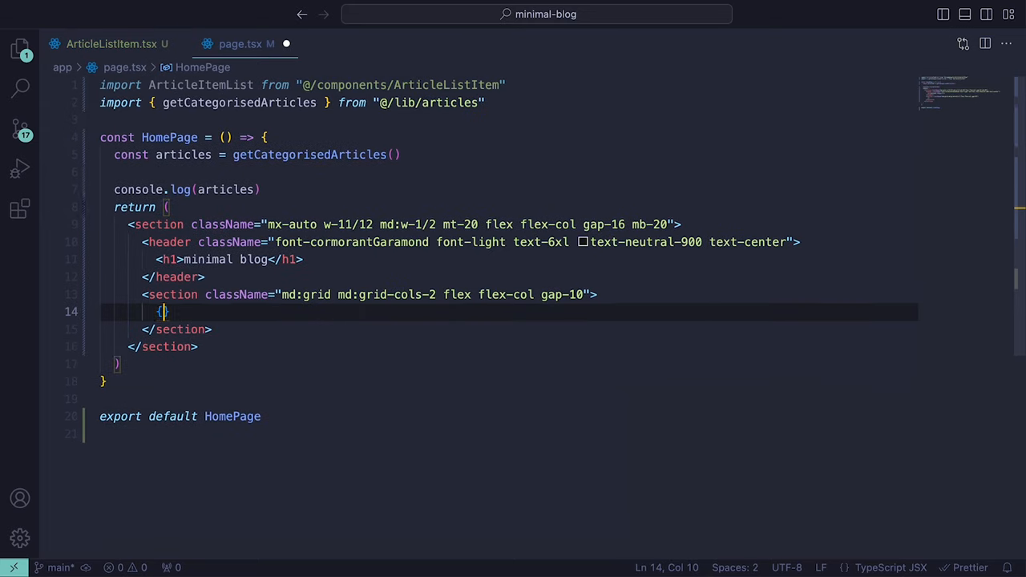
text(articles !== null && Object.keys(articles).map(article => ()
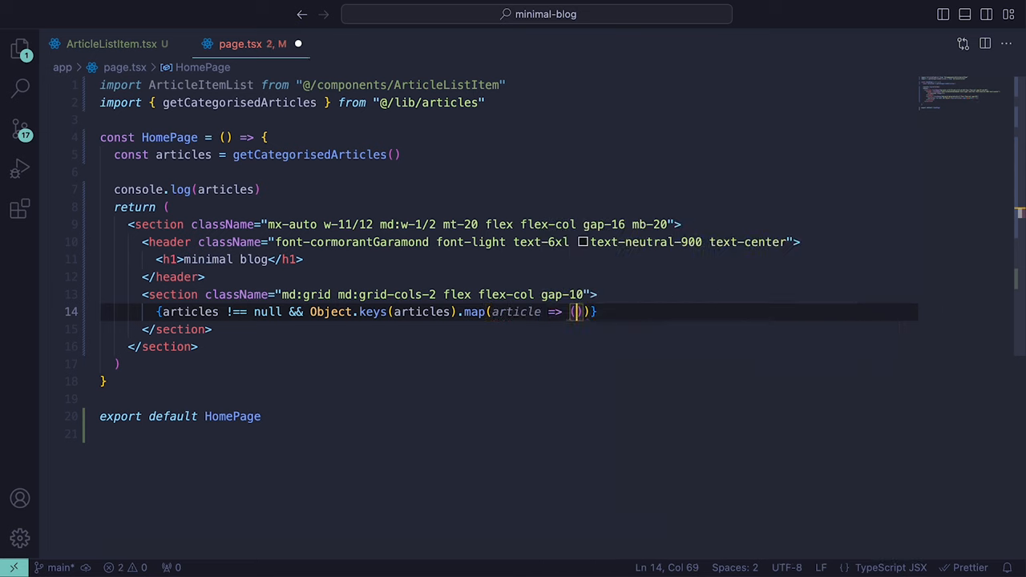
text(<ArticleItemList category={article} articles={articles[arti)
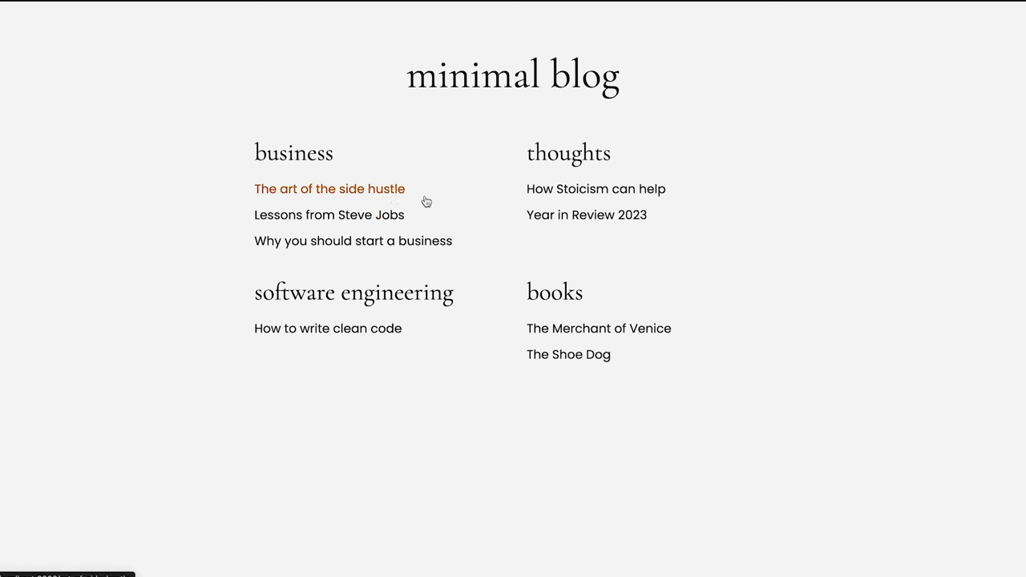
mouse_move(554, 330)
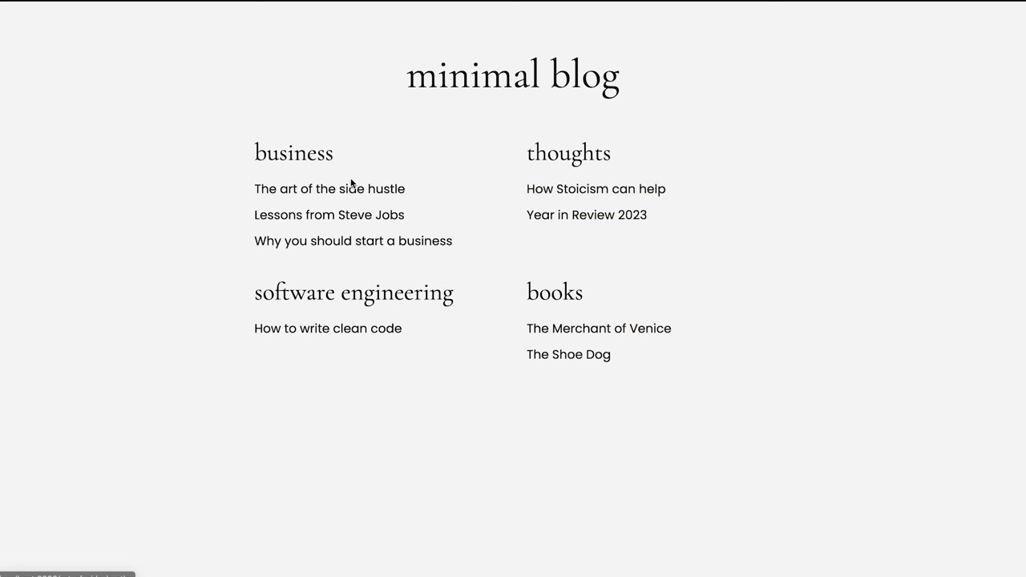
On the localhost home page, follow the 'The art of the side hustle' article link.
click(326, 215)
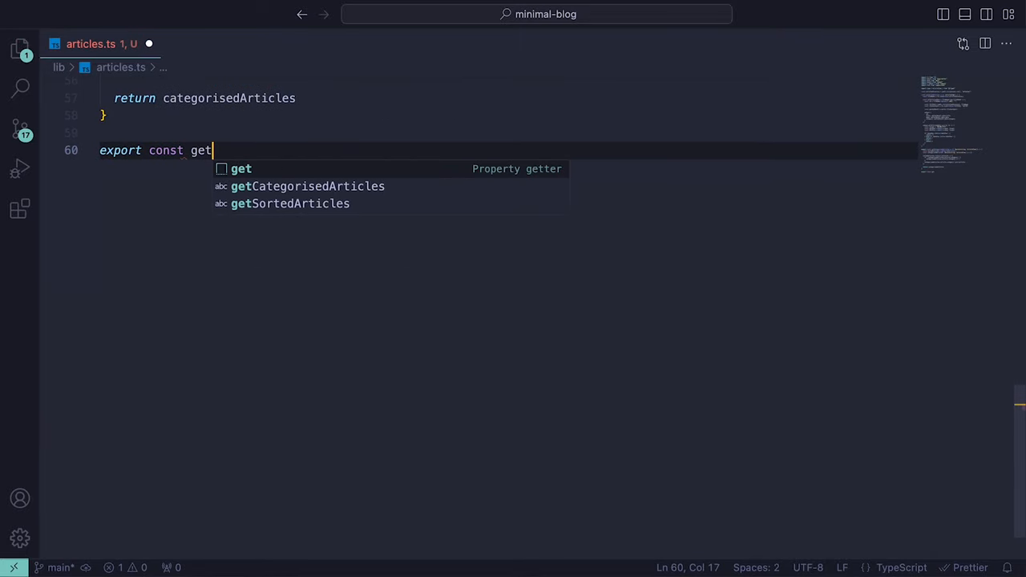
Write async getArticleData joining articlesDirectory with the id, converting Markdown to HTML and formatting the date.
text(ArticleDa)
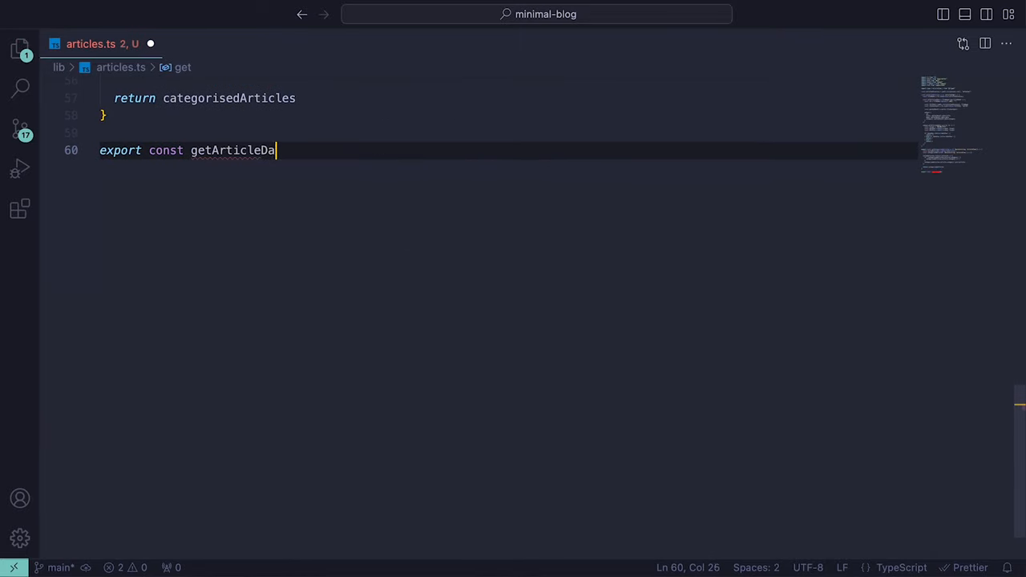
text(ta = async (id: string) => {)
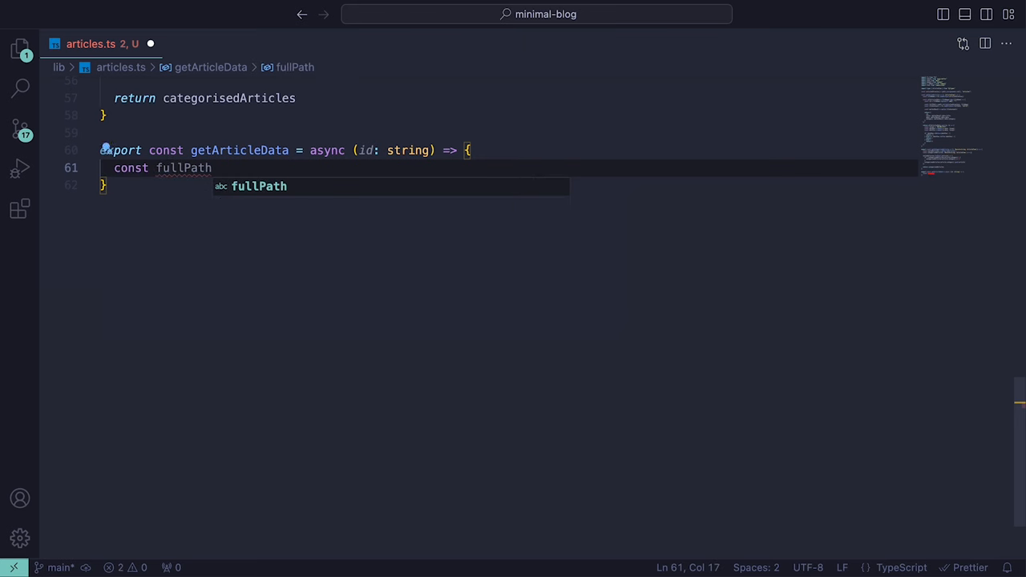
text(= path.join(articlesDirectory, `${id}`))
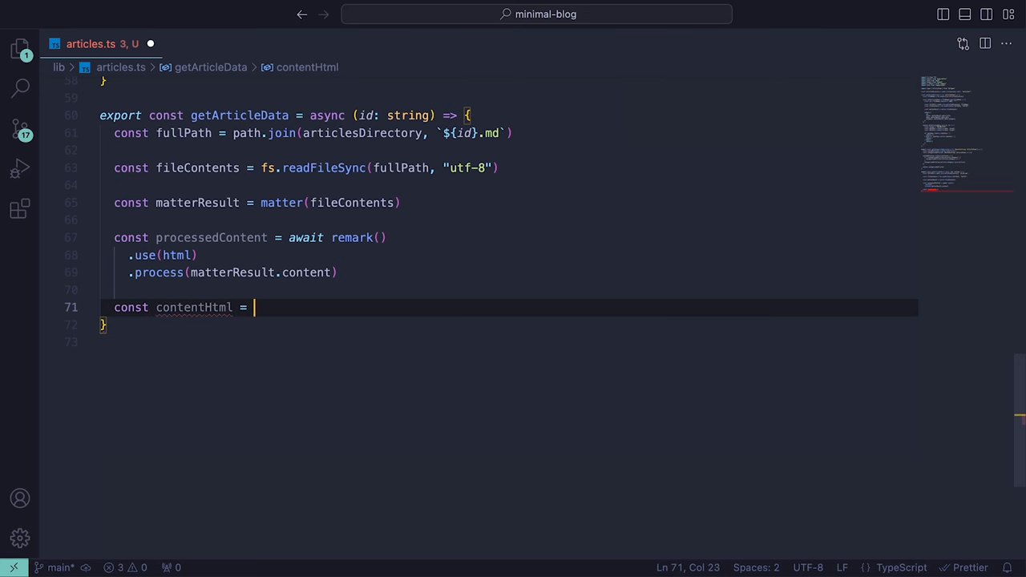
text(processedContent.toString()
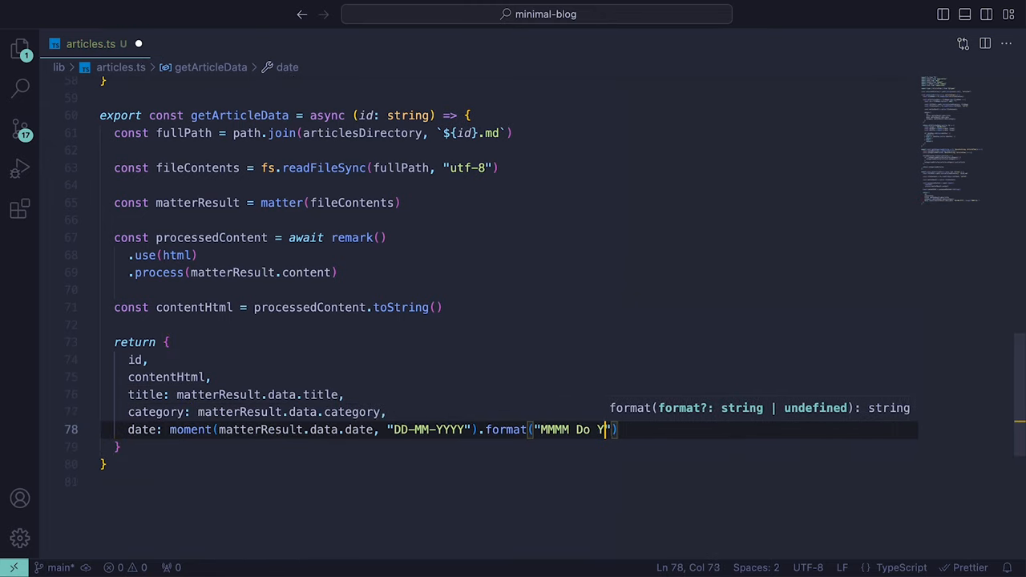
text(YYY)
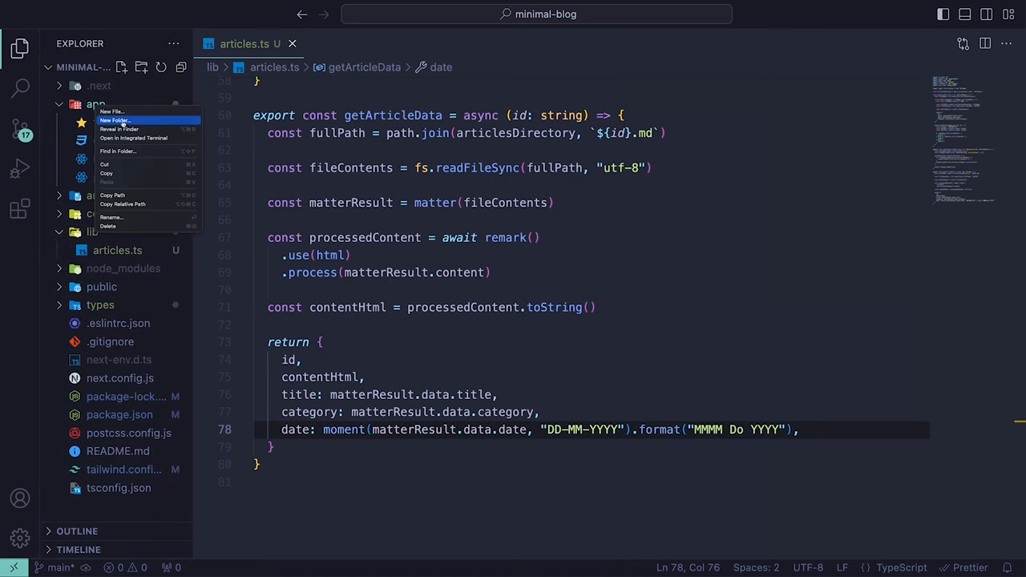
Create the [slug] folder inside the app directory for the article page.
click(112, 130)
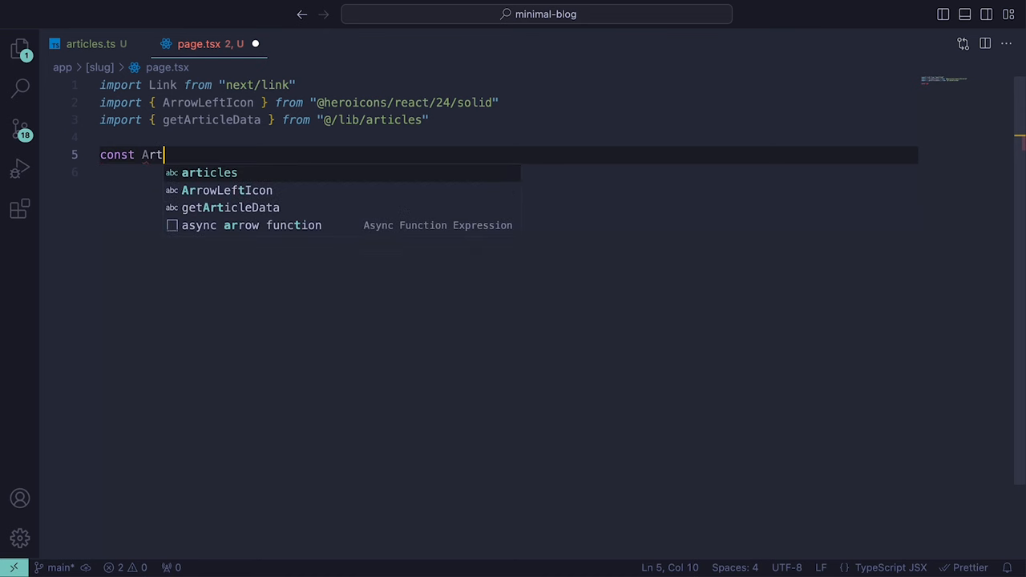
Define const Article = async ({ params }) with articleData = await getArticleData(params.slug).
text(icle = async)
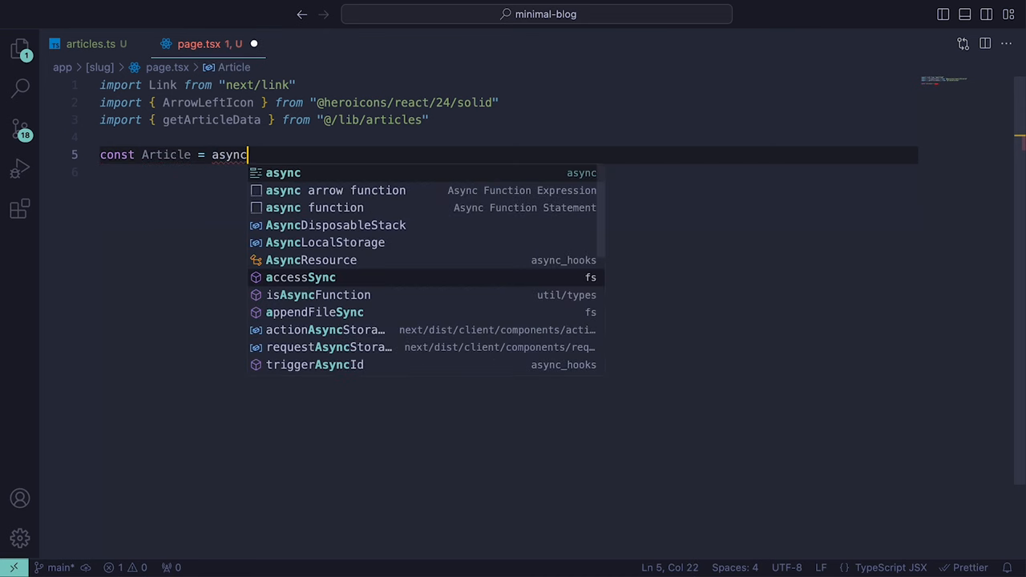
text(({params}: {params: {slug: string}}) => {)
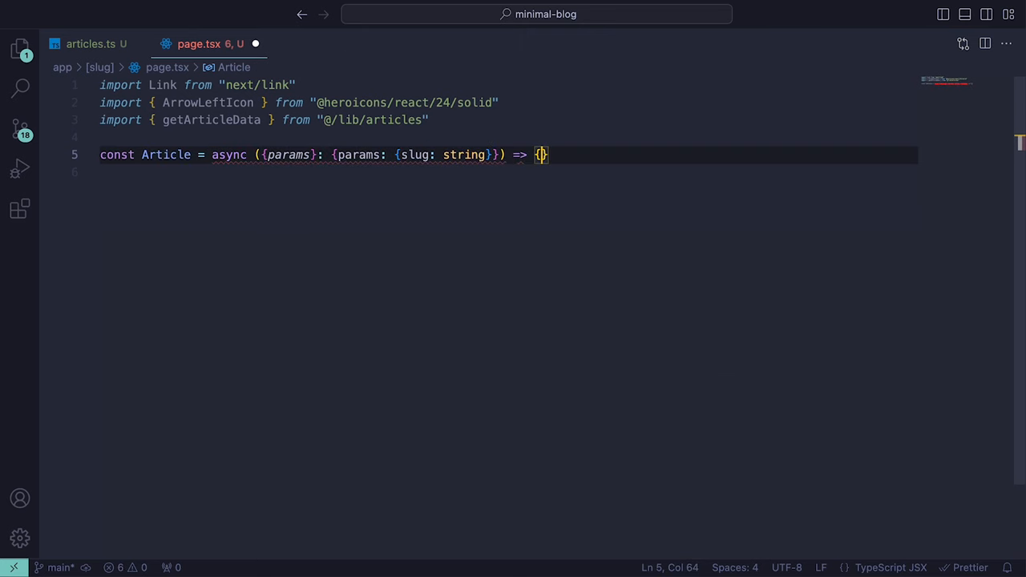
text(const art)
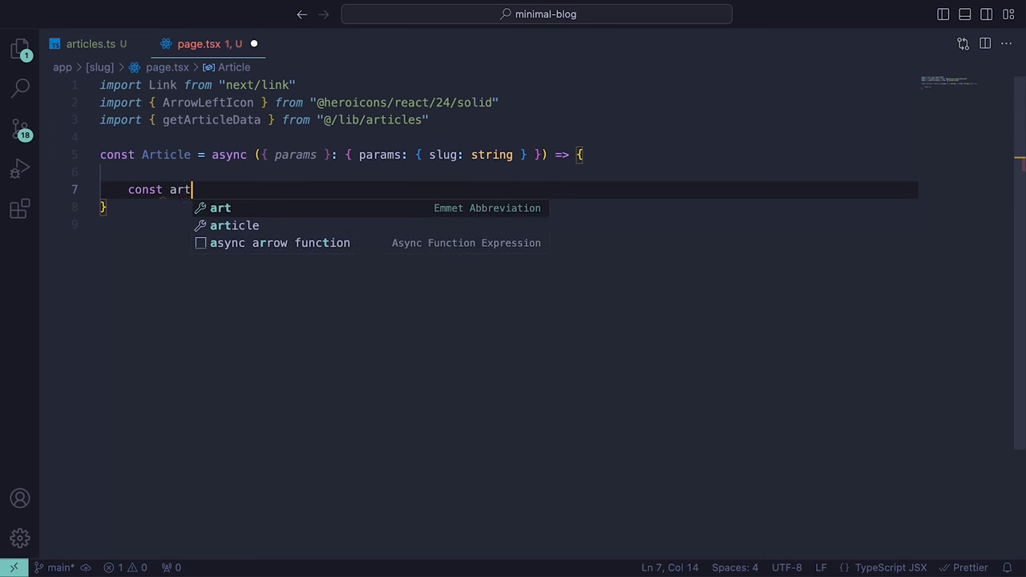
text(icleData =)
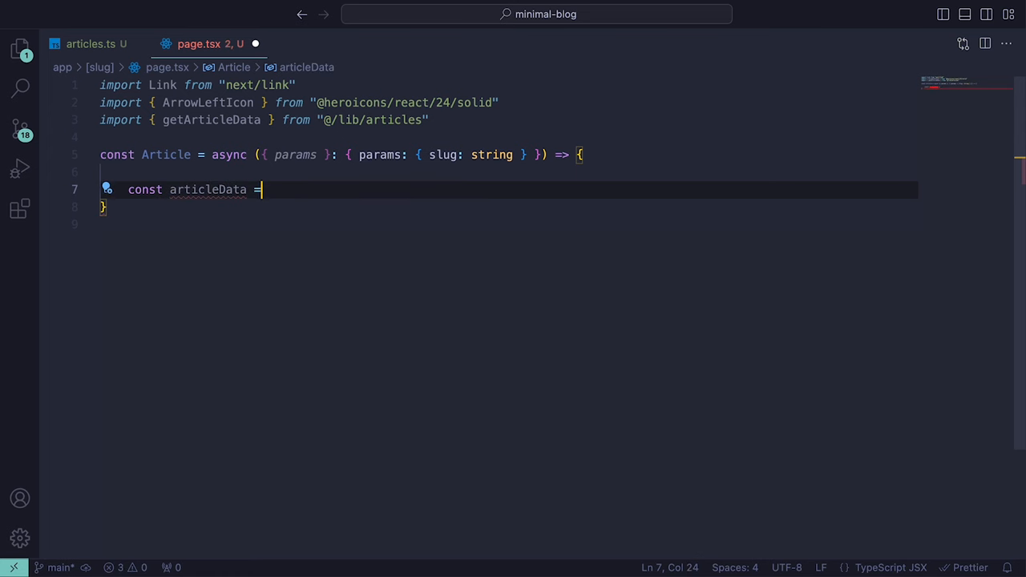
text(await get)
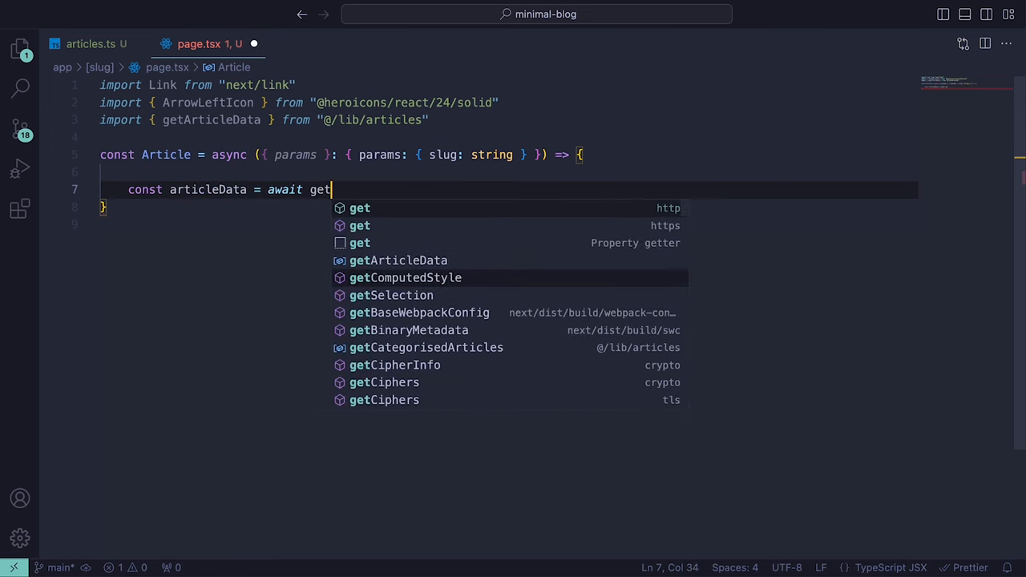
click(398, 259)
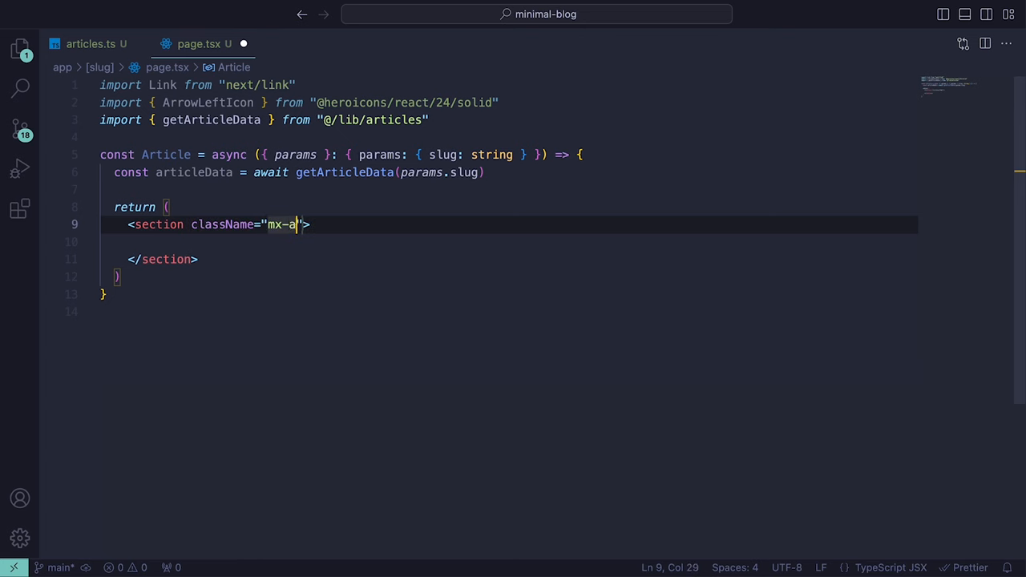
Return a w-10/12 section with an mt-20 flex Link reading 'back to home'.
text(uto w-10/12 md:w-1/2)
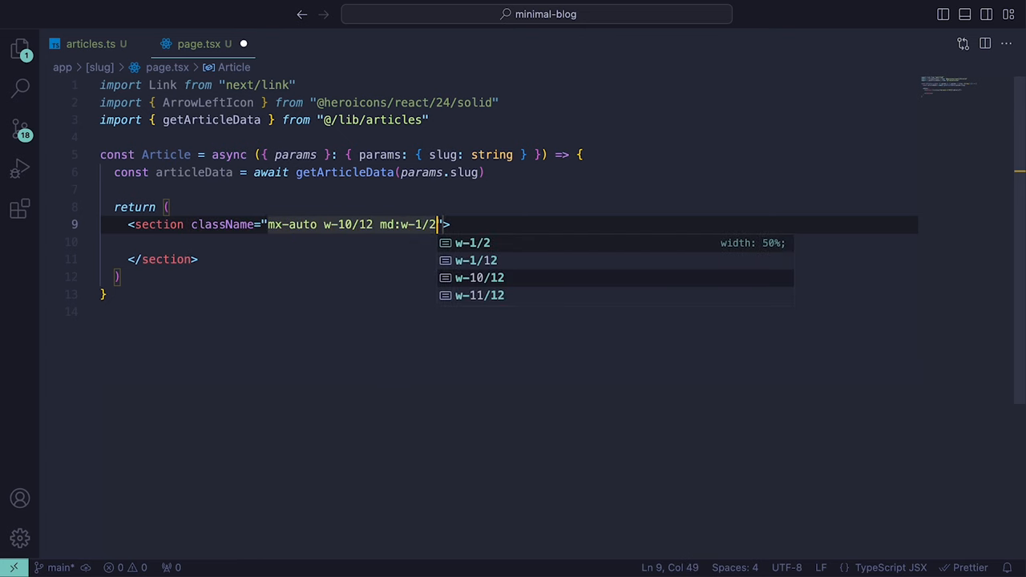
text(mt-20 flex flex-col gap-5)
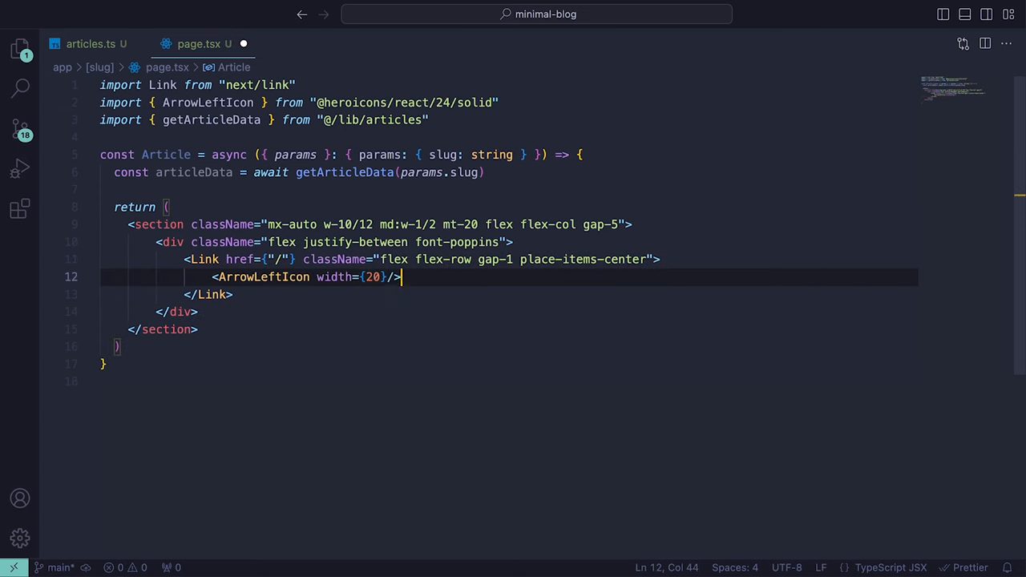
text(<p>back to home</p>)
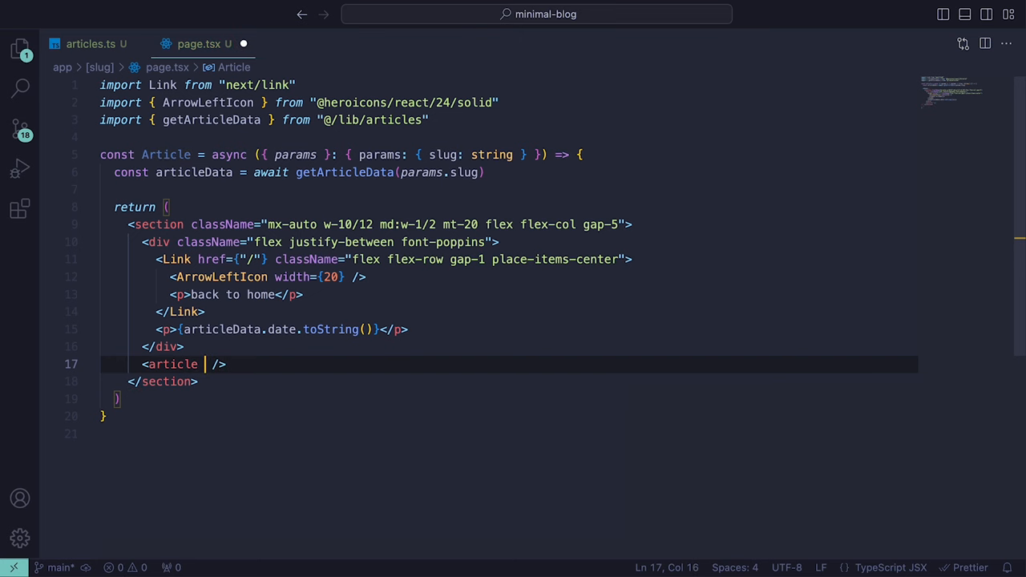
Render the content via dangerouslySetInnerHTML={{ __html: articleData.contentHtml }} and export default Article.
text(dangerouslySetInnerHTML={})
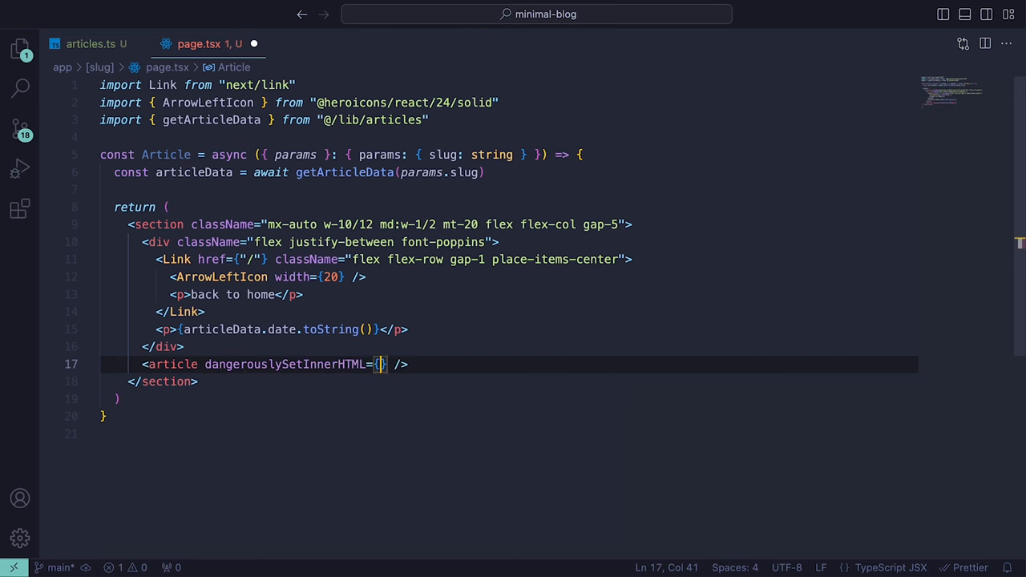
text(__html:})
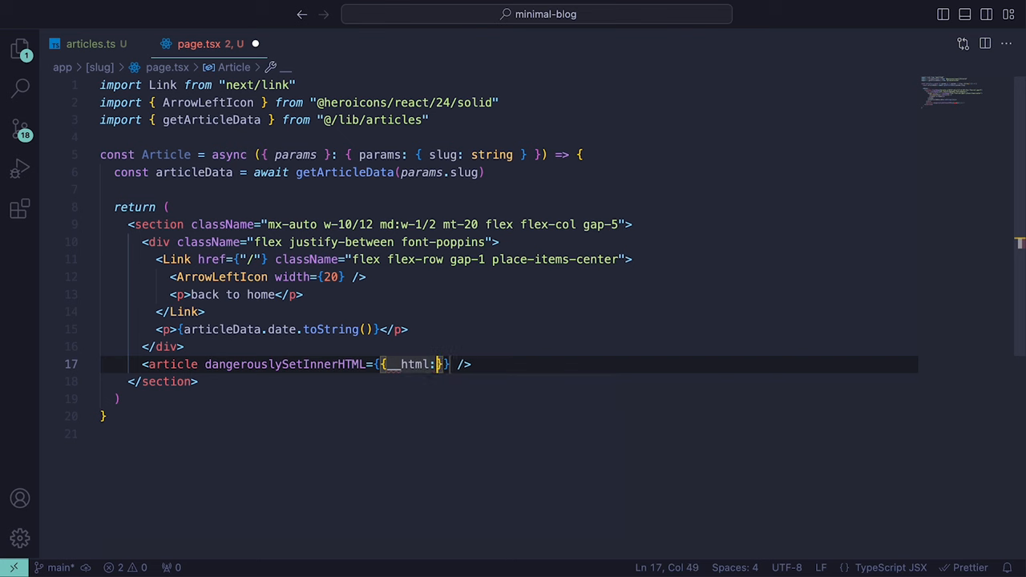
text(articleData.contentHtml)
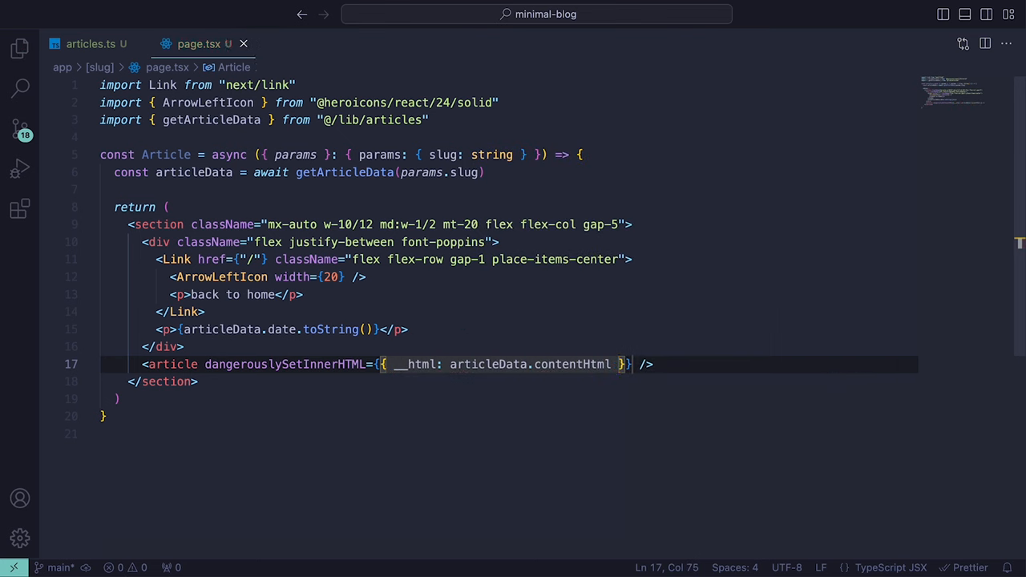
text(export default Art)
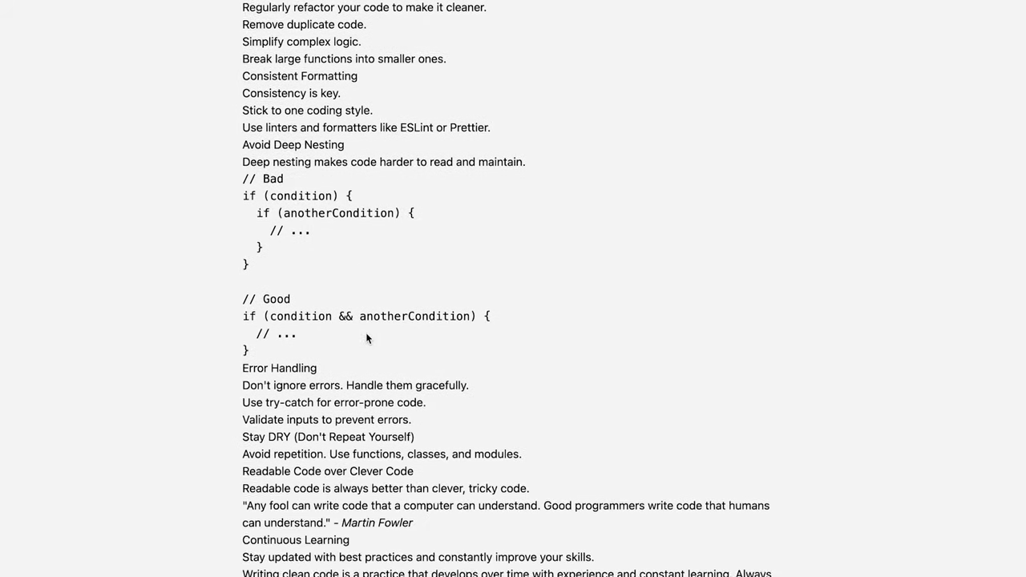
Scroll through the unstyled clean code article content in Chrome.
scroll(up, 3)
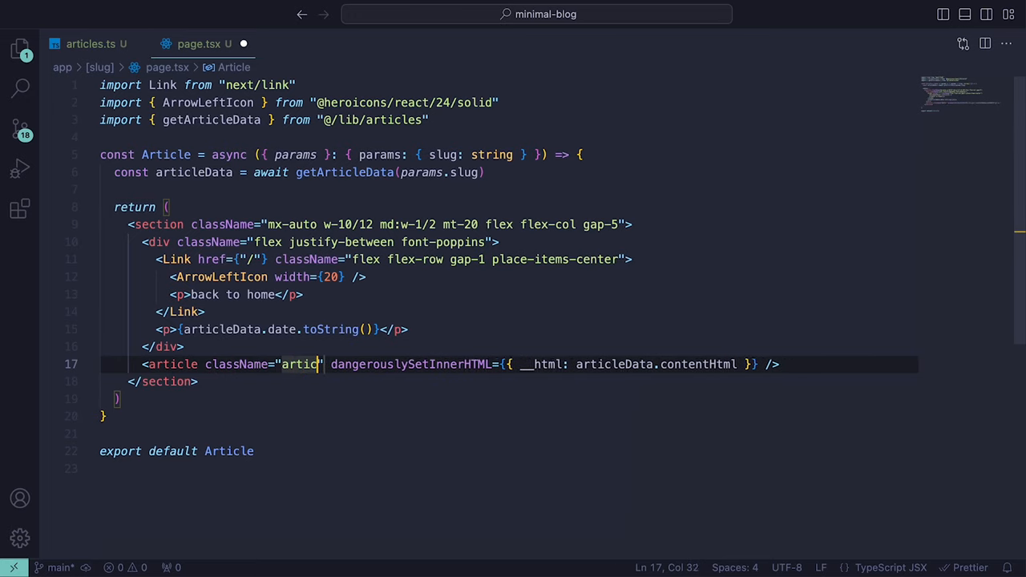
Add an .article rule applying flex flex-col gap-3 font-poppins text-lg tracking below the Tailwind directives.
click(317, 43)
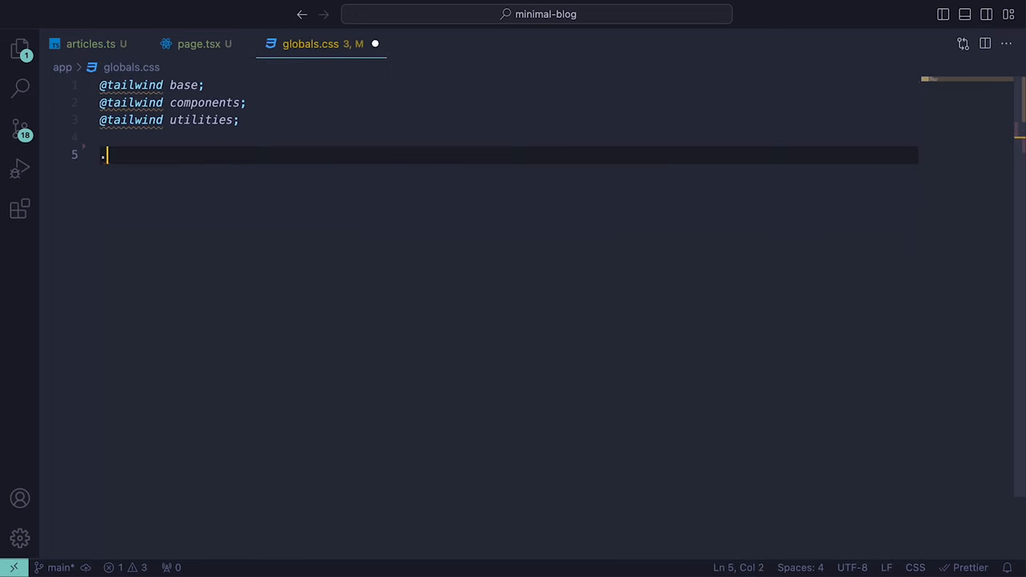
text(article)
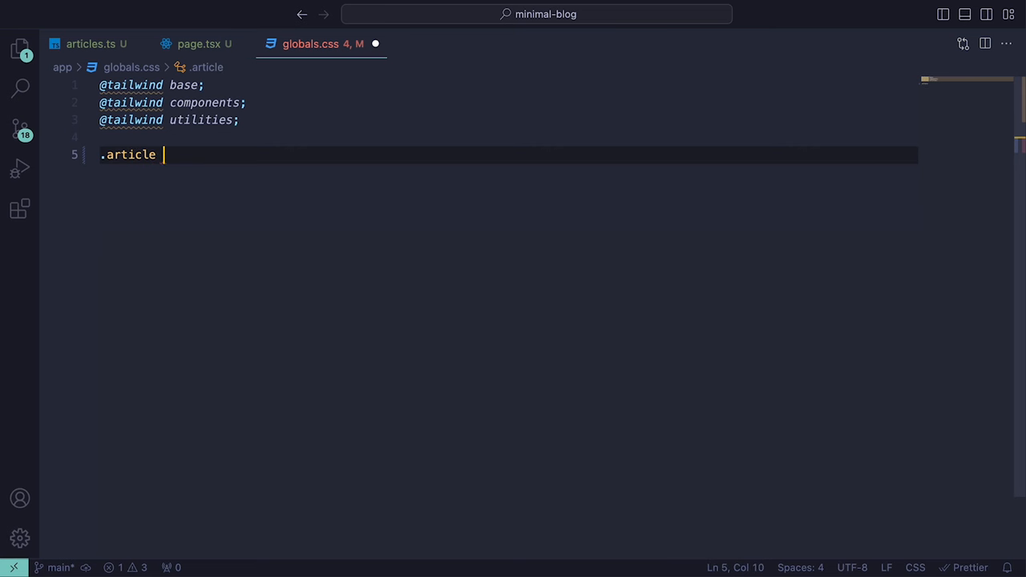
text({)
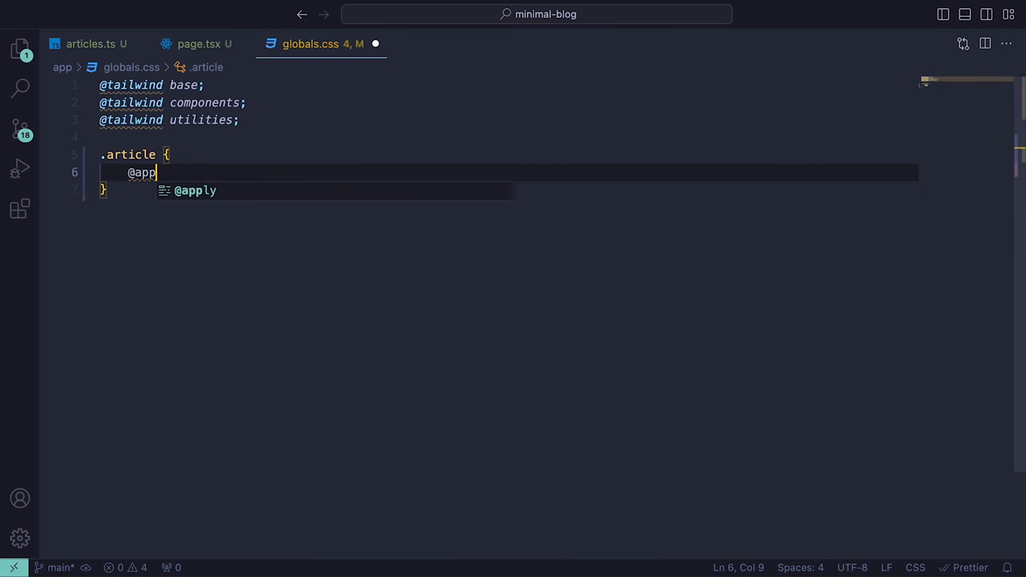
text(flex flex-col gap-3 font)
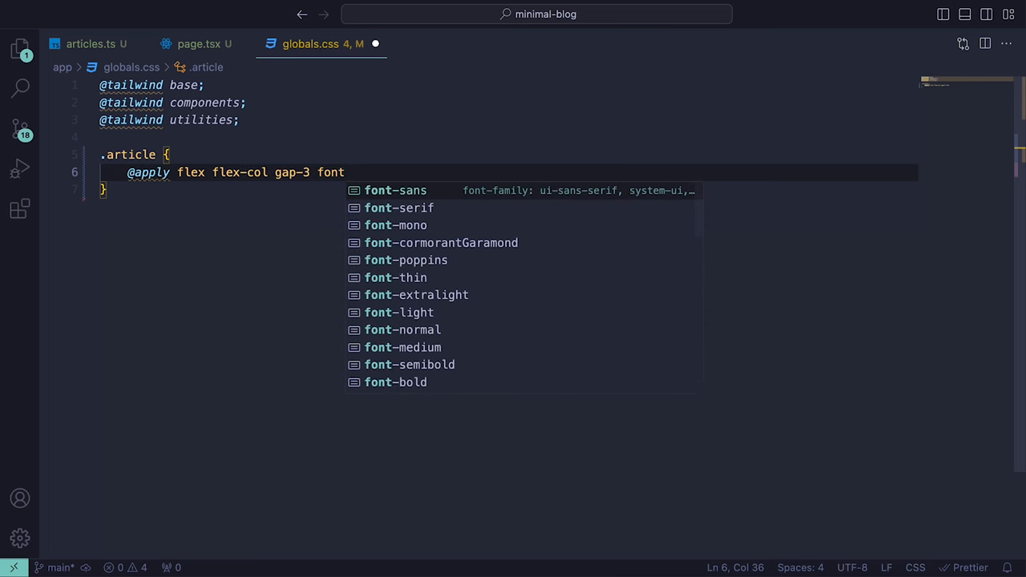
text(-poppins text-lg tracking)
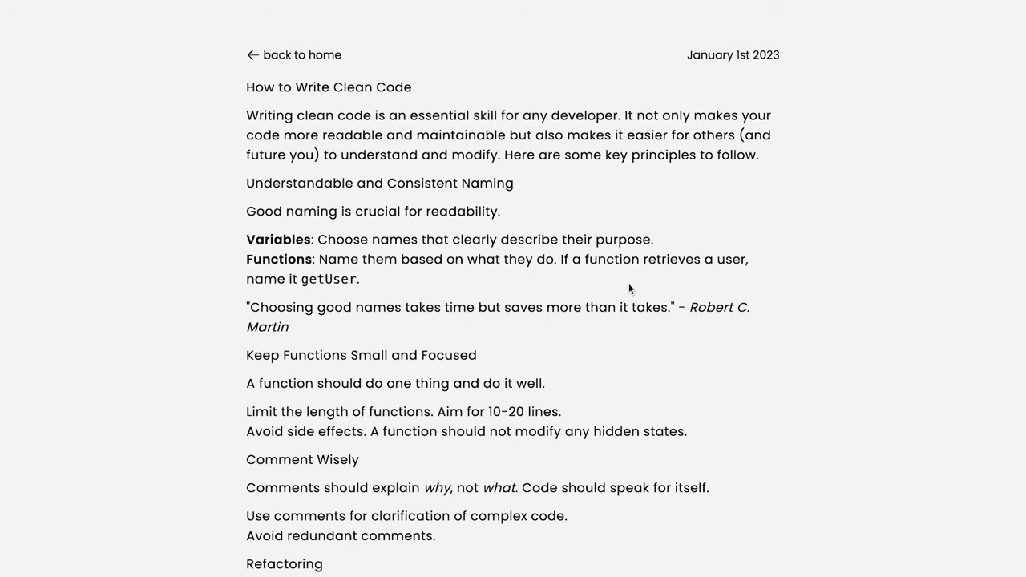
Scroll down the How to Write Clean Code article to the Avoid Deep Nesting code sample.
scroll(down, 3)
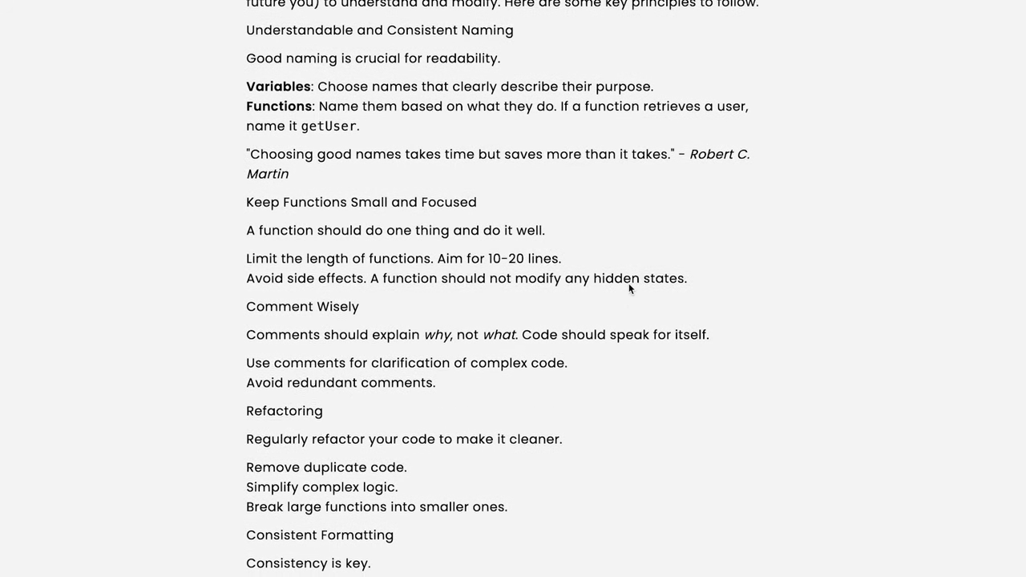
scroll(down, 3)
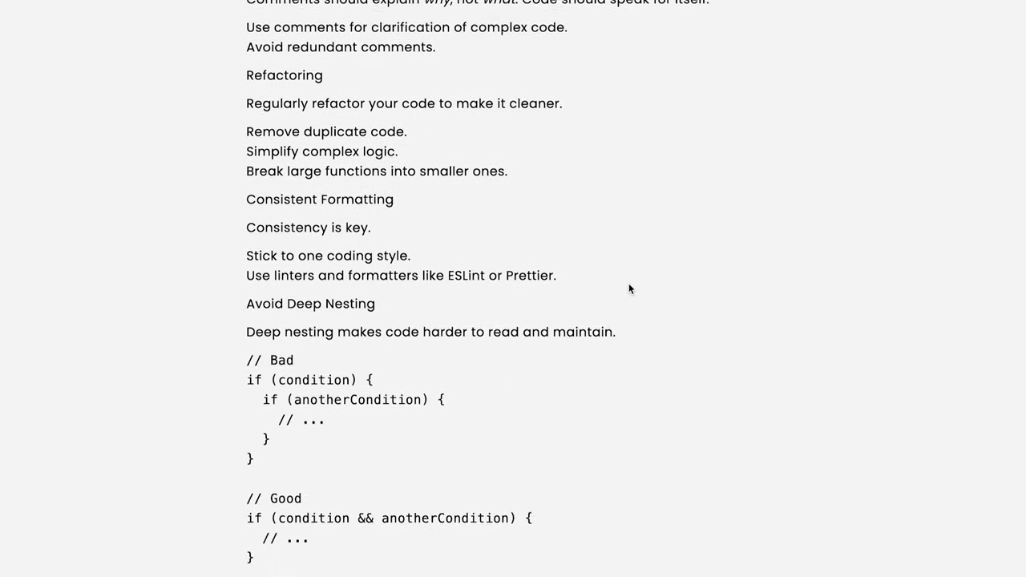
scroll(down, 3)
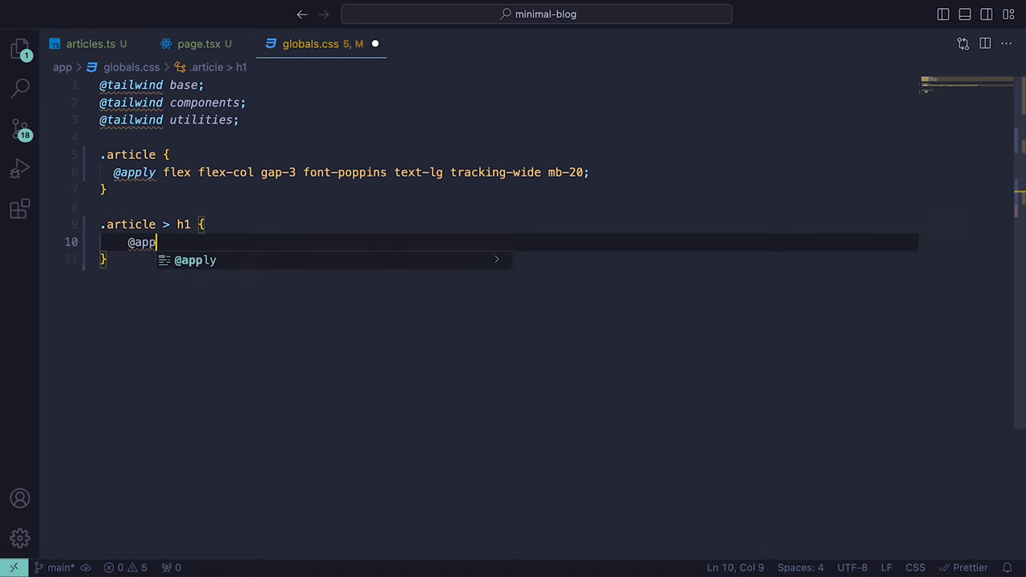
Style article h1 and h2 with font-cormorantGaramond, text-4xl/text-3xl, text-center and tracking.
text(ly font-cormorantGaramond te)
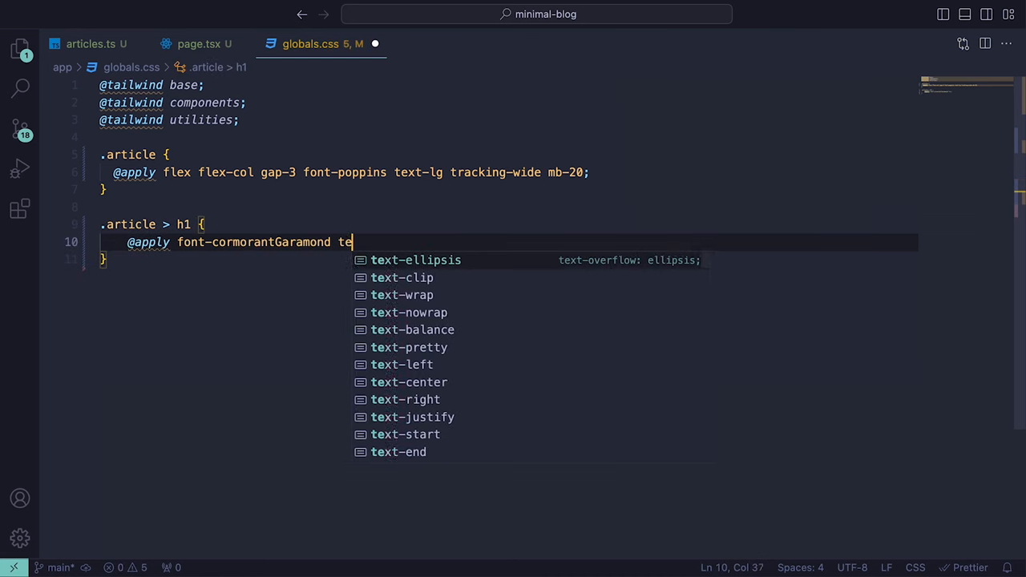
text(xt-4xl text-center traking-tight;)
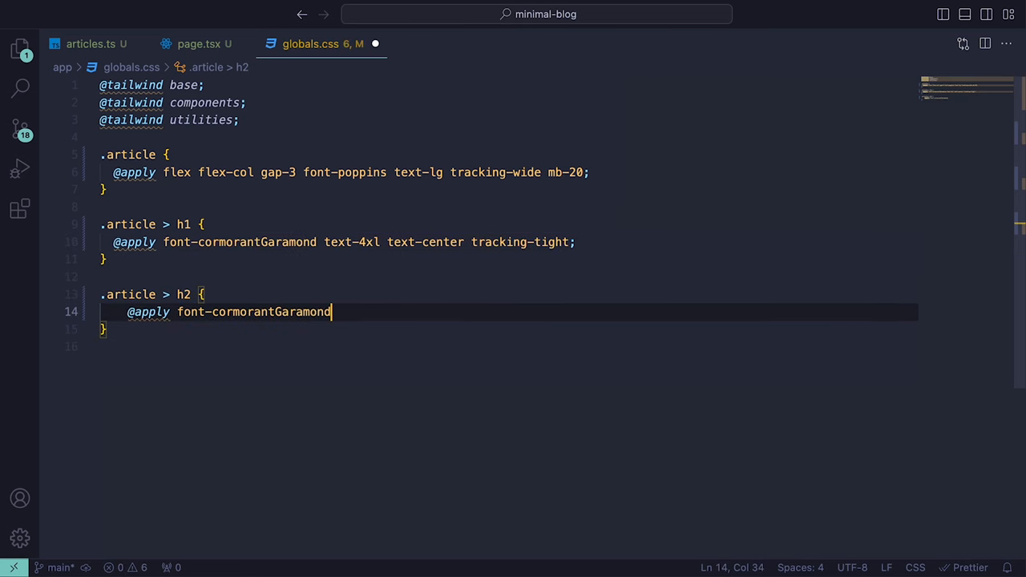
text(text-3xl tracking-tight;)
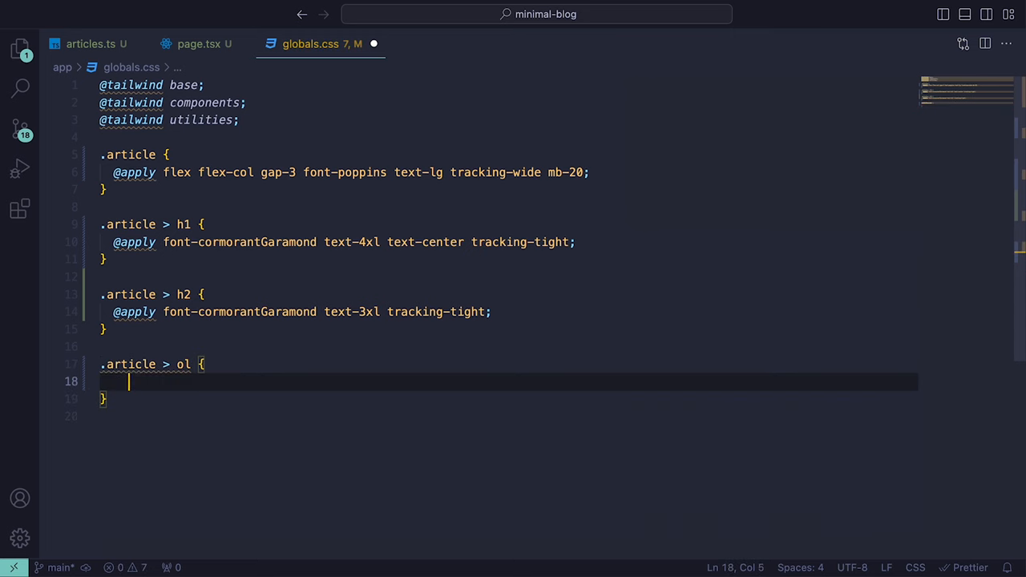
Style lists as list-decimal flex-col mx-10 gap-2 and pre blocks bg-neutral-950 text-neutral-50.
text(@apply list-decimal flex flex)
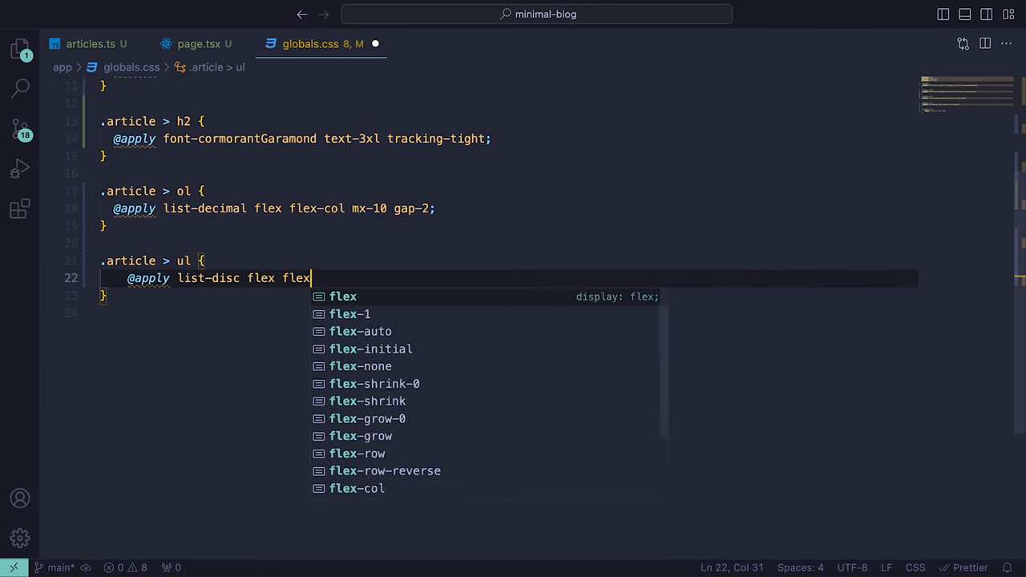
text(-col mx-10 gap-2;)
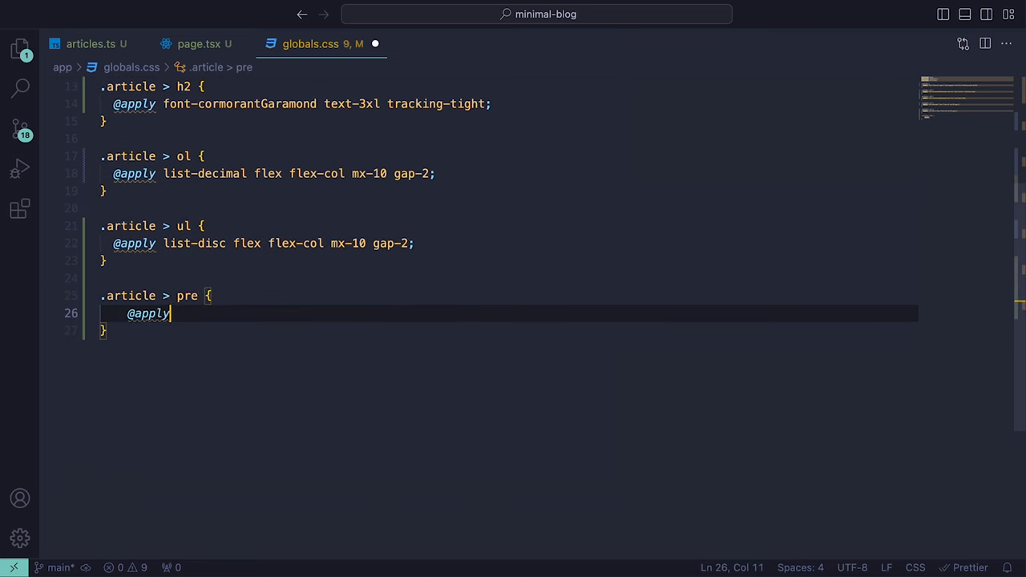
text(bg-neutral-950 te)
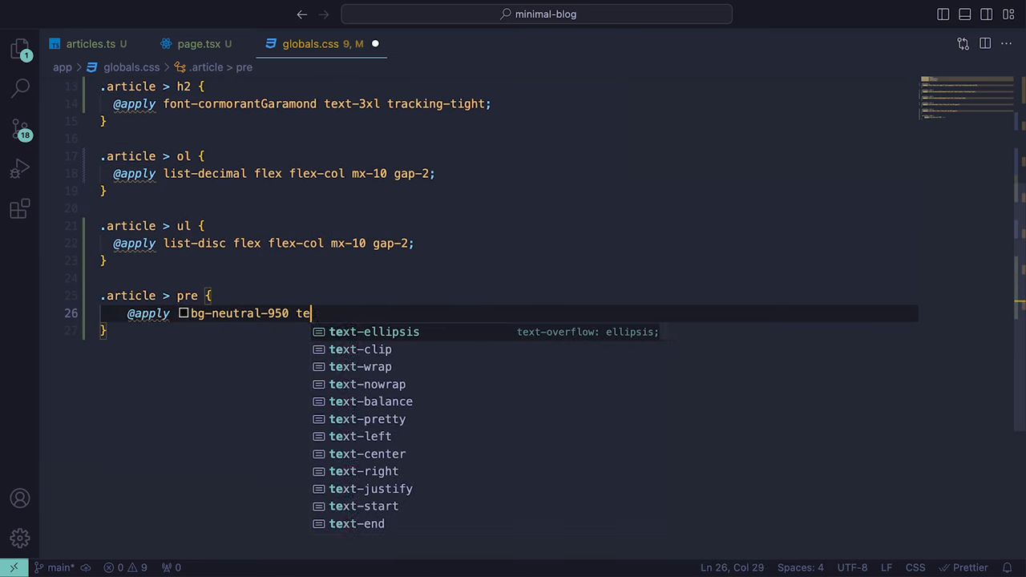
text(xt-neutral-50 p-5 overflow-scroll;)
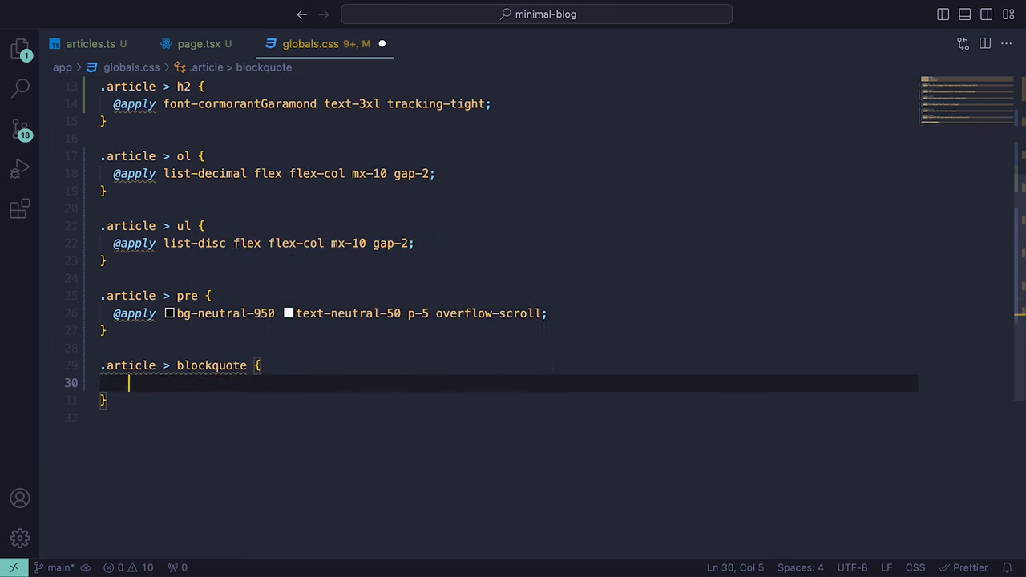
Style blockquotes with pl-5, italic and a left border.
text(@apply pl-5)
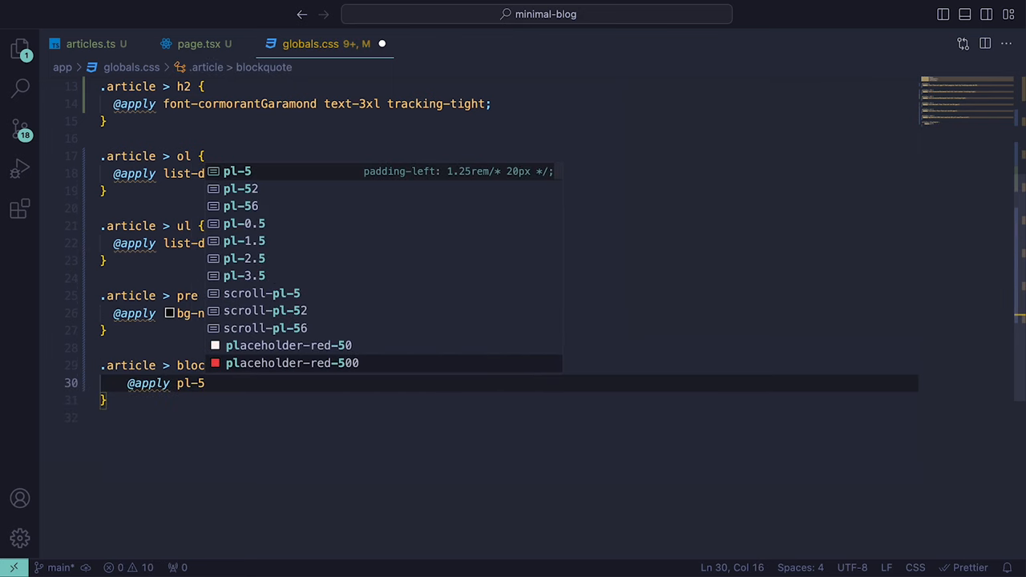
text(italic border-l-)
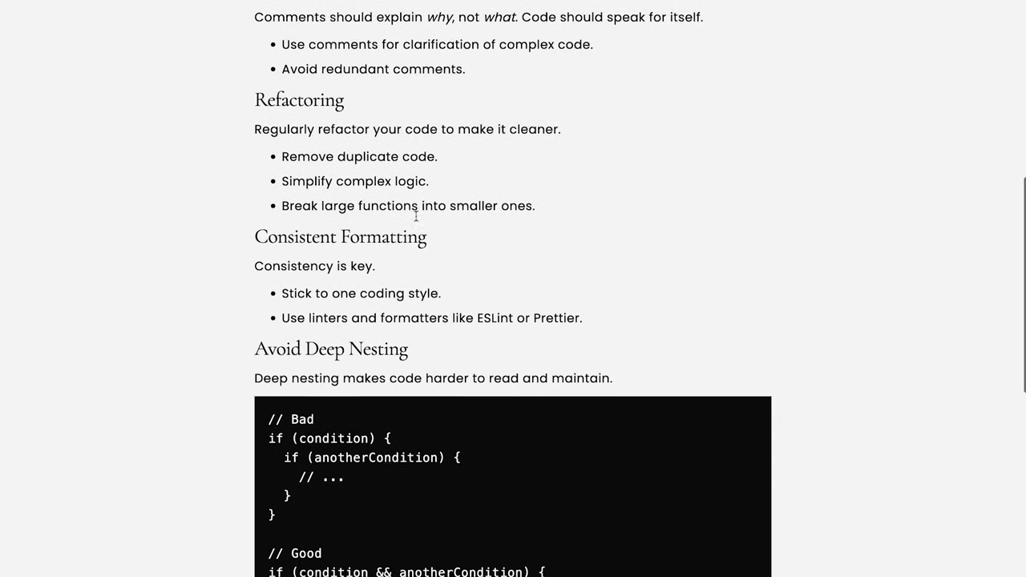
Scroll through the restyled clean code article, then return to VS Code's Explorer.
scroll(down, 3)
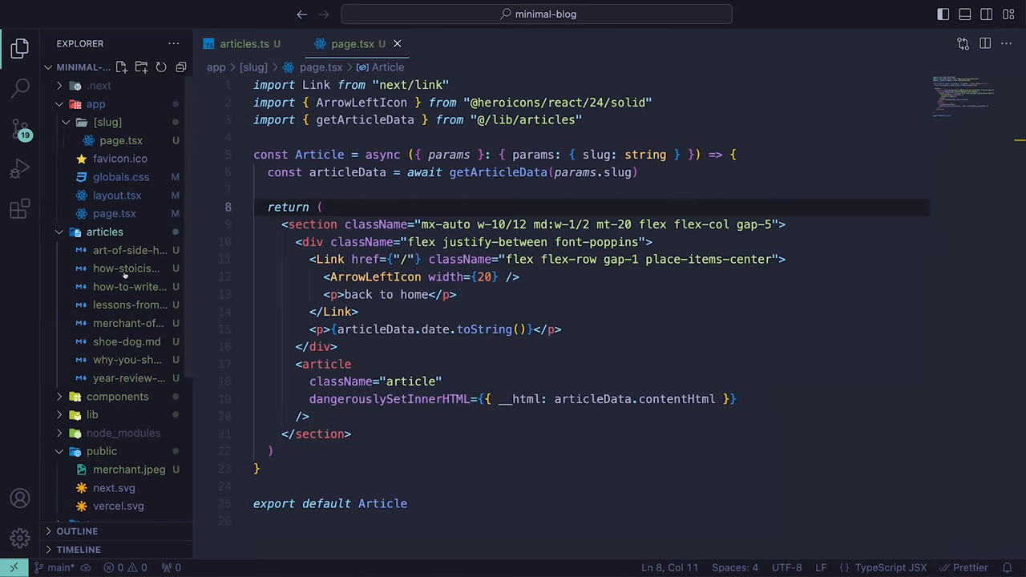
click(120, 324)
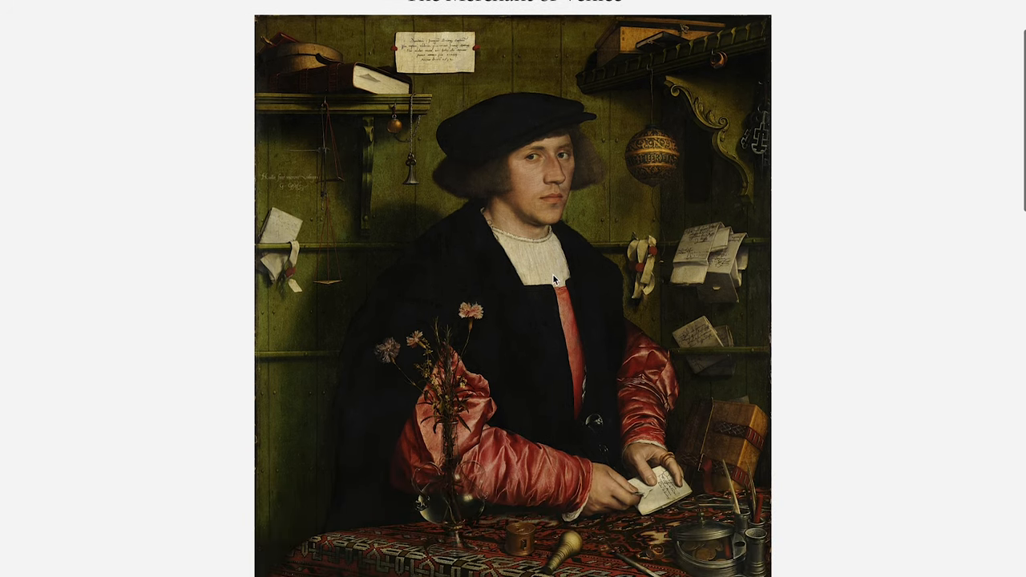
Inspect the Merchant of Venice article's img element in DevTools and scroll its plot overview.
key(F12)
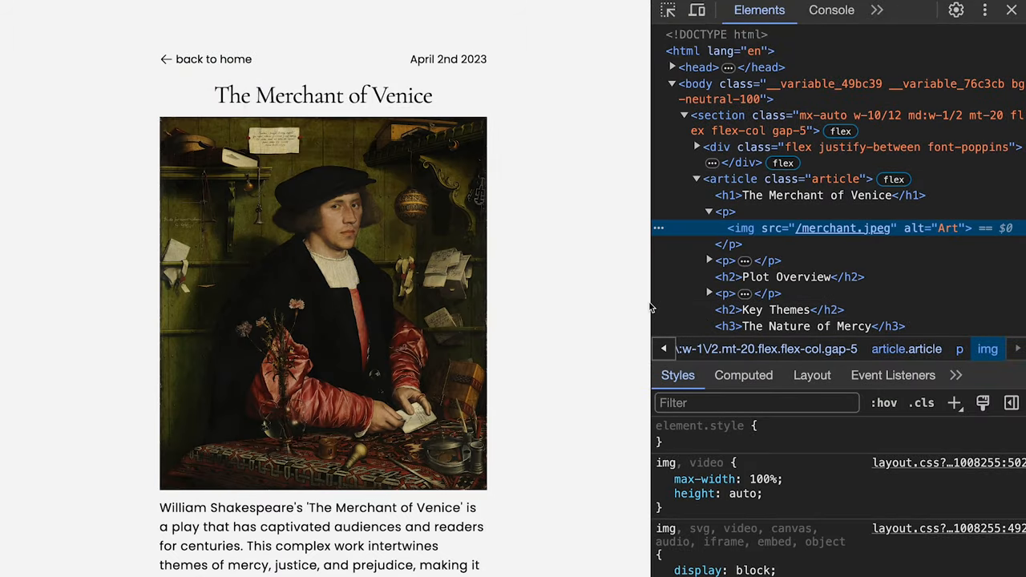
mouse_move(729, 243)
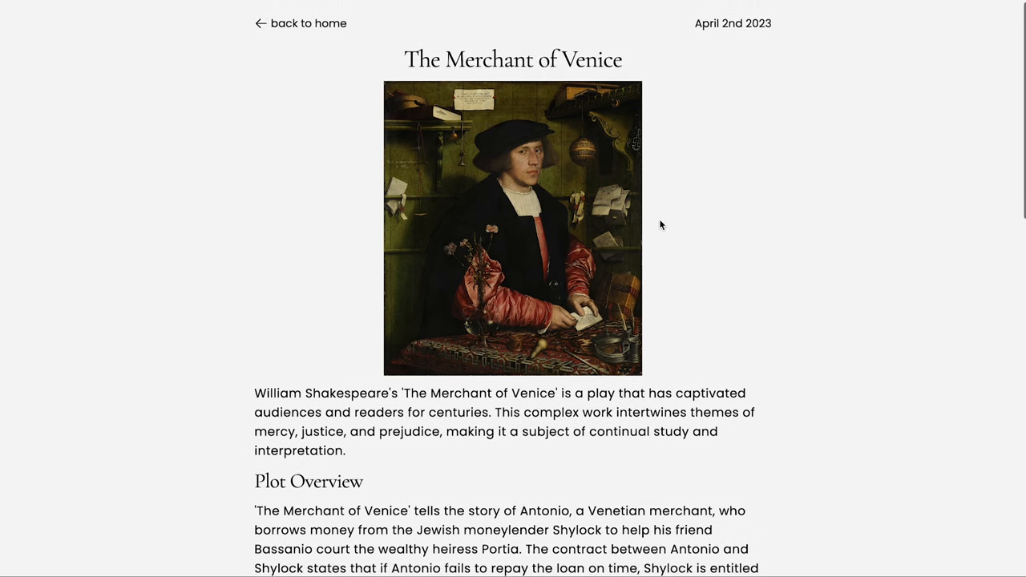
scroll(down, 3)
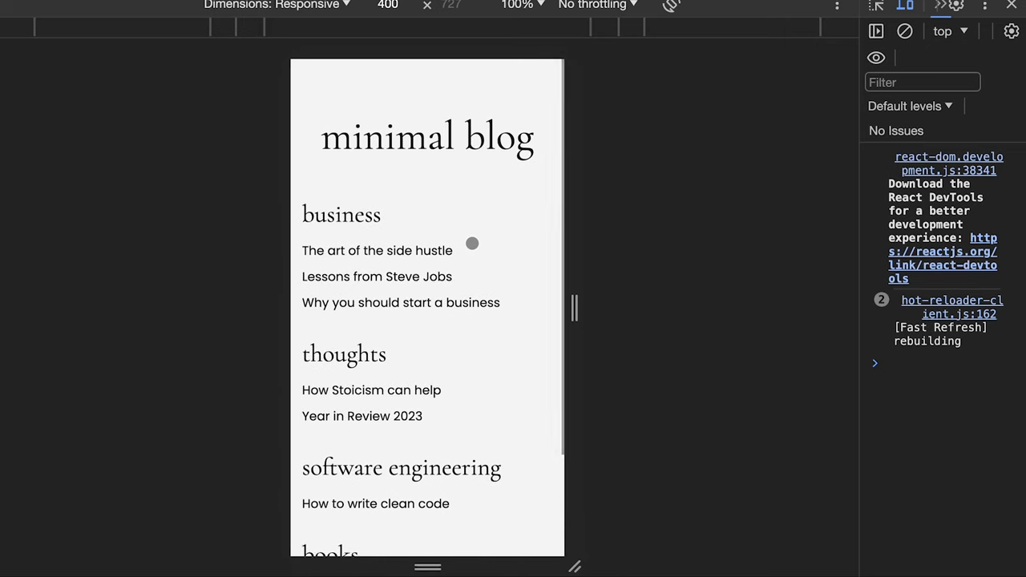
Read down the Lessons from Steve Jobs article in the 400px responsive view.
click(375, 276)
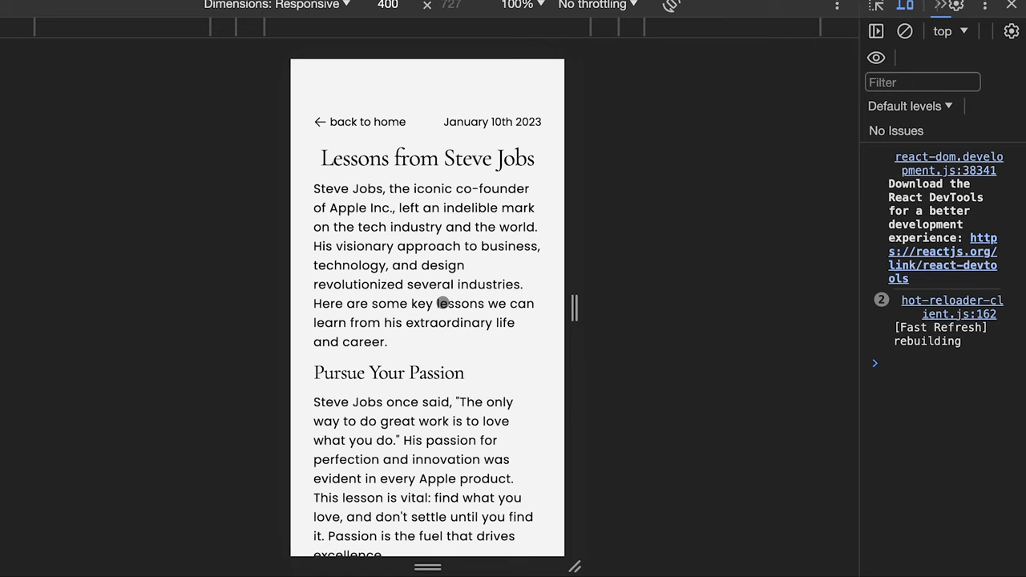
scroll(down, 3)
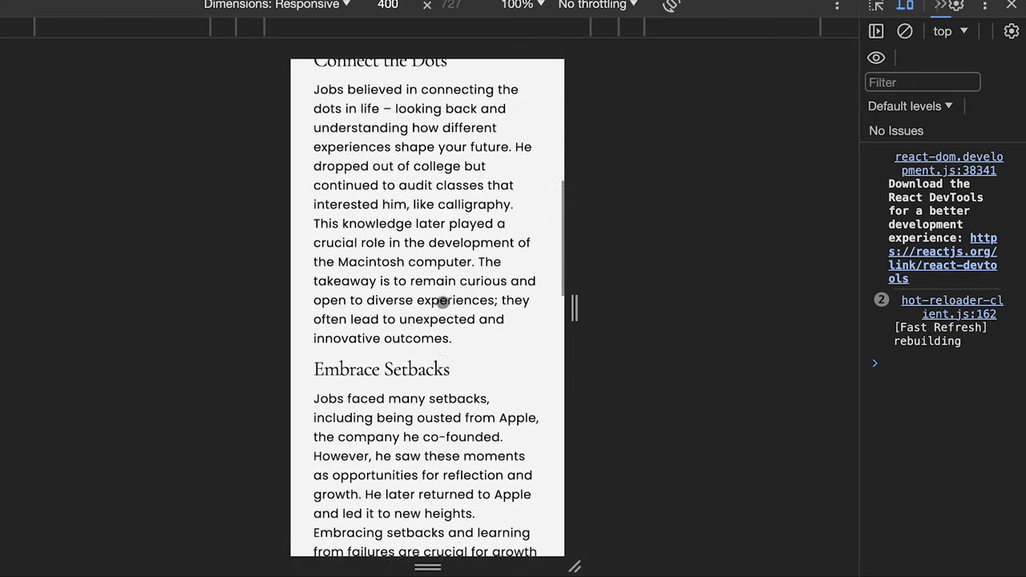
scroll(down, 3)
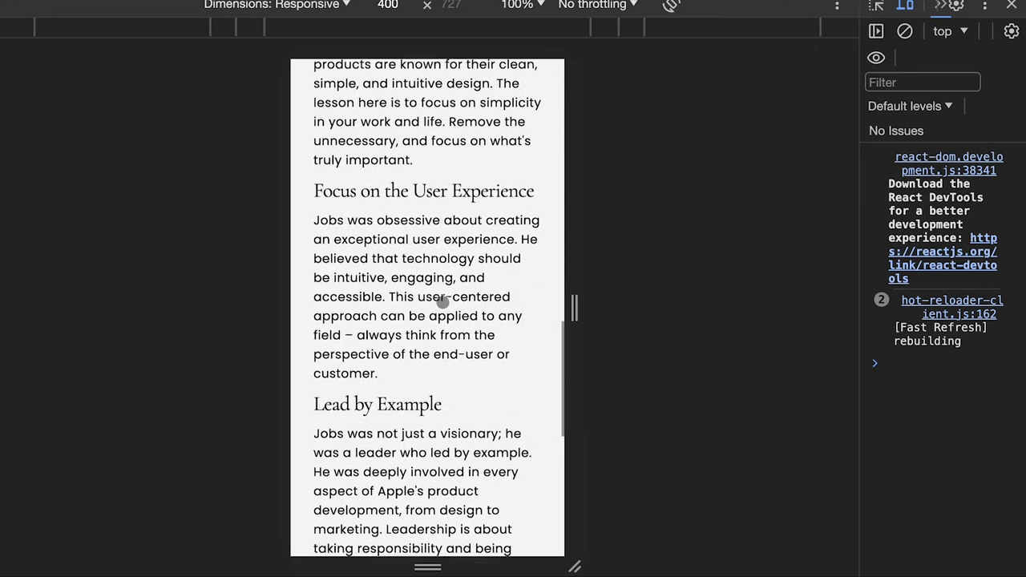